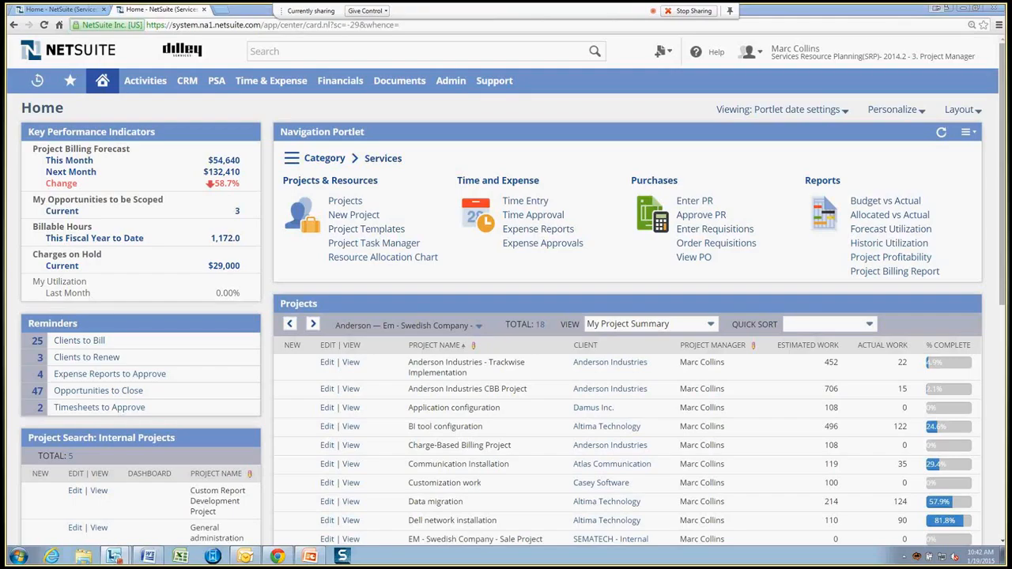
{"action": "mouse_move", "coordinate": [772, 217]}
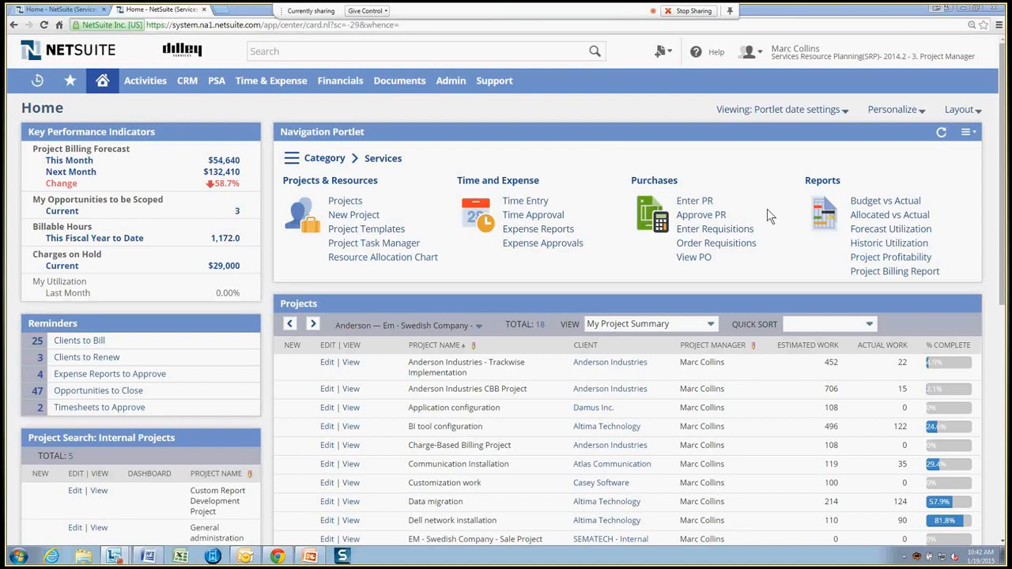
{"action": "mouse_move", "coordinate": [753, 221]}
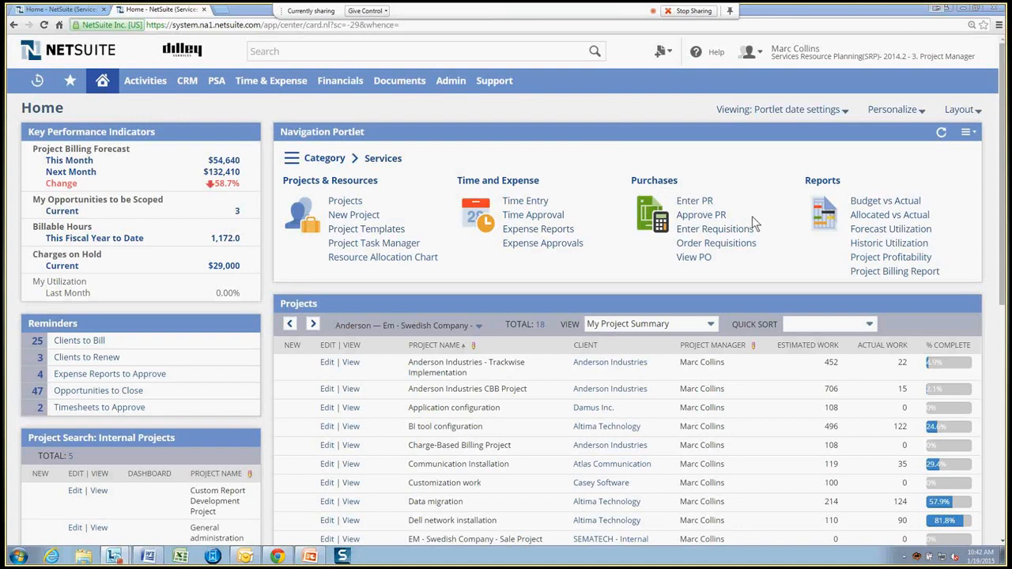
{"action": "mouse_move", "coordinate": [596, 122]}
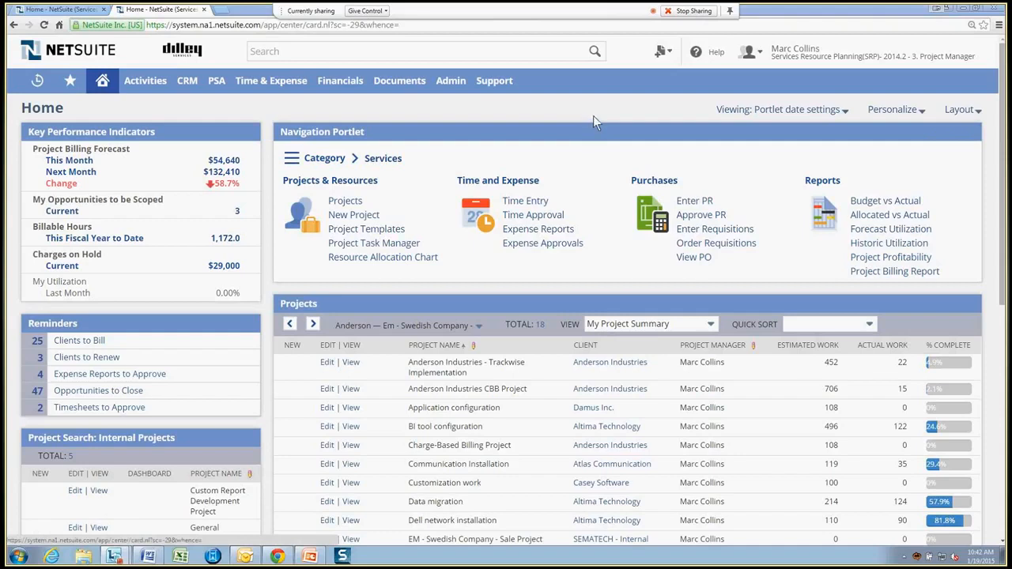
{"action": "mouse_move", "coordinate": [598, 120]}
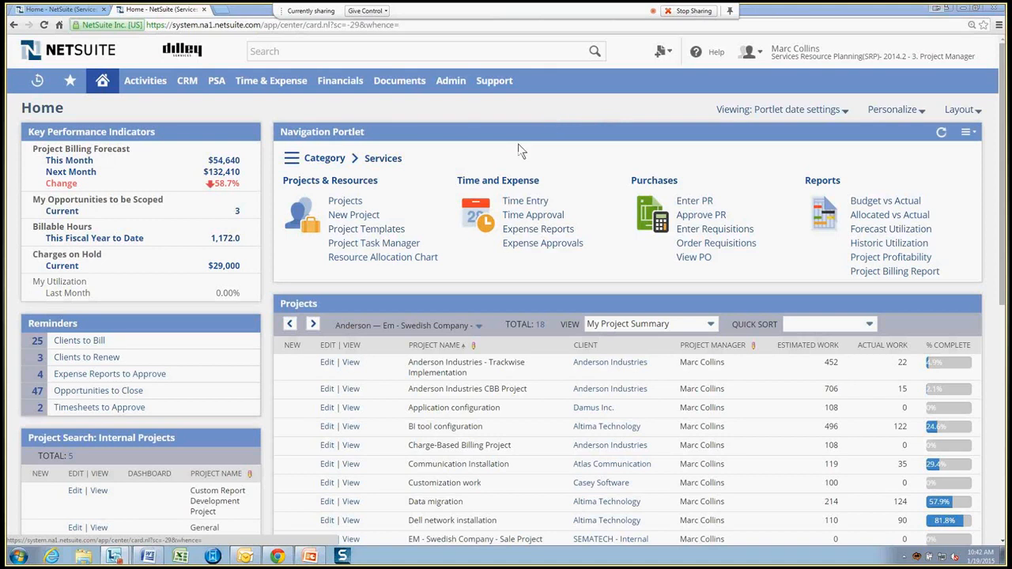
{"action": "mouse_move", "coordinate": [442, 247]}
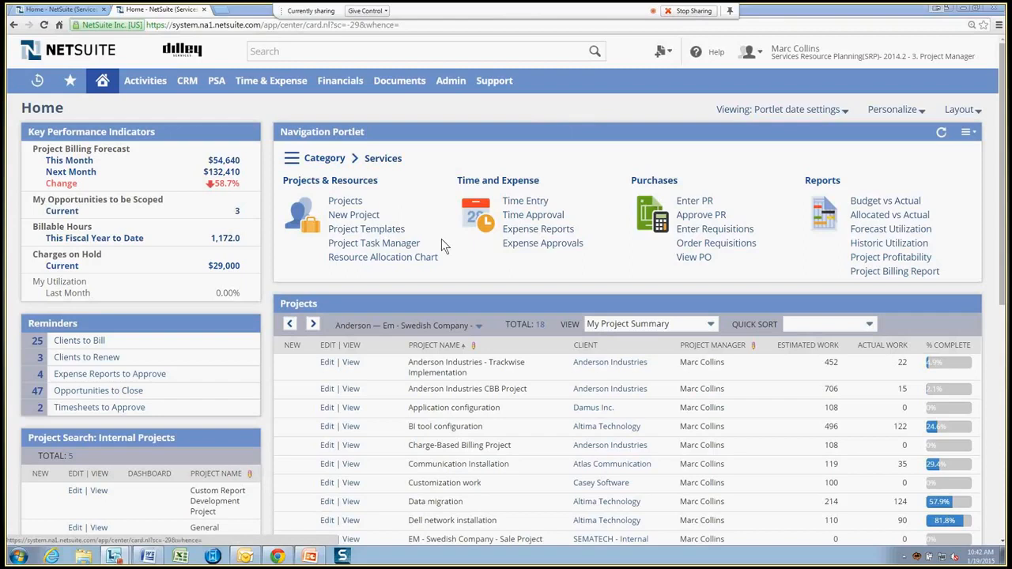
{"action": "mouse_move", "coordinate": [435, 237]}
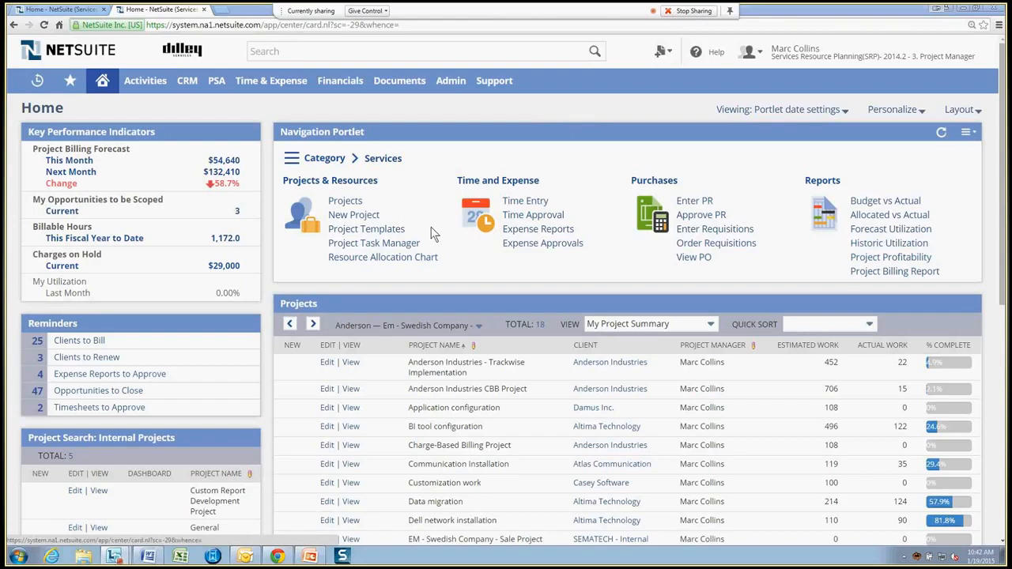
{"action": "mouse_move", "coordinate": [446, 260]}
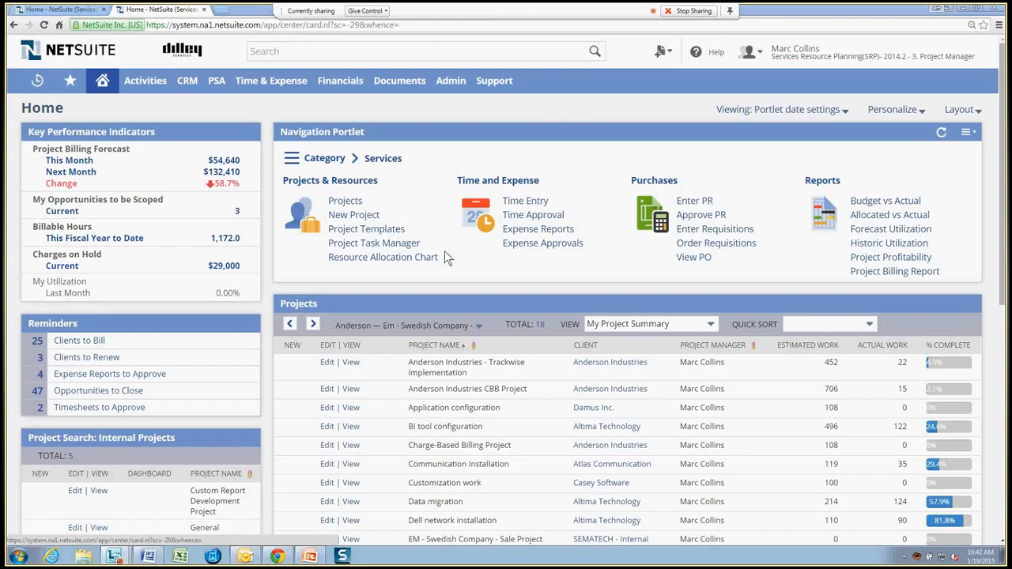
{"action": "mouse_move", "coordinate": [450, 261]}
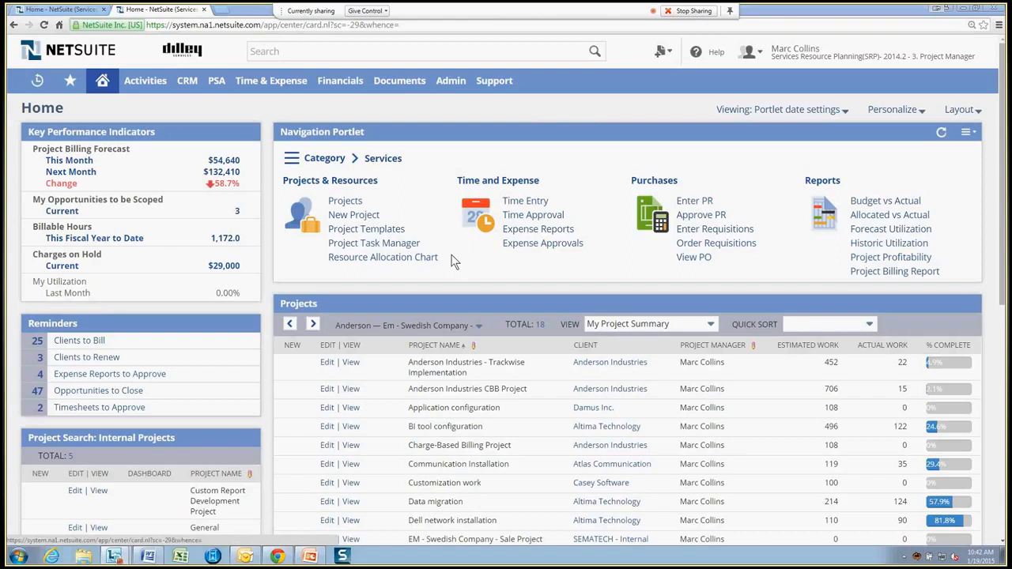
Step: Open the Communication Installation project PRJ1049 for Atlas Communication from the Projects portlet
{"action": "scroll", "scroll_direction": "down", "scroll_amount": 3}
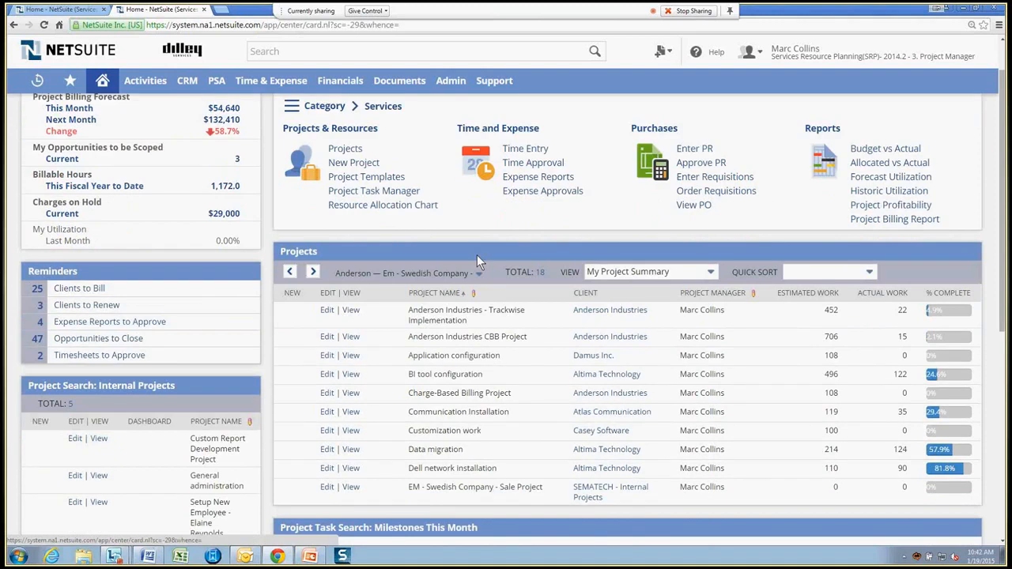
{"action": "scroll", "scroll_direction": "down", "scroll_amount": 3}
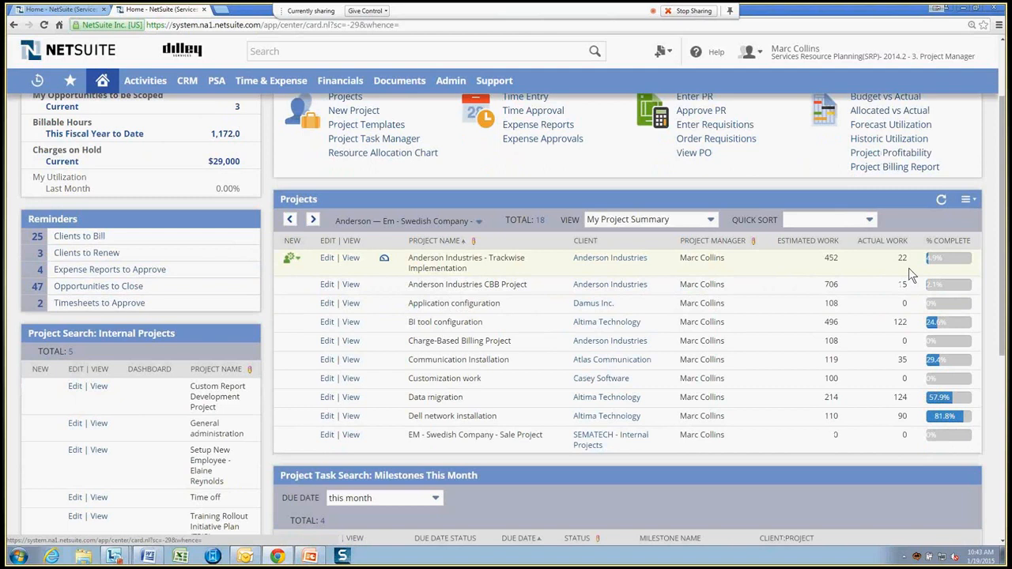
{"action": "mouse_move", "coordinate": [915, 282]}
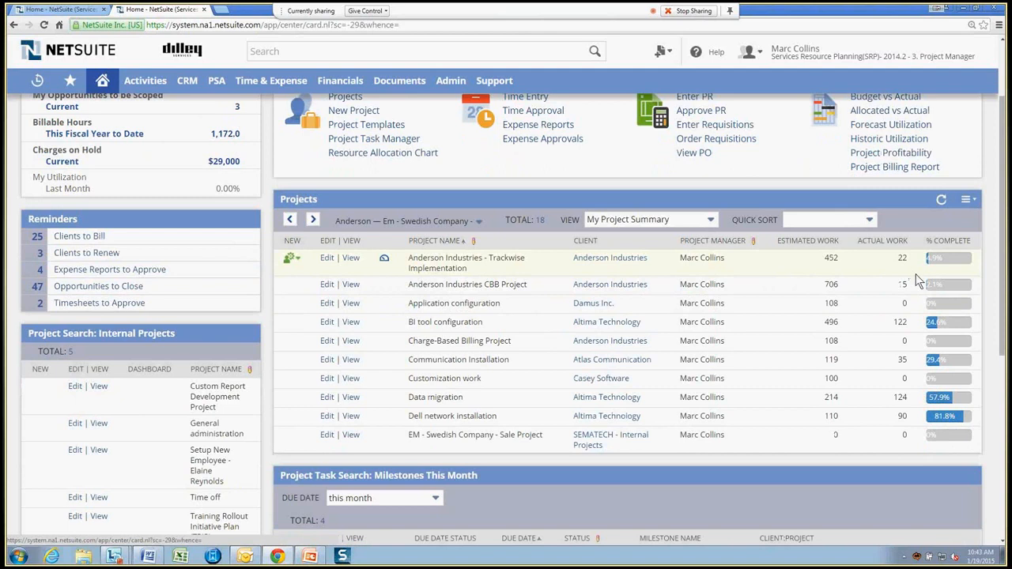
{"action": "scroll", "scroll_direction": "down", "scroll_amount": 3}
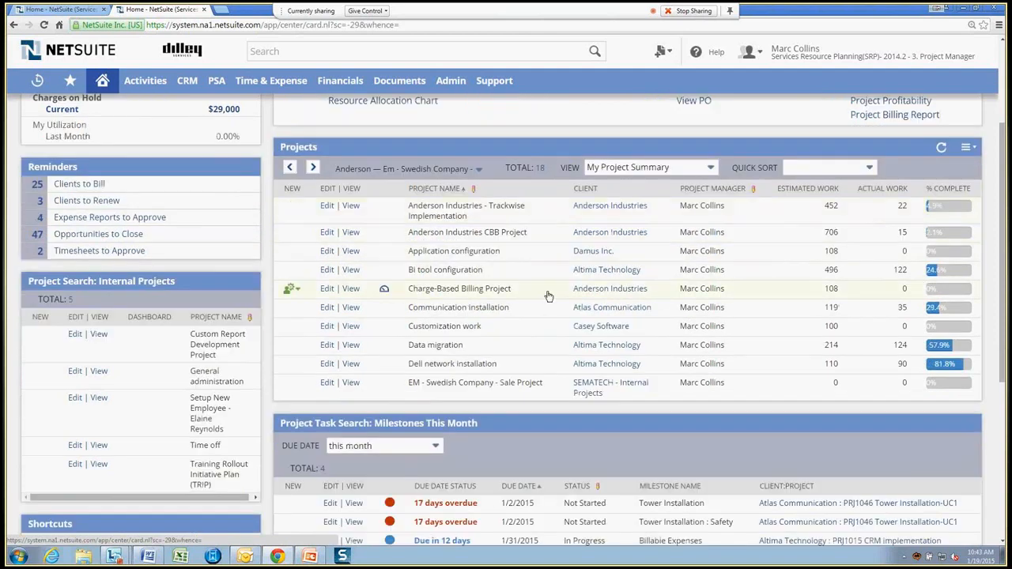
{"action": "scroll", "scroll_direction": "down", "scroll_amount": 3}
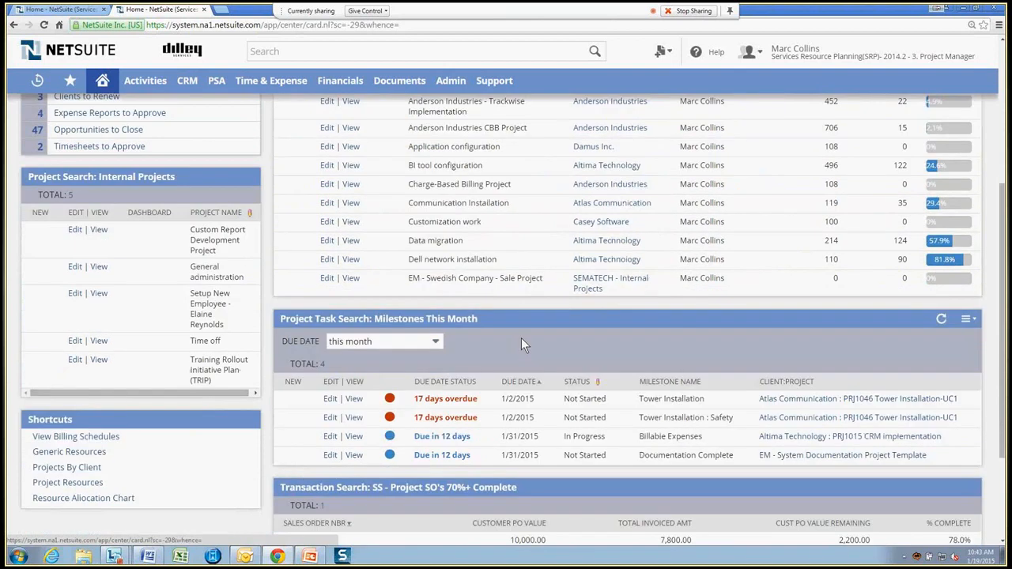
{"action": "mouse_move", "coordinate": [522, 346]}
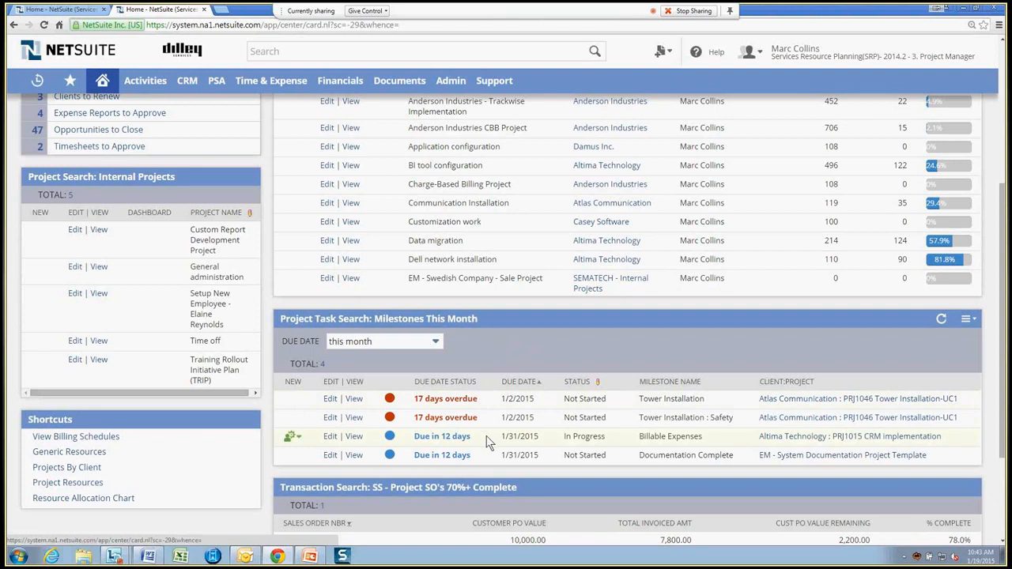
{"action": "mouse_move", "coordinate": [520, 369]}
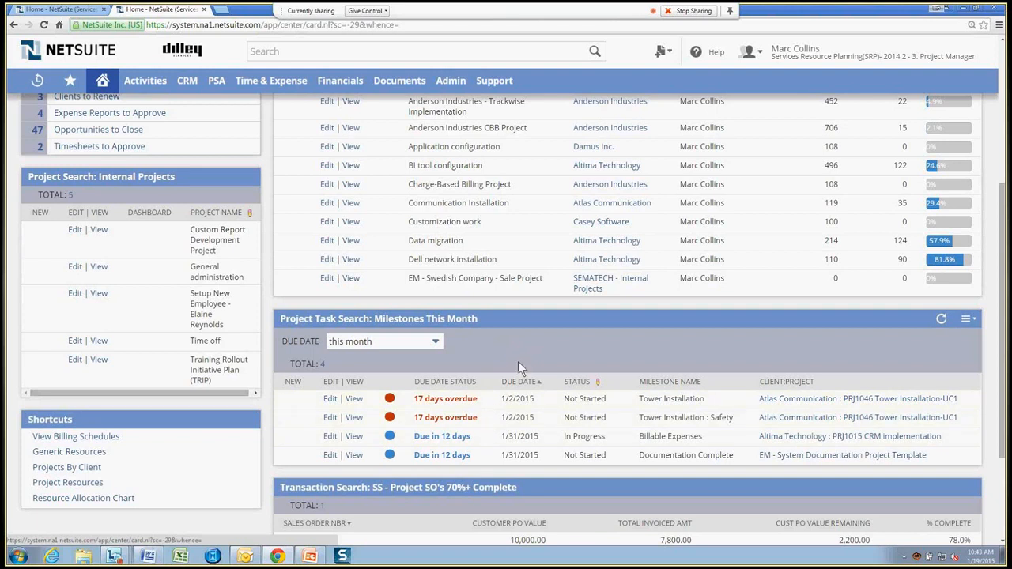
{"action": "mouse_move", "coordinate": [528, 351]}
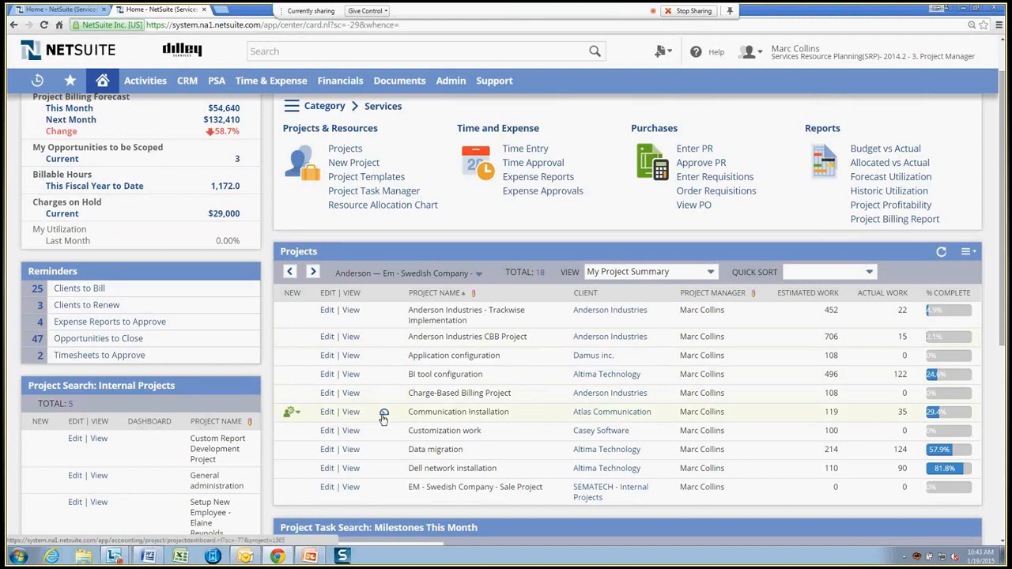
{"action": "left_click", "coordinate": [351, 411]}
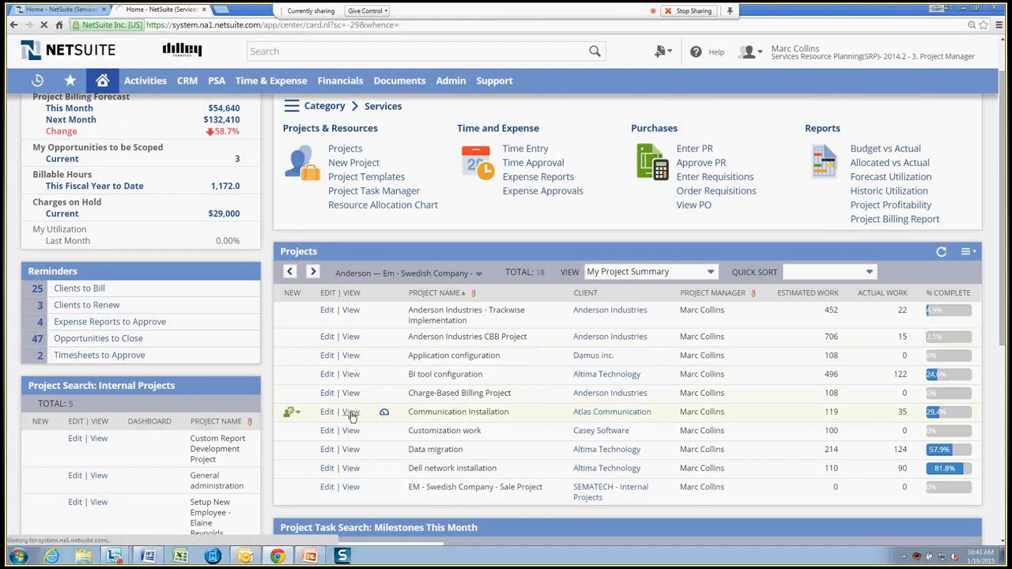
{"action": "left_click", "coordinate": [351, 411]}
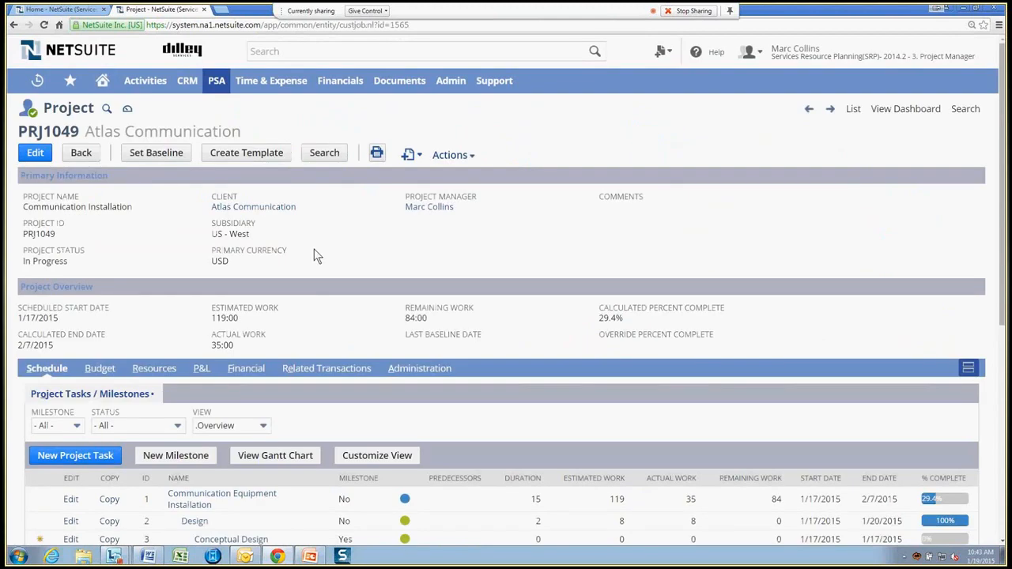
Step: Review the Schedule subtab's tasks and milestones with their completion percentages
{"action": "scroll", "scroll_direction": "down", "scroll_amount": 3}
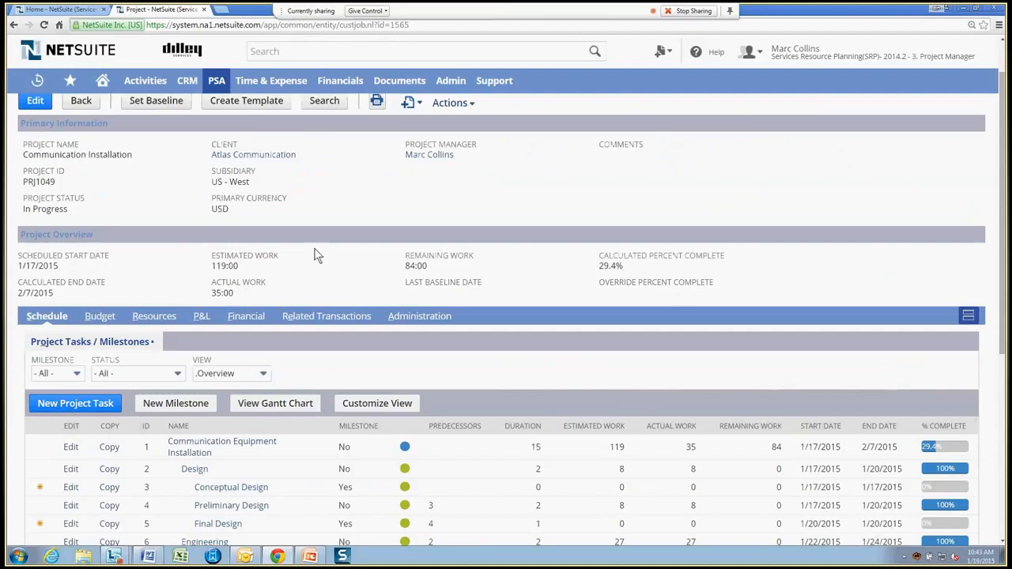
{"action": "mouse_move", "coordinate": [139, 272]}
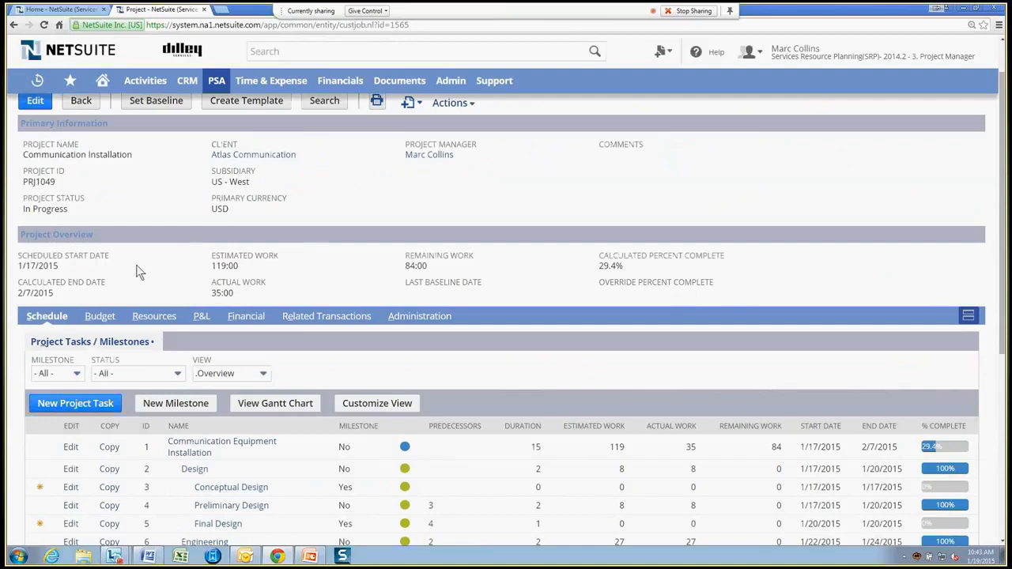
{"action": "mouse_move", "coordinate": [306, 288]}
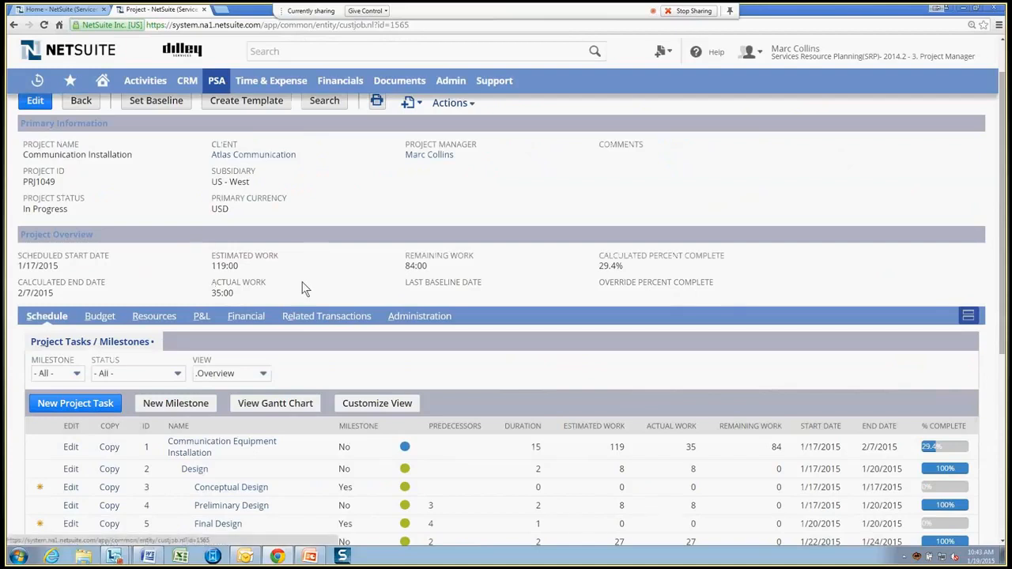
{"action": "scroll", "scroll_direction": "down", "scroll_amount": 3}
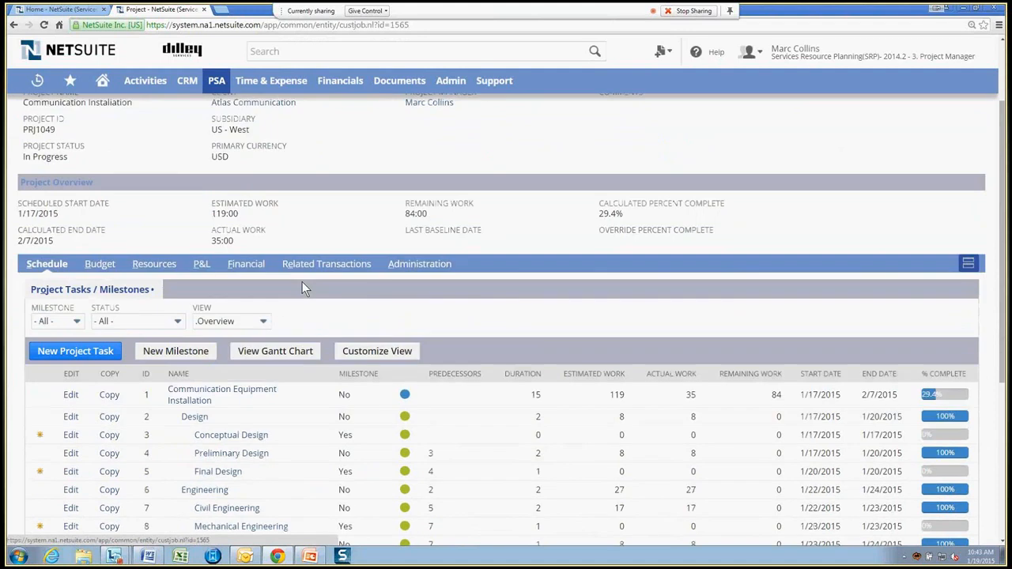
{"action": "scroll", "scroll_direction": "down", "scroll_amount": 3}
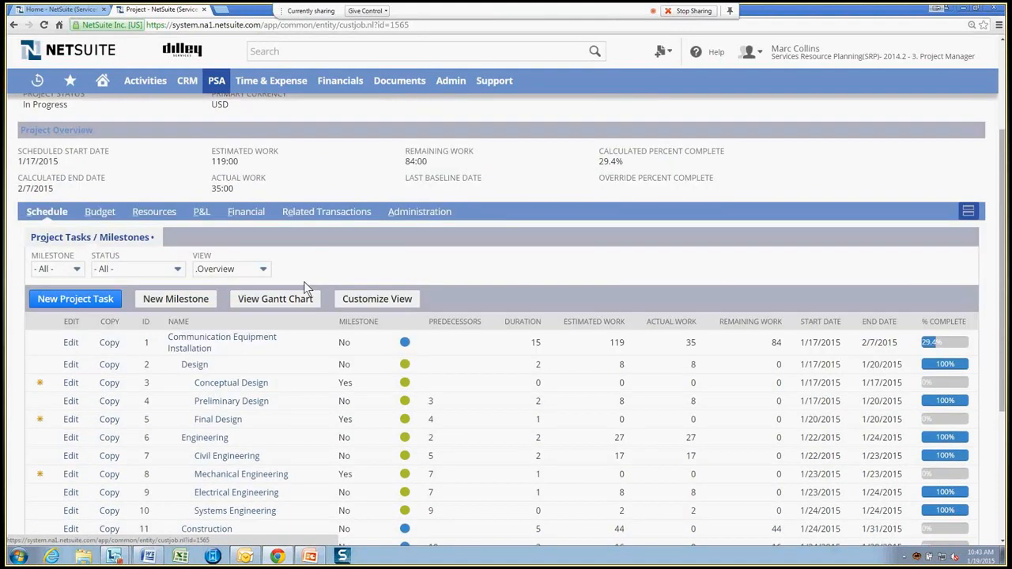
{"action": "mouse_move", "coordinate": [315, 370]}
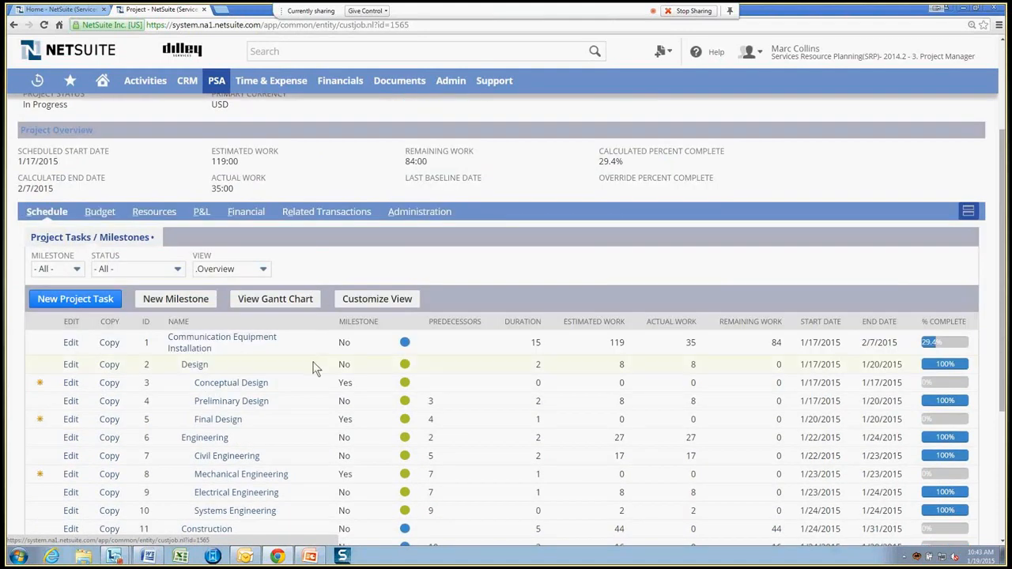
{"action": "scroll", "scroll_direction": "down", "scroll_amount": 3}
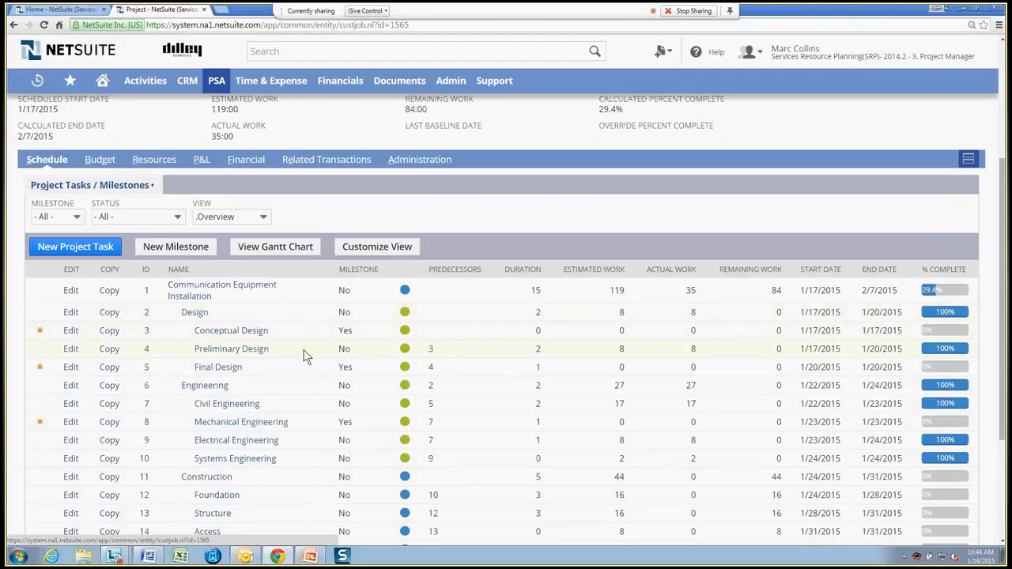
{"action": "mouse_move", "coordinate": [335, 362]}
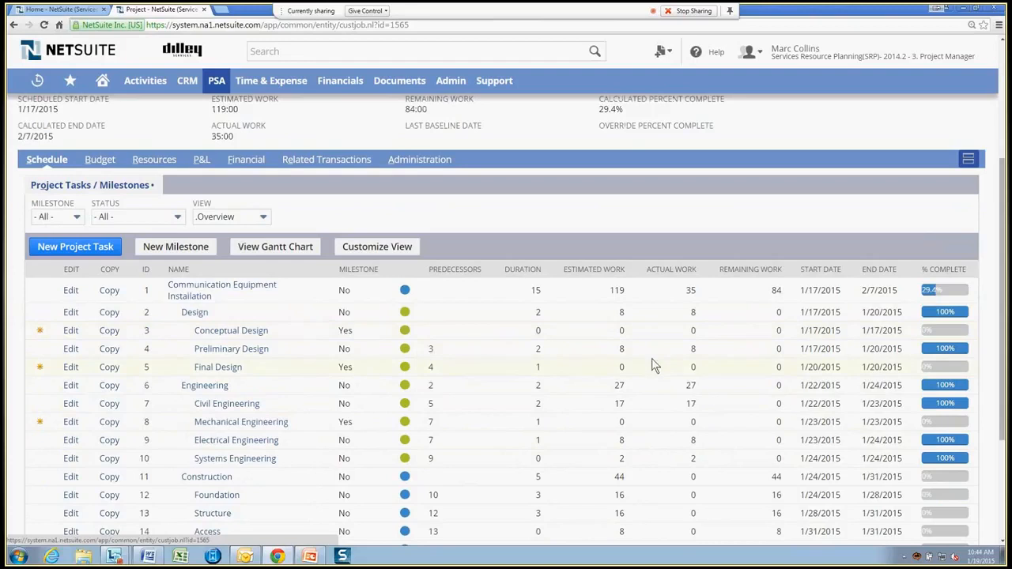
{"action": "mouse_move", "coordinate": [651, 367]}
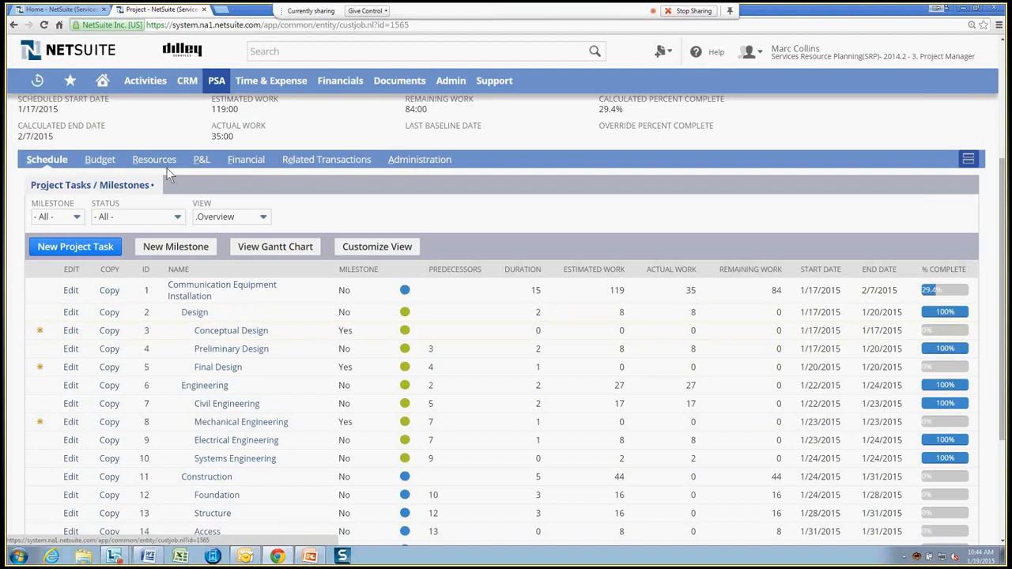
Step: Review PRJ1049's resource allocations, then return to the home dashboard
{"action": "left_click", "coordinate": [153, 158]}
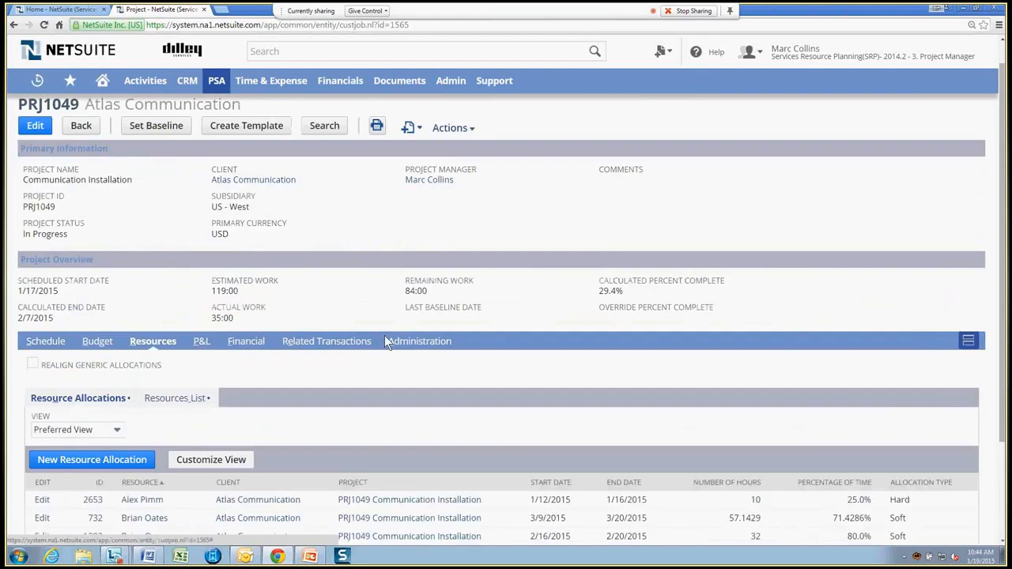
{"action": "scroll", "scroll_direction": "down", "scroll_amount": 3}
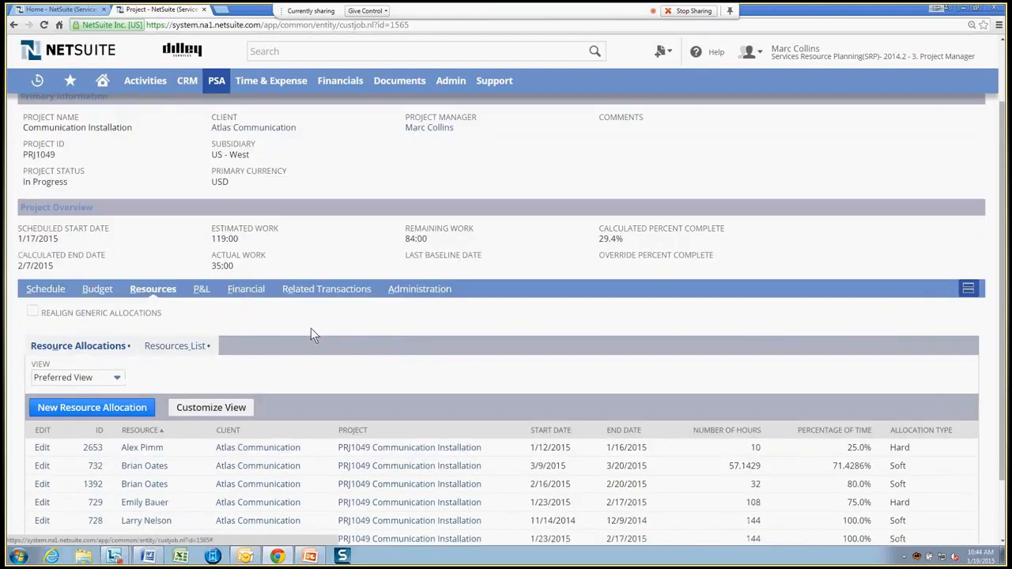
{"action": "scroll", "scroll_direction": "down", "scroll_amount": 3}
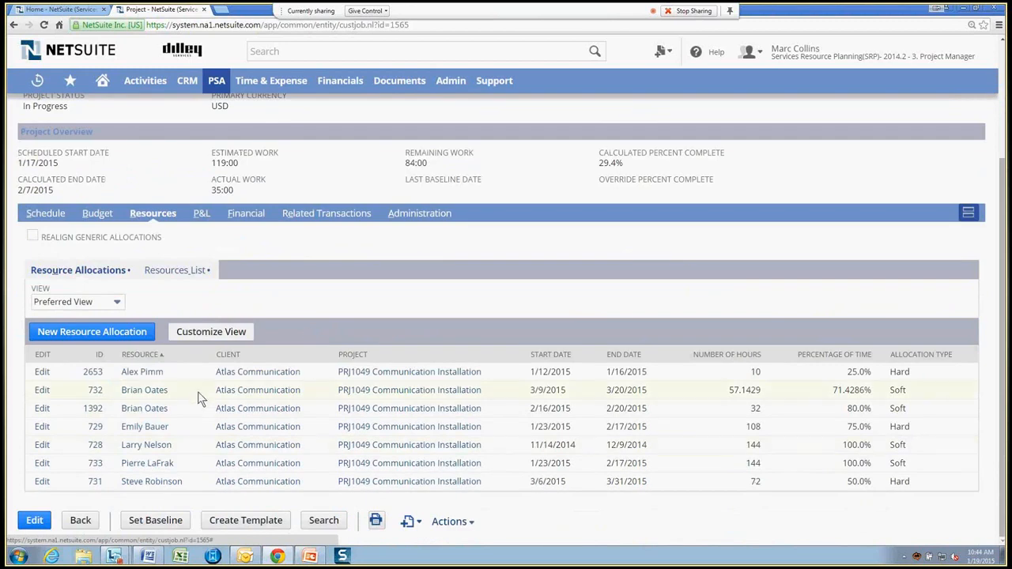
{"action": "mouse_move", "coordinate": [197, 461]}
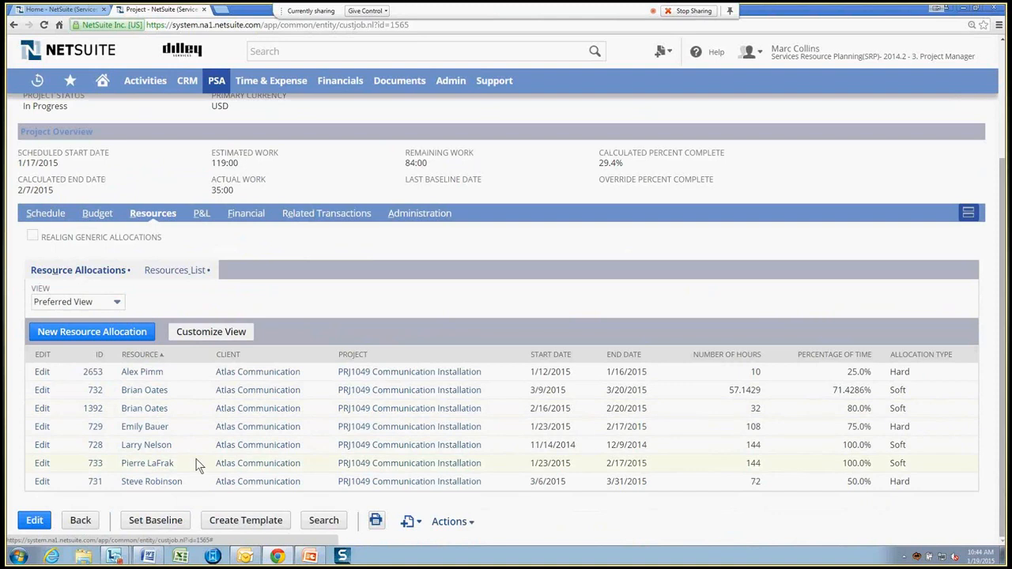
{"action": "mouse_move", "coordinate": [189, 435]}
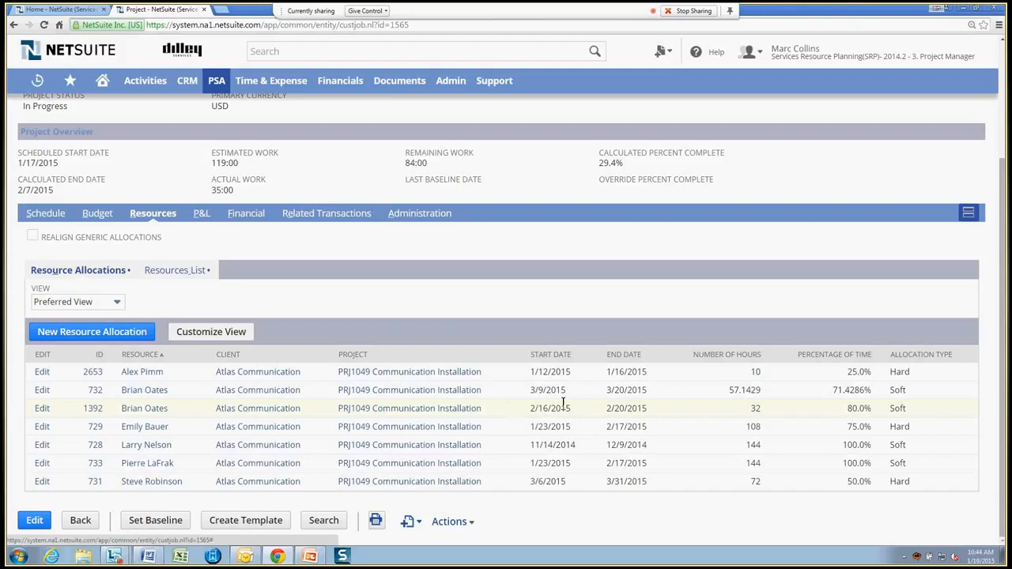
{"action": "mouse_move", "coordinate": [583, 404]}
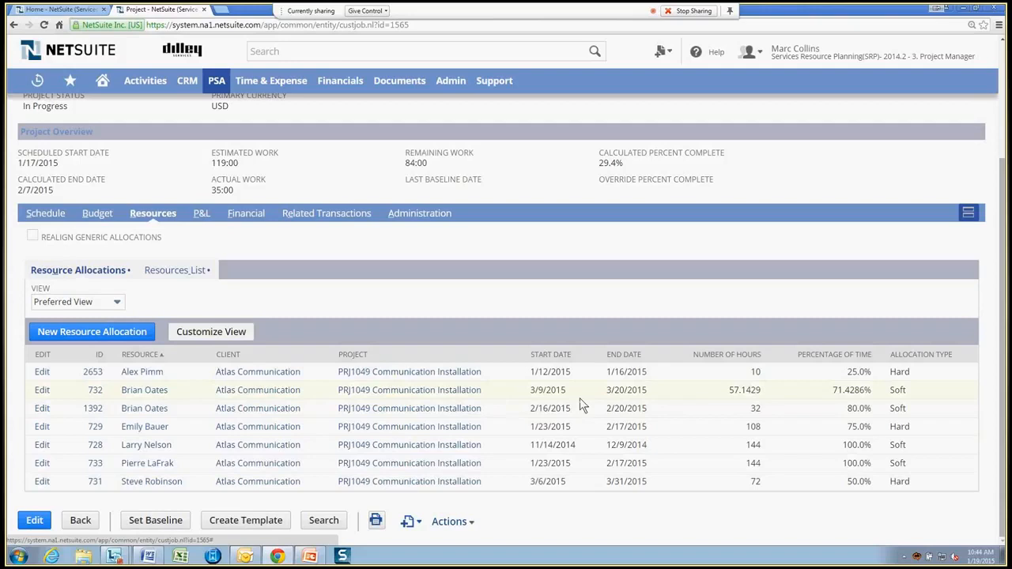
{"action": "mouse_move", "coordinate": [778, 403]}
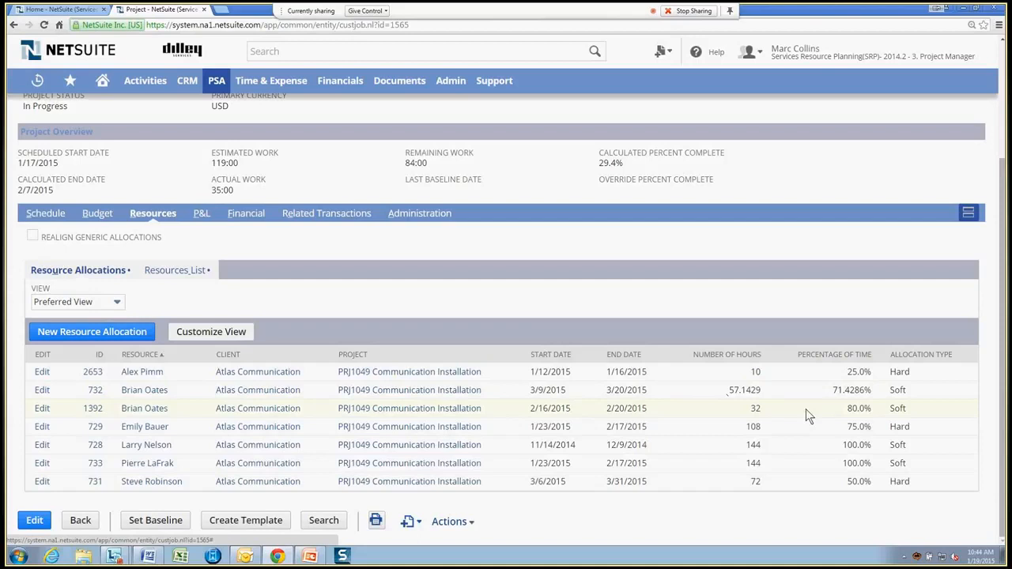
{"action": "mouse_move", "coordinate": [822, 434]}
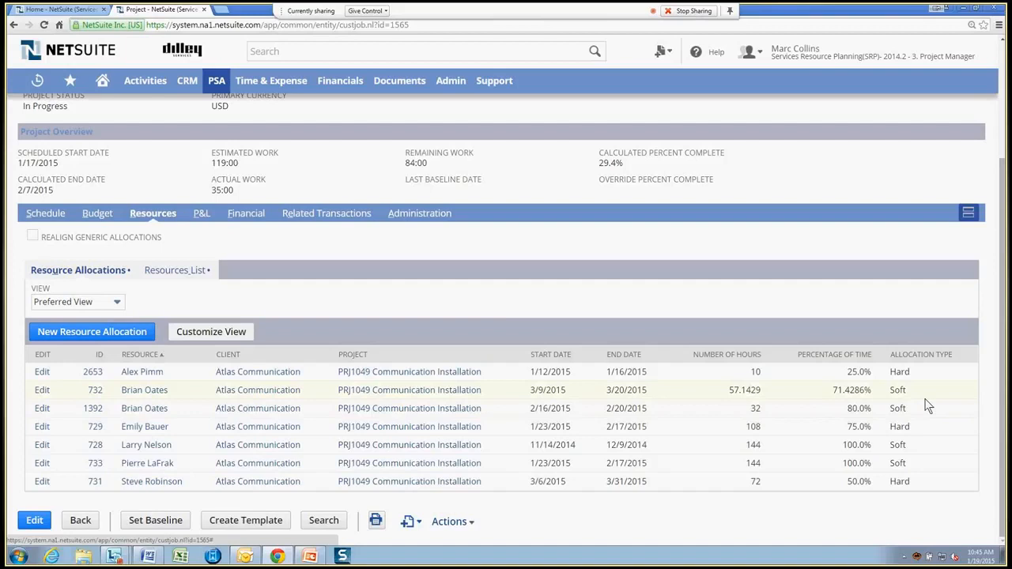
{"action": "mouse_move", "coordinate": [506, 310]}
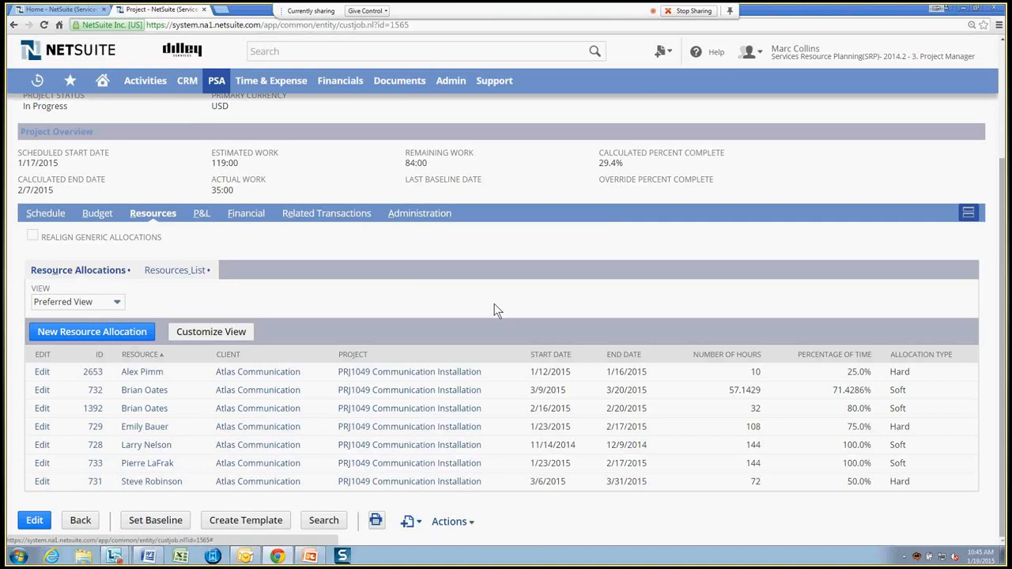
{"action": "left_click", "coordinate": [101, 79]}
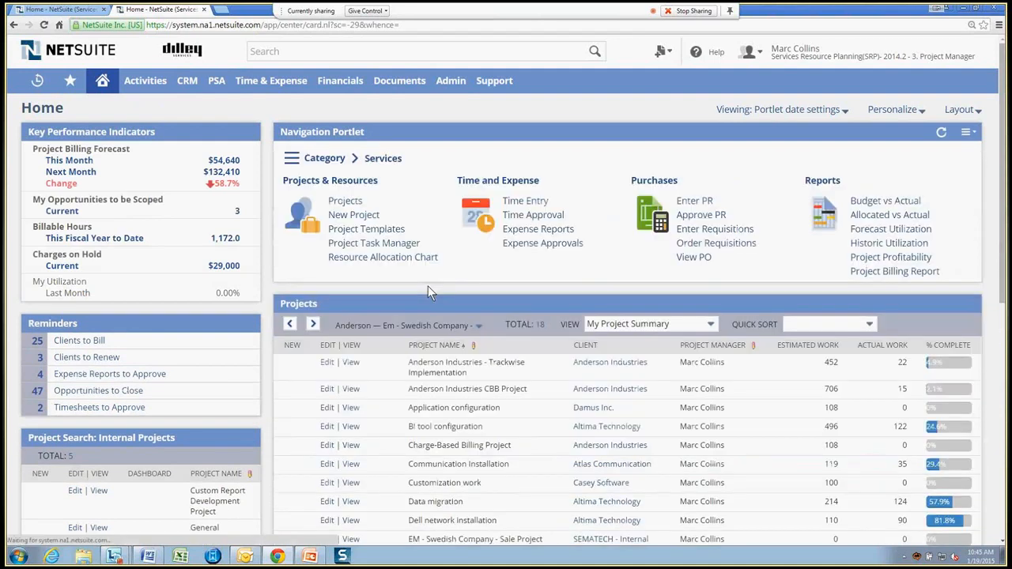
Step: Open the Resource Allocation Chart from the Projects & Resources navigation portlet
{"action": "left_click", "coordinate": [383, 256]}
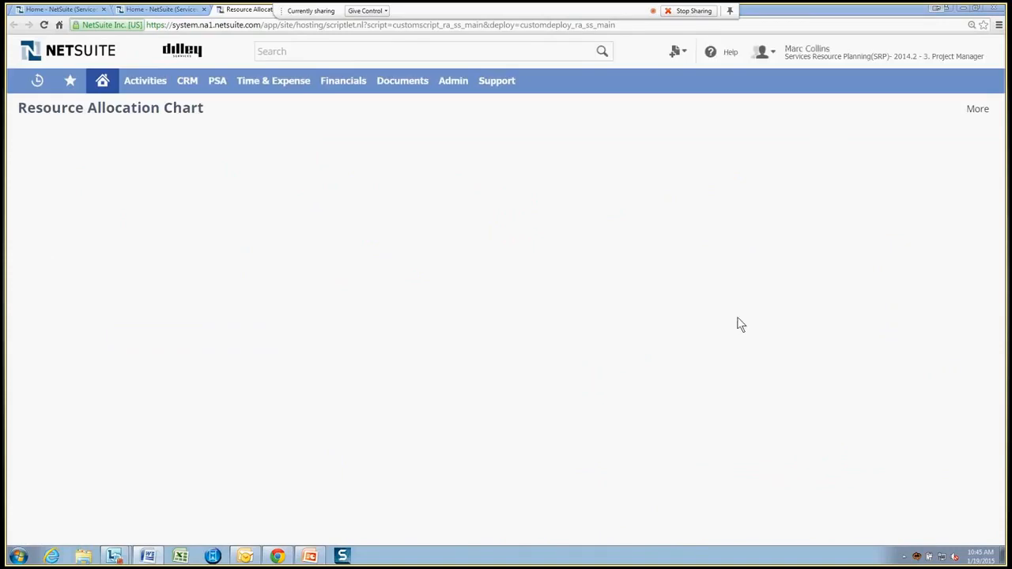
{"action": "mouse_move", "coordinate": [460, 275]}
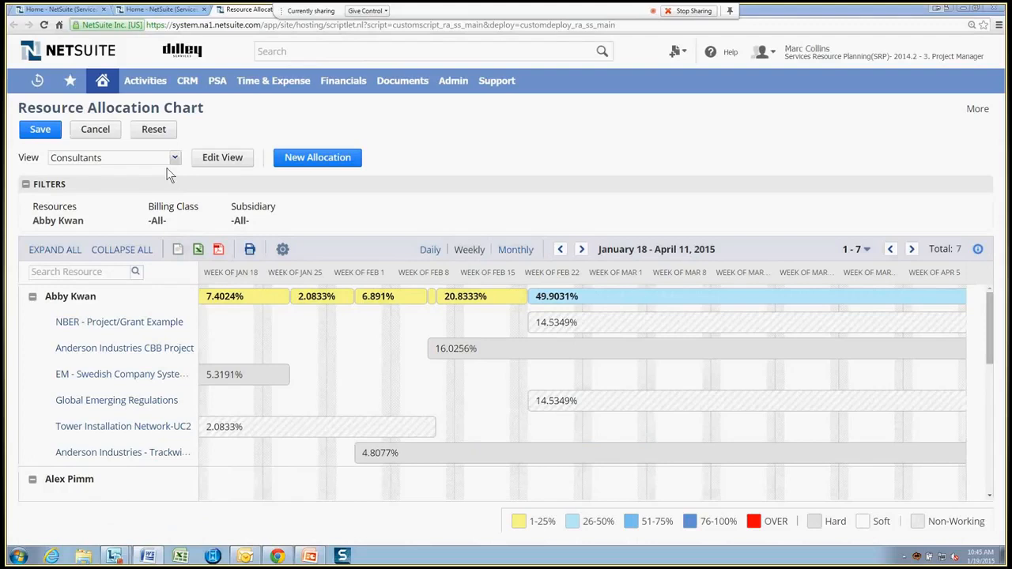
{"action": "mouse_move", "coordinate": [172, 172]}
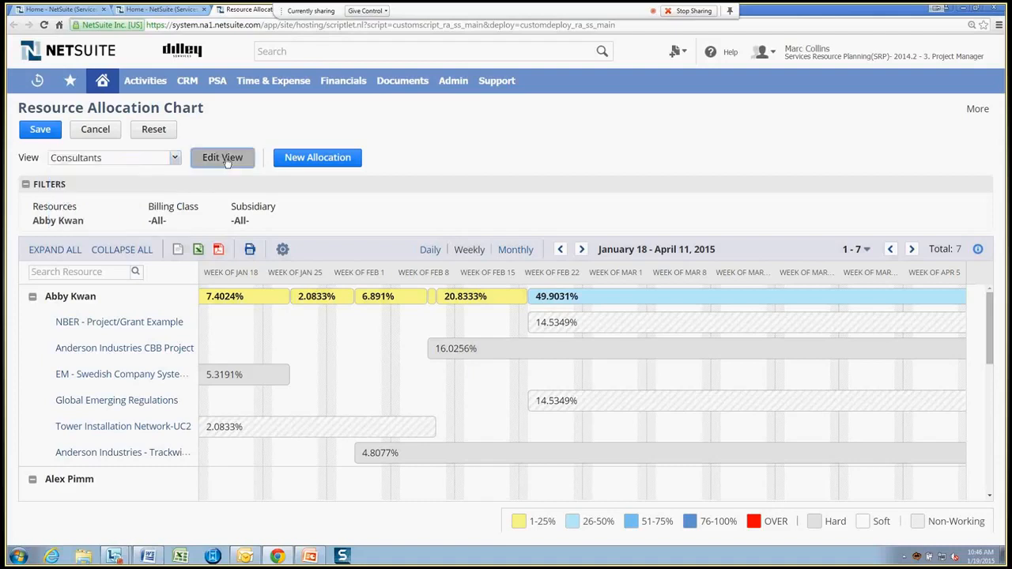
{"action": "left_click", "coordinate": [222, 158]}
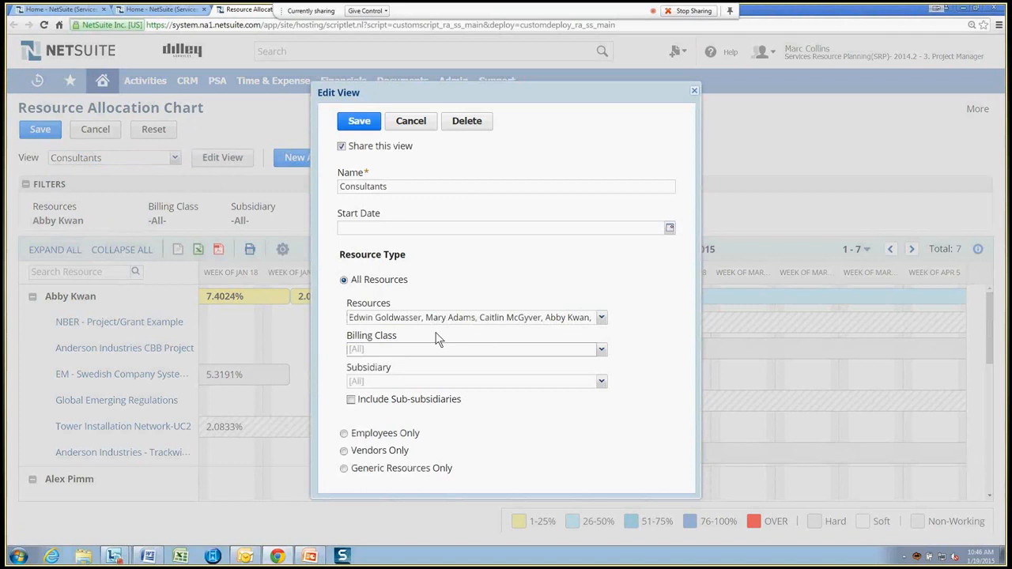
{"action": "mouse_move", "coordinate": [594, 360]}
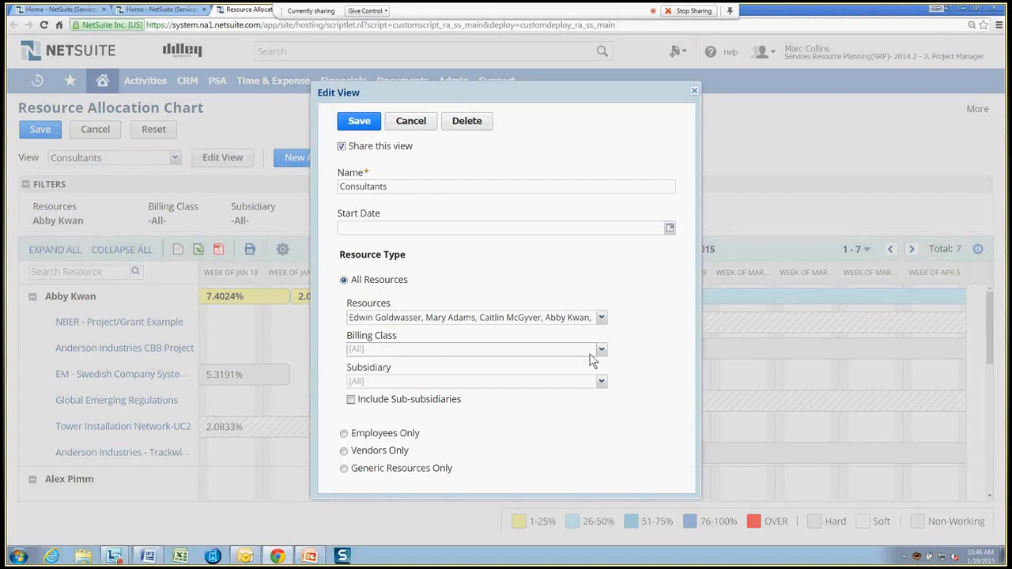
{"action": "left_click", "coordinate": [601, 349]}
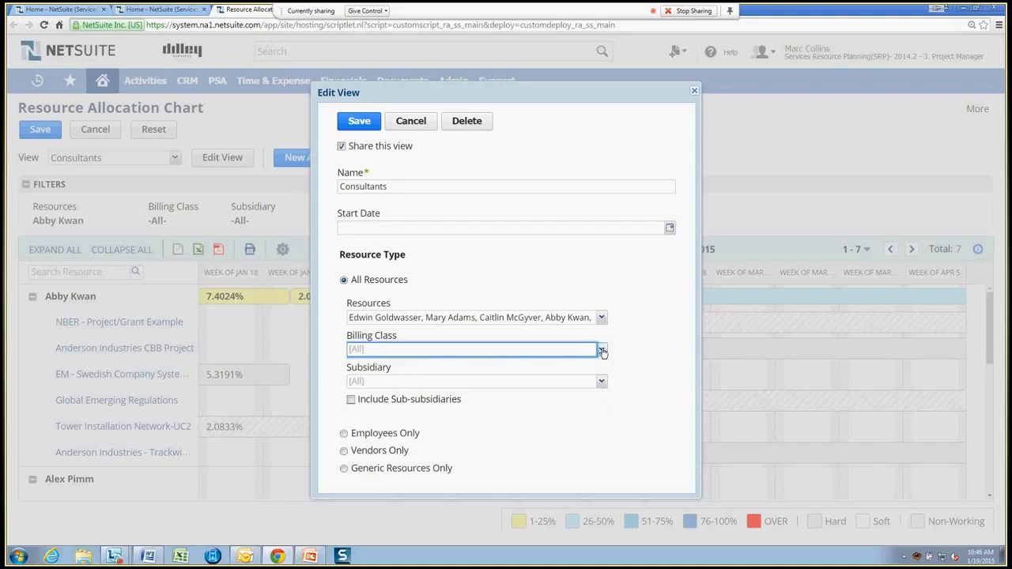
{"action": "mouse_move", "coordinate": [633, 405]}
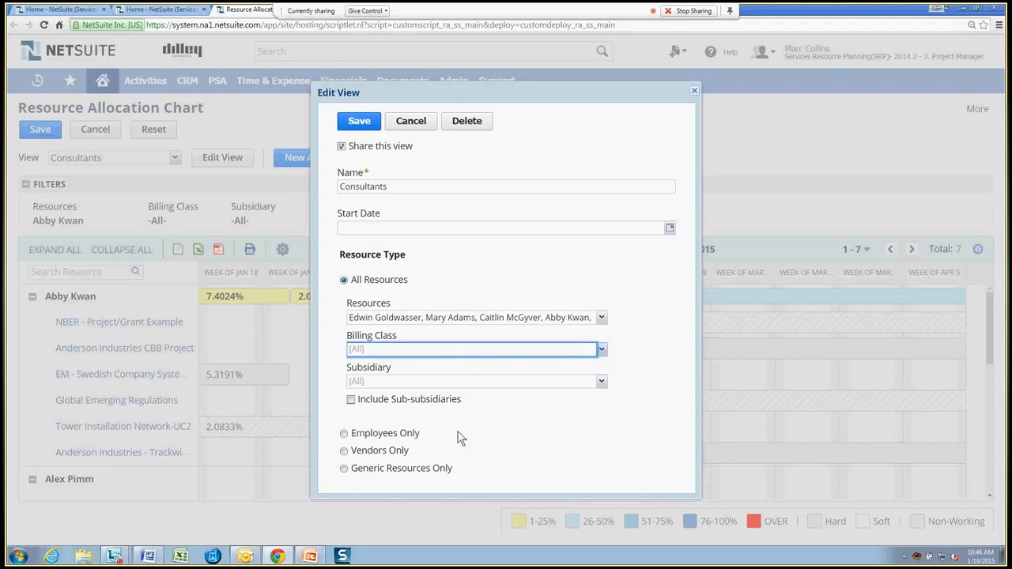
{"action": "mouse_move", "coordinate": [490, 471]}
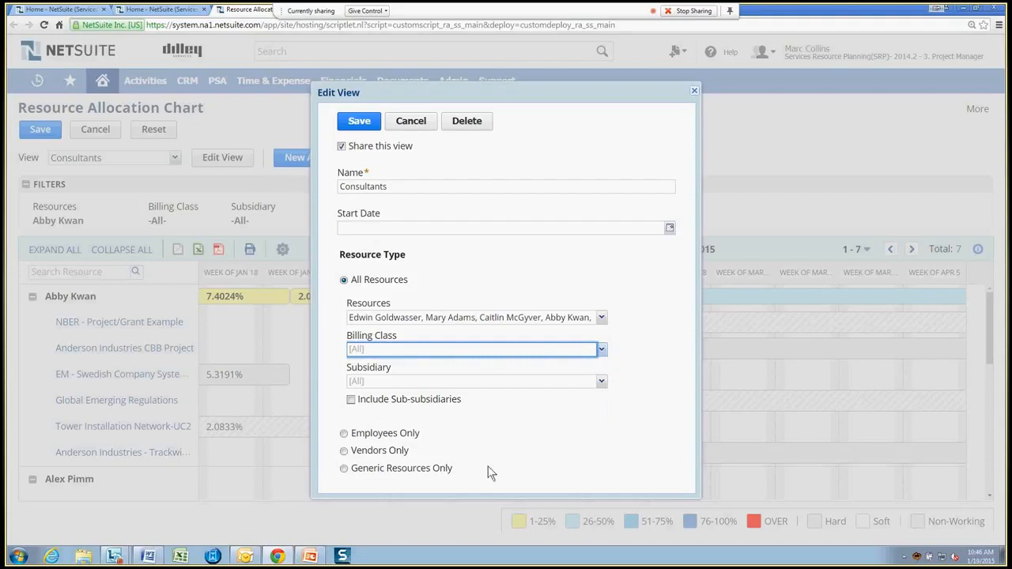
{"action": "mouse_move", "coordinate": [469, 264]}
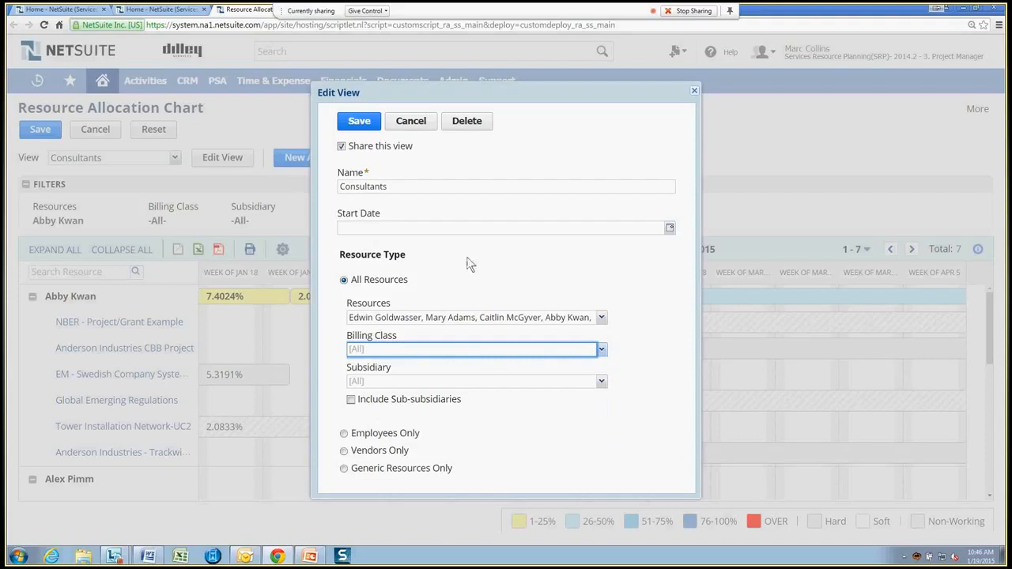
{"action": "left_click", "coordinate": [411, 120]}
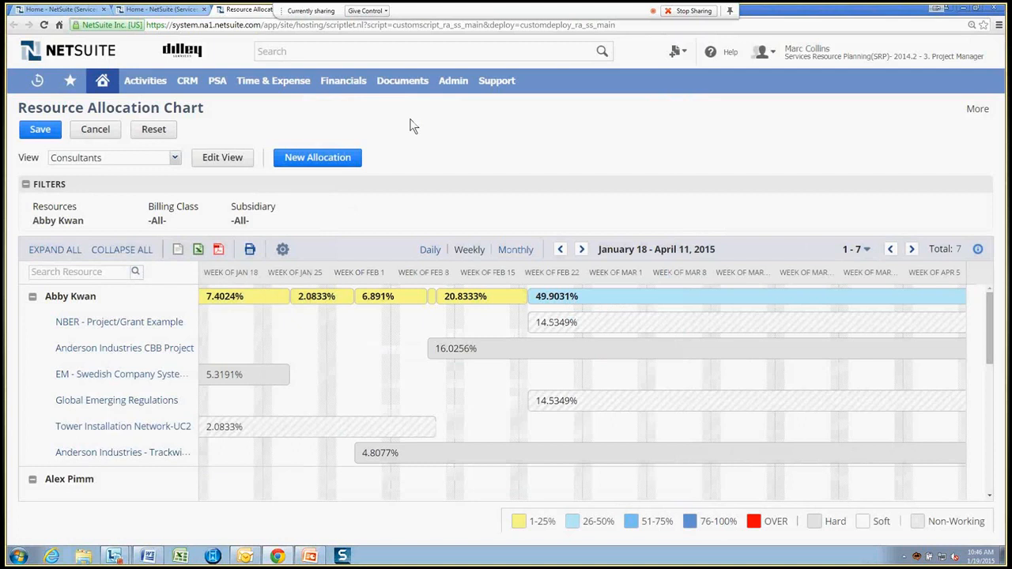
{"action": "mouse_move", "coordinate": [122, 256]}
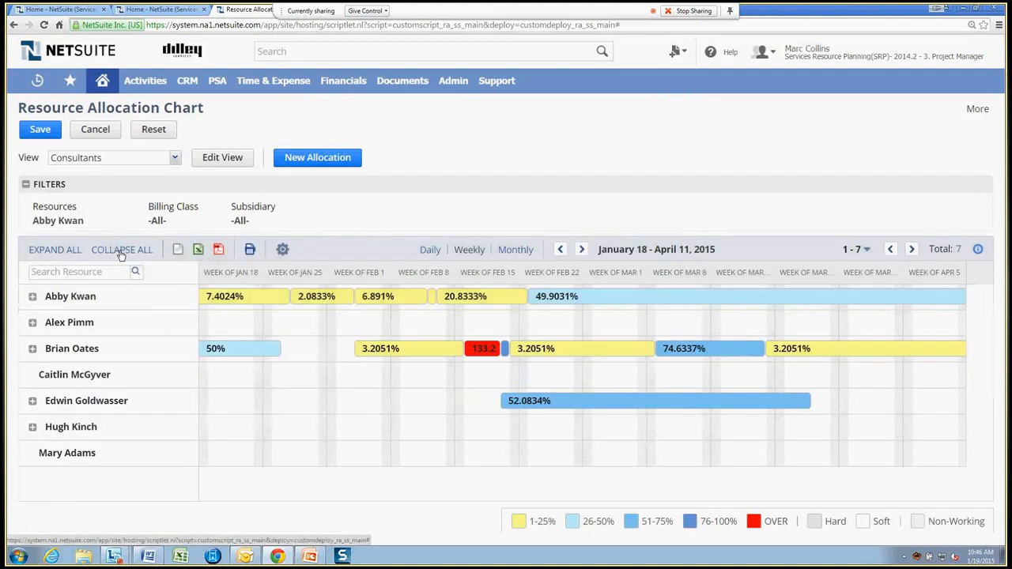
{"action": "mouse_move", "coordinate": [301, 332]}
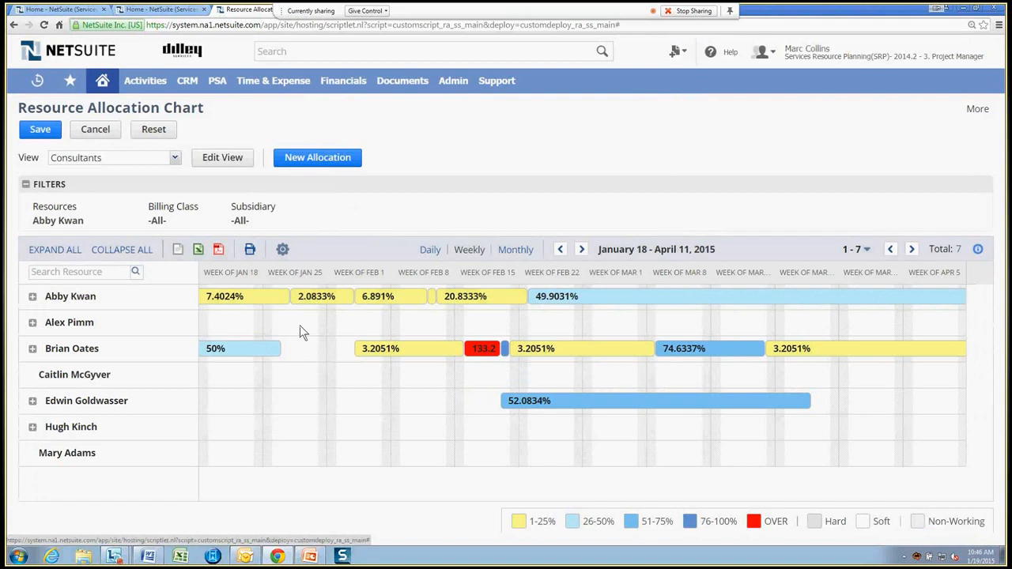
{"action": "mouse_move", "coordinate": [231, 320]}
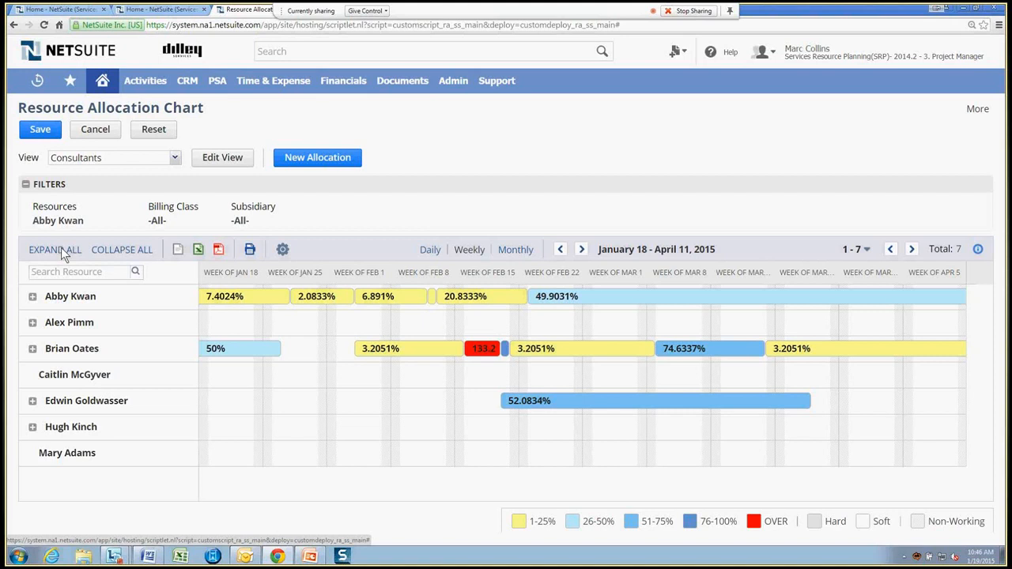
{"action": "left_click", "coordinate": [31, 296]}
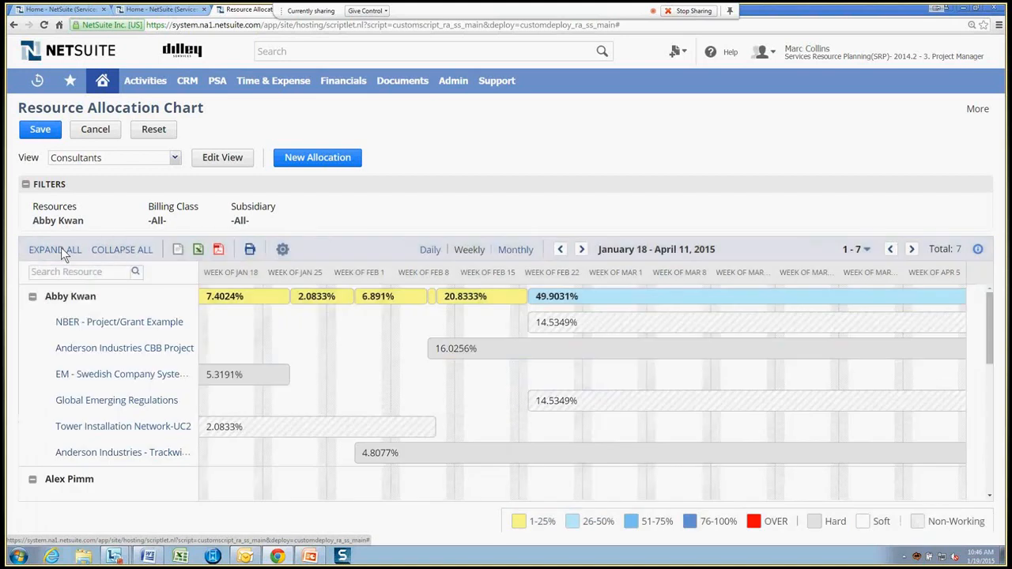
{"action": "mouse_move", "coordinate": [288, 327]}
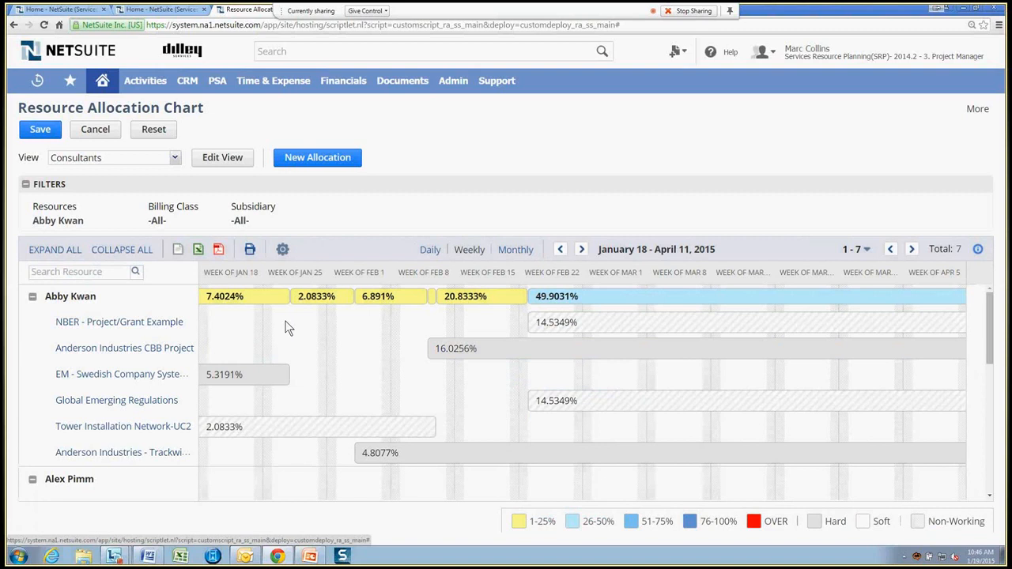
{"action": "mouse_move", "coordinate": [455, 404]}
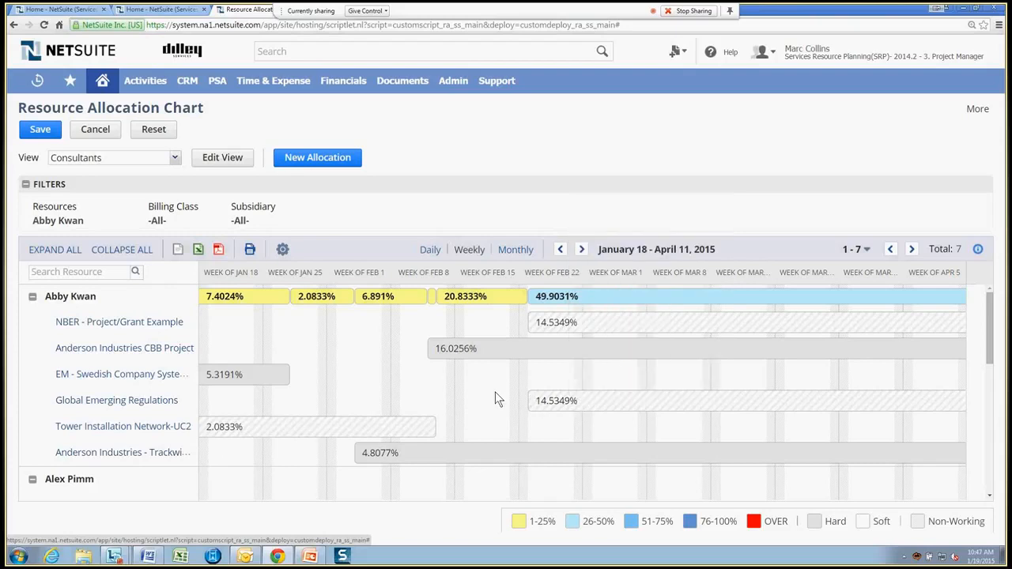
{"action": "mouse_move", "coordinate": [528, 385]}
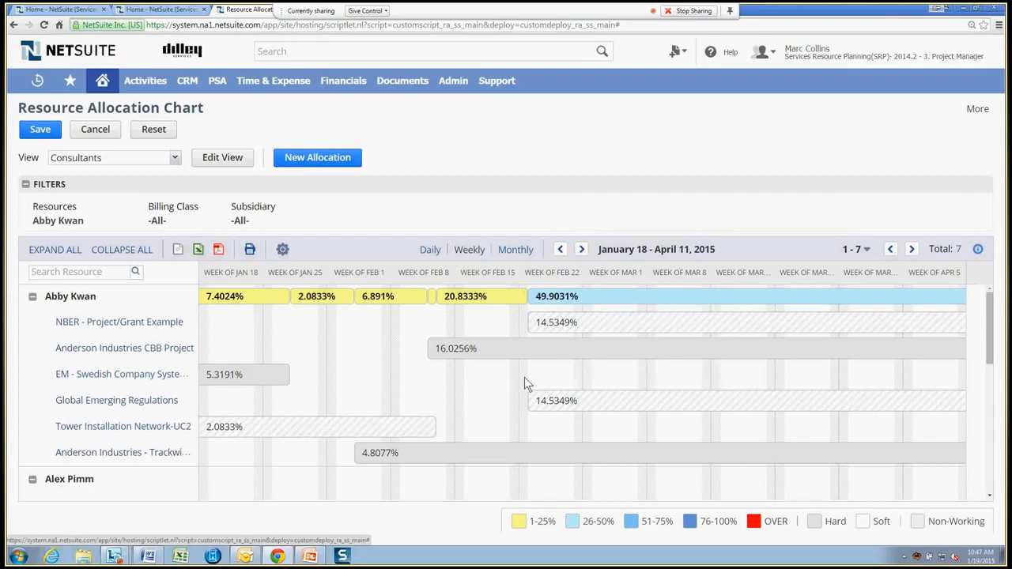
{"action": "mouse_move", "coordinate": [597, 373]}
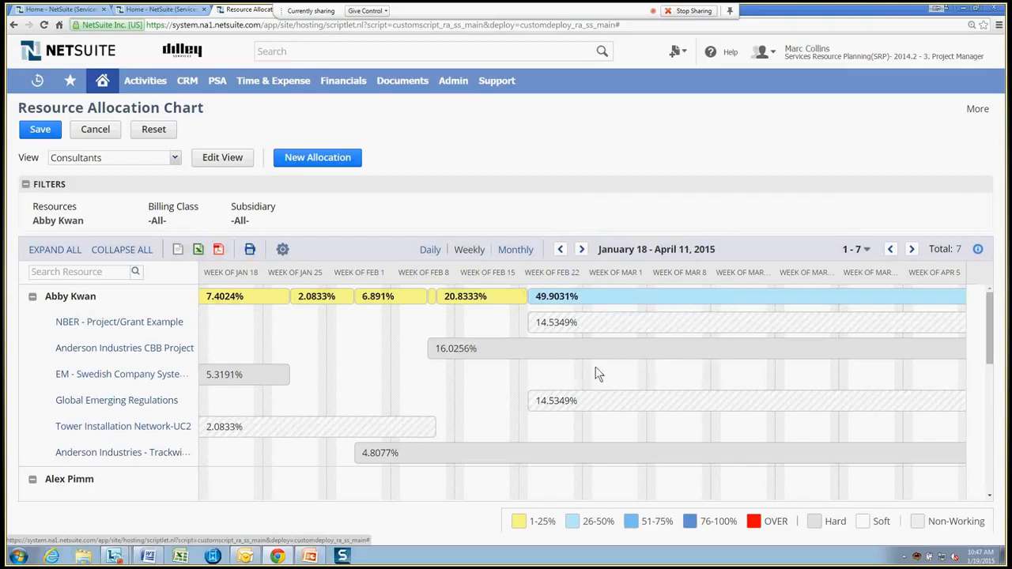
{"action": "mouse_move", "coordinate": [588, 379]}
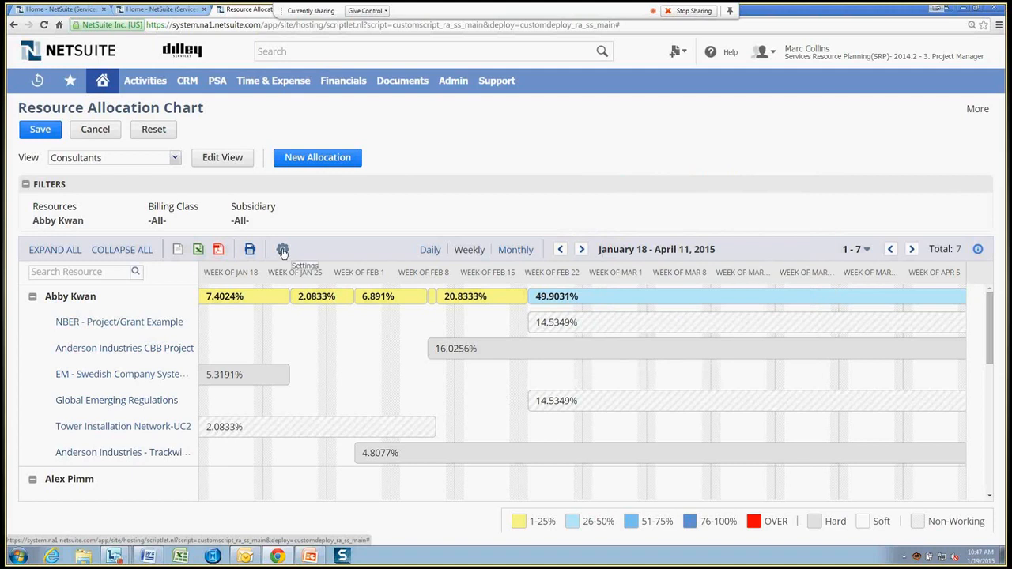
Step: Save chart settings with Allocate Using set to Hours and Dense chart density
{"action": "left_click", "coordinate": [281, 250]}
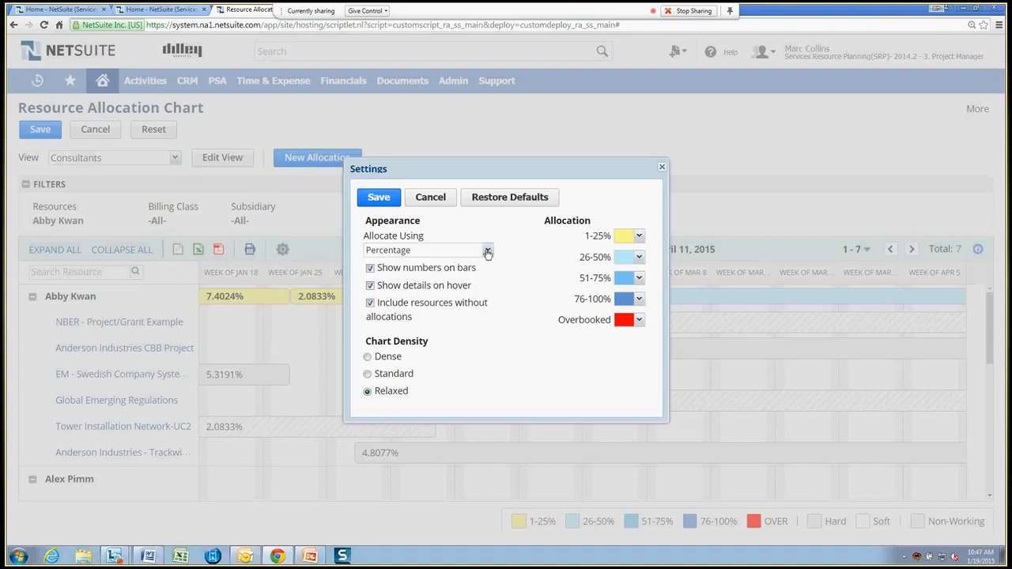
{"action": "left_click", "coordinate": [487, 250]}
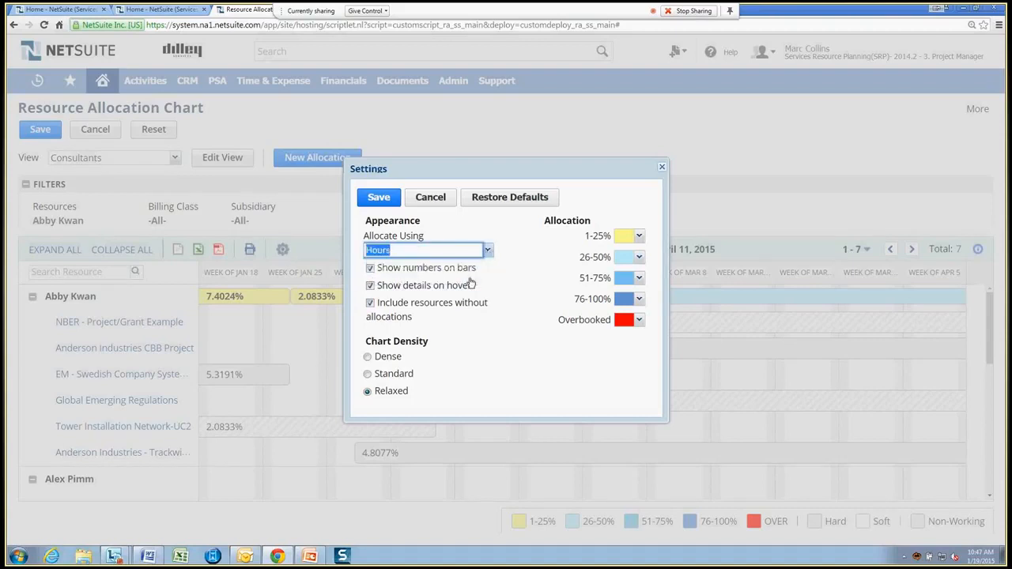
{"action": "mouse_move", "coordinate": [509, 278]}
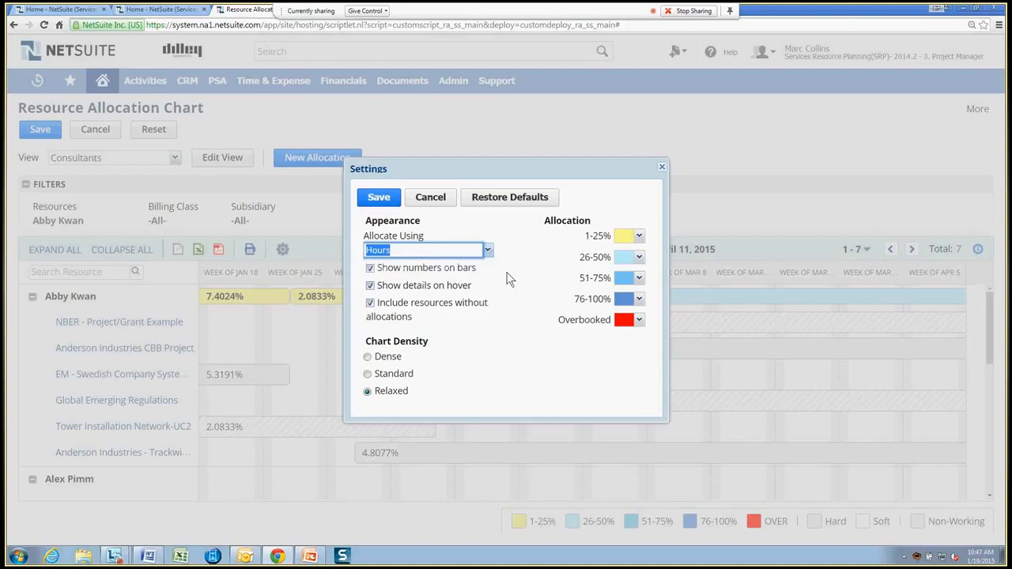
{"action": "mouse_move", "coordinate": [505, 286]}
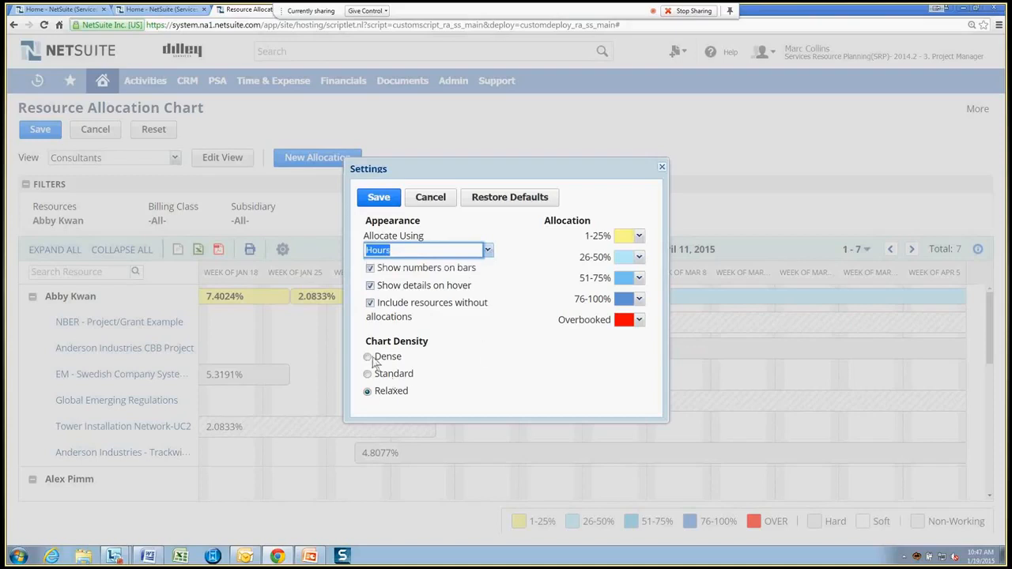
{"action": "left_click", "coordinate": [367, 358]}
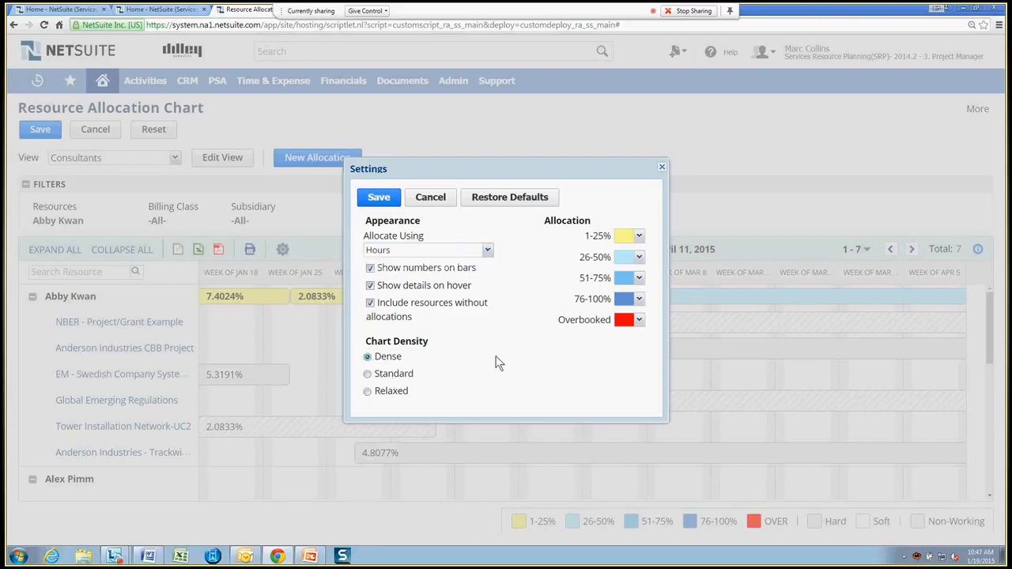
{"action": "mouse_move", "coordinate": [509, 358]}
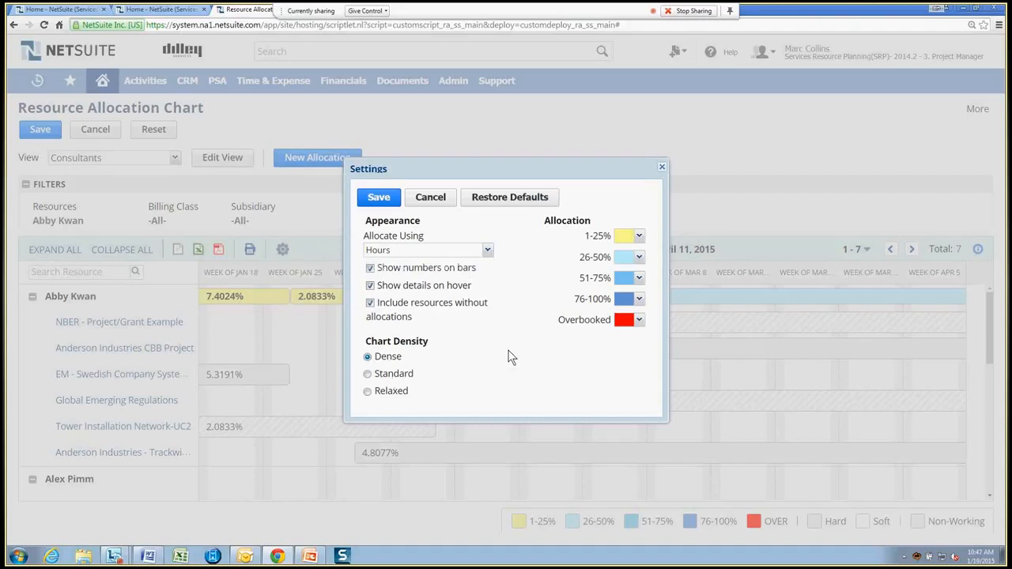
{"action": "mouse_move", "coordinate": [651, 259]}
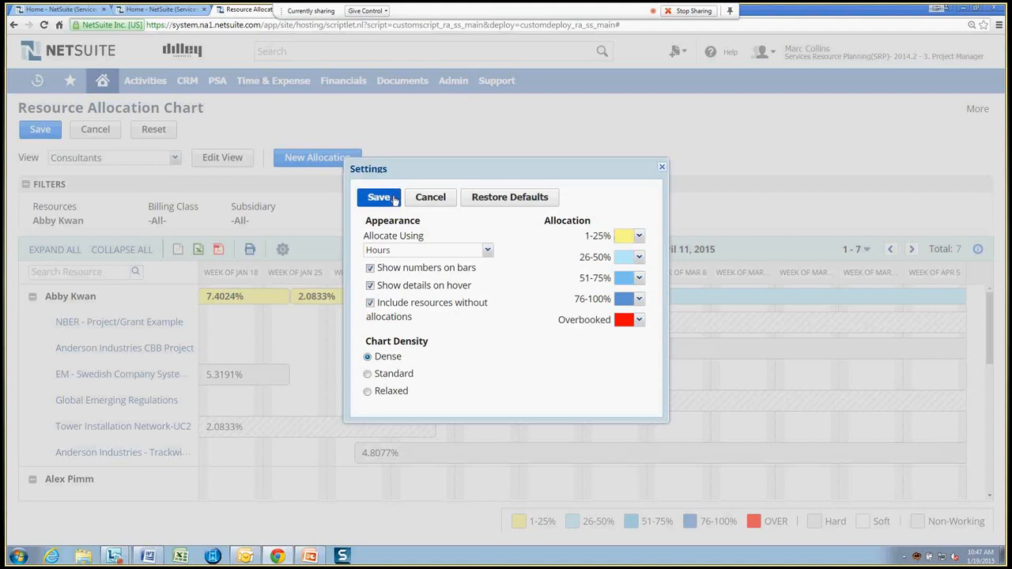
{"action": "left_click", "coordinate": [380, 196]}
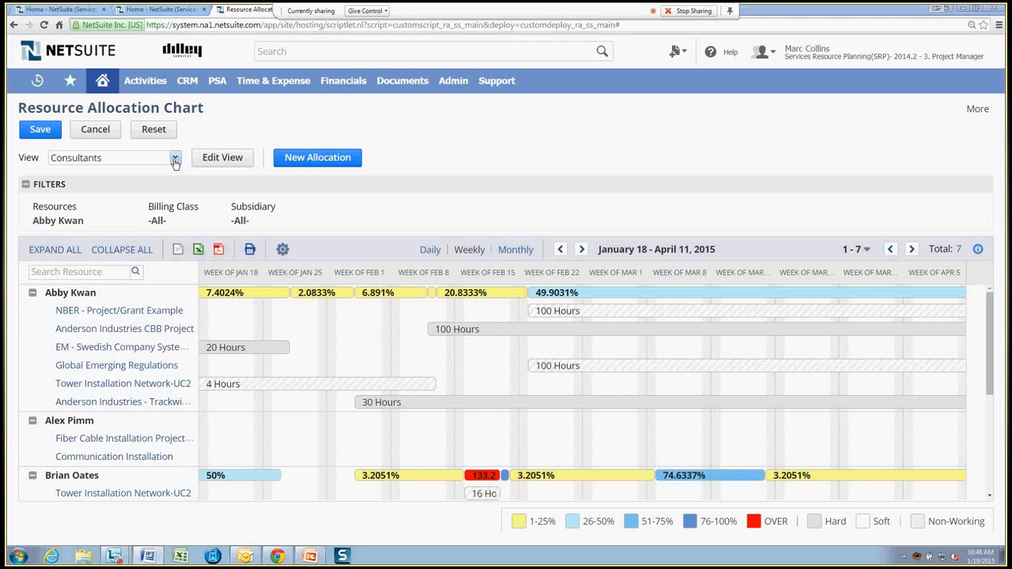
Step: Switch the chart to the Generic Resources Only view and collapse all role groups
{"action": "left_click", "coordinate": [174, 158]}
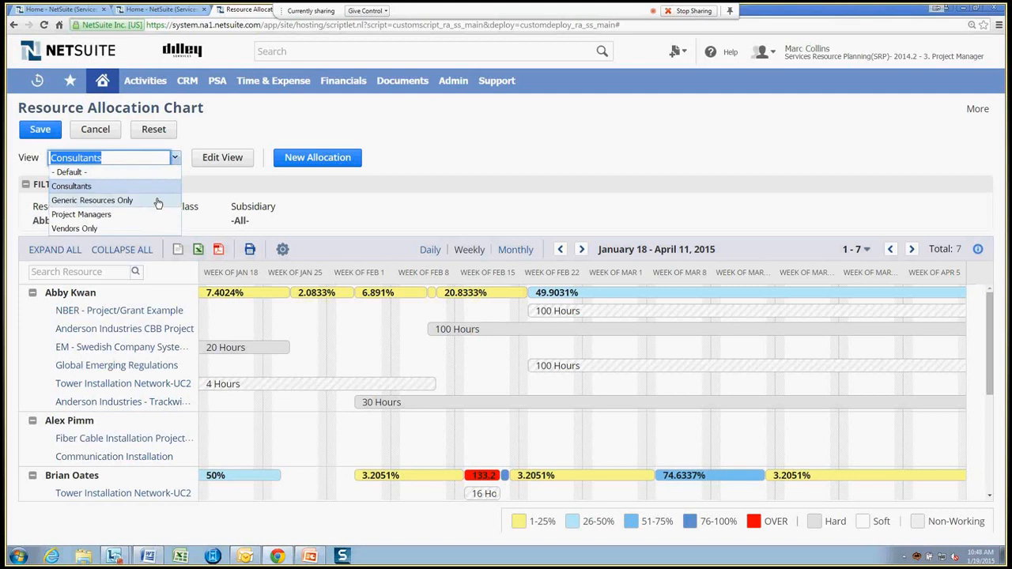
{"action": "left_click", "coordinate": [92, 199]}
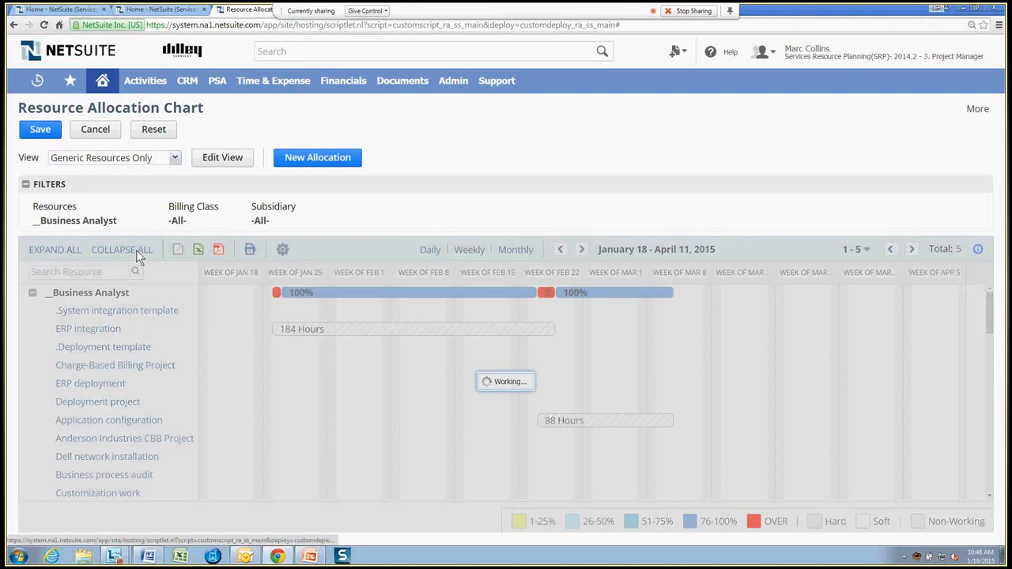
{"action": "left_click", "coordinate": [121, 249]}
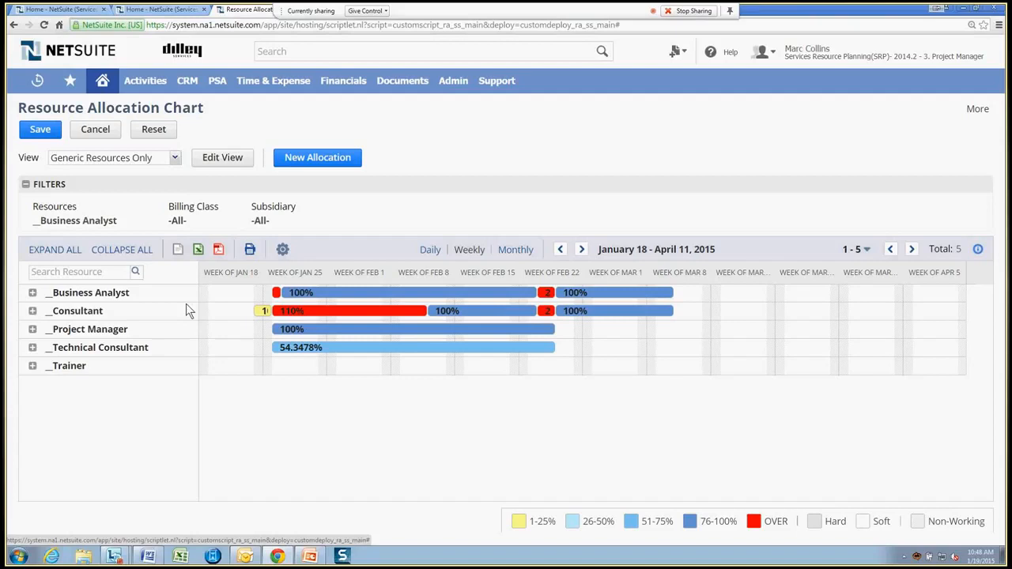
{"action": "mouse_move", "coordinate": [409, 330]}
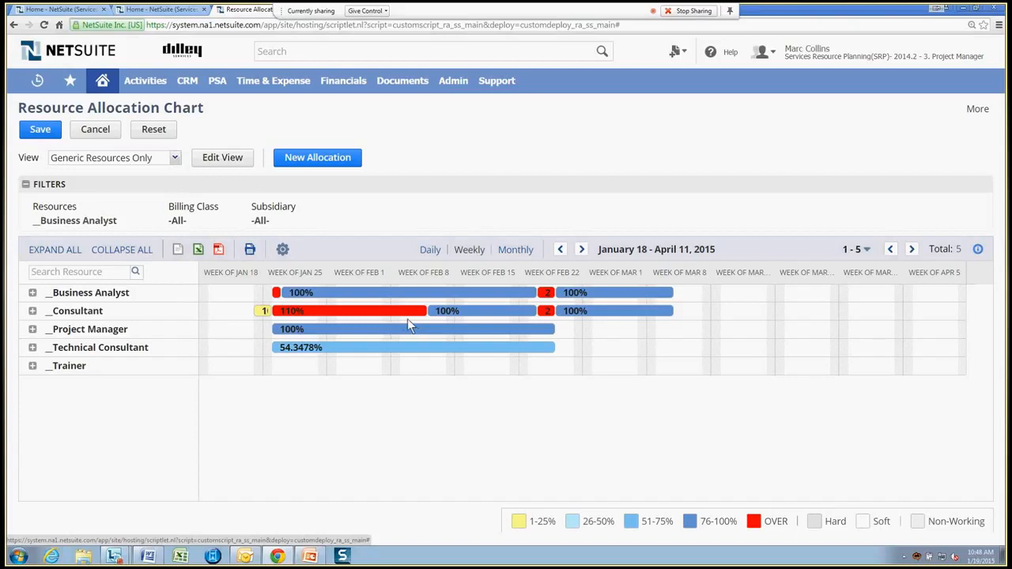
{"action": "mouse_move", "coordinate": [405, 325]}
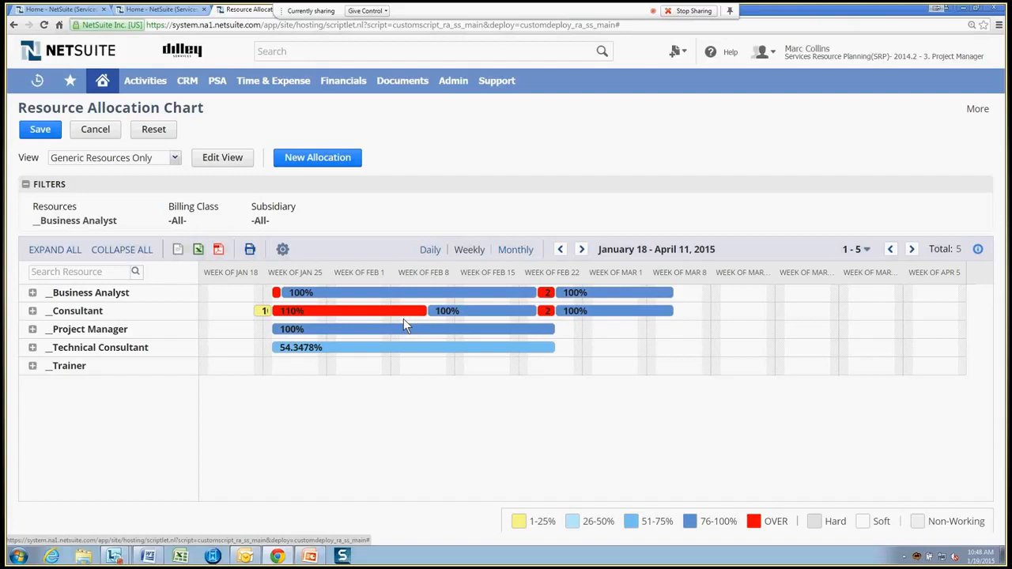
{"action": "mouse_move", "coordinate": [239, 319]}
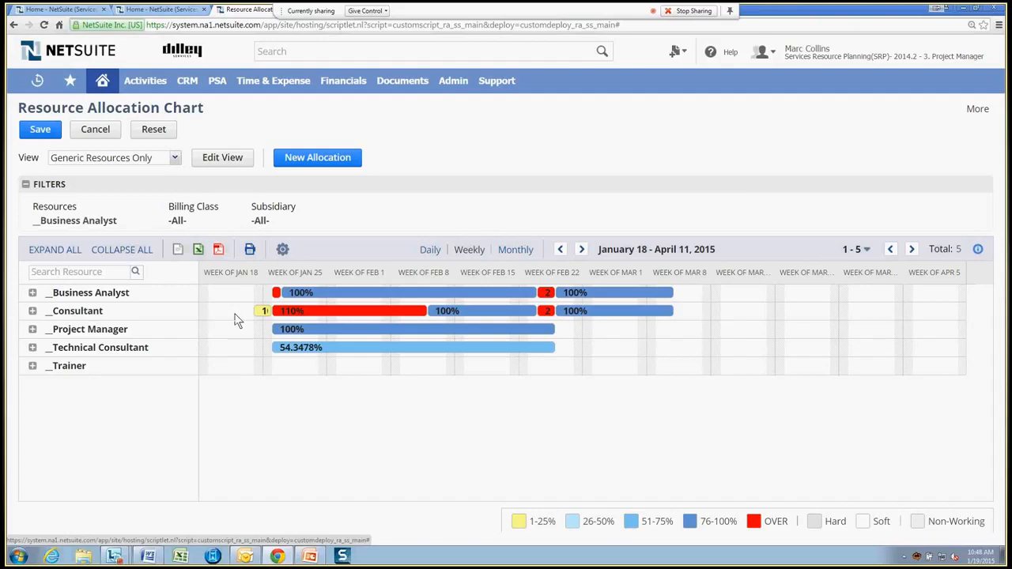
{"action": "mouse_move", "coordinate": [212, 318]}
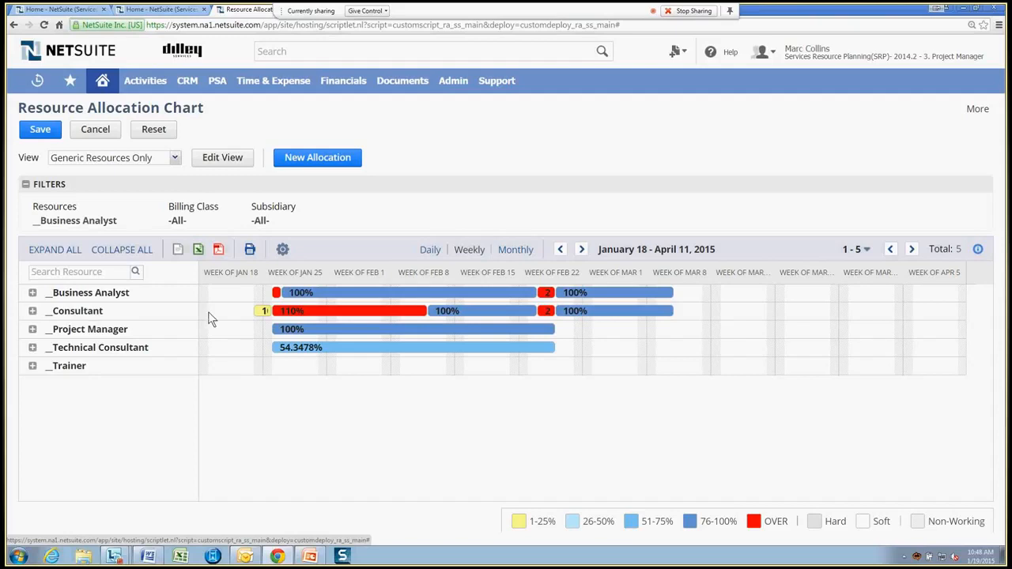
{"action": "mouse_move", "coordinate": [193, 316]}
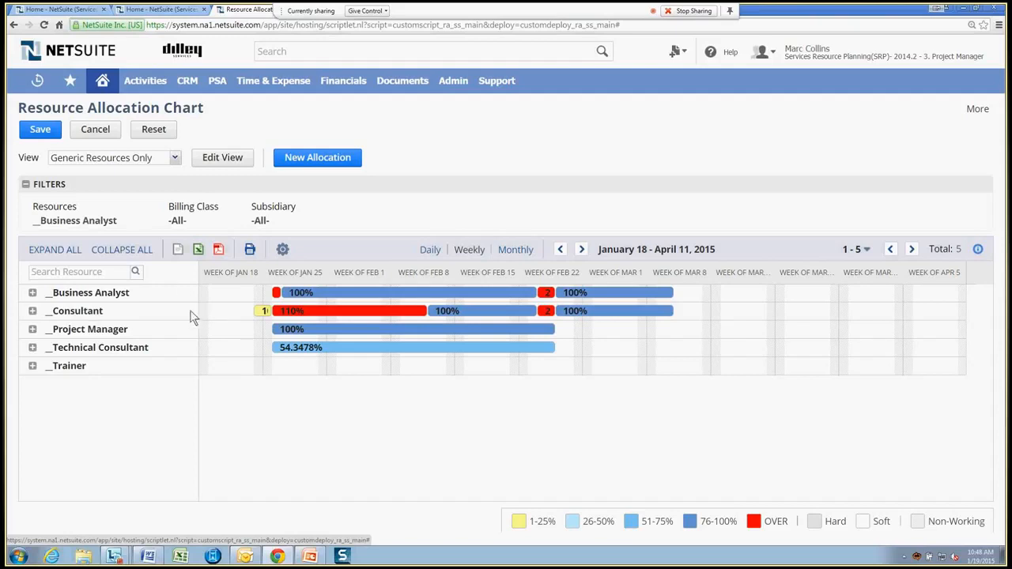
{"action": "left_click", "coordinate": [114, 158]}
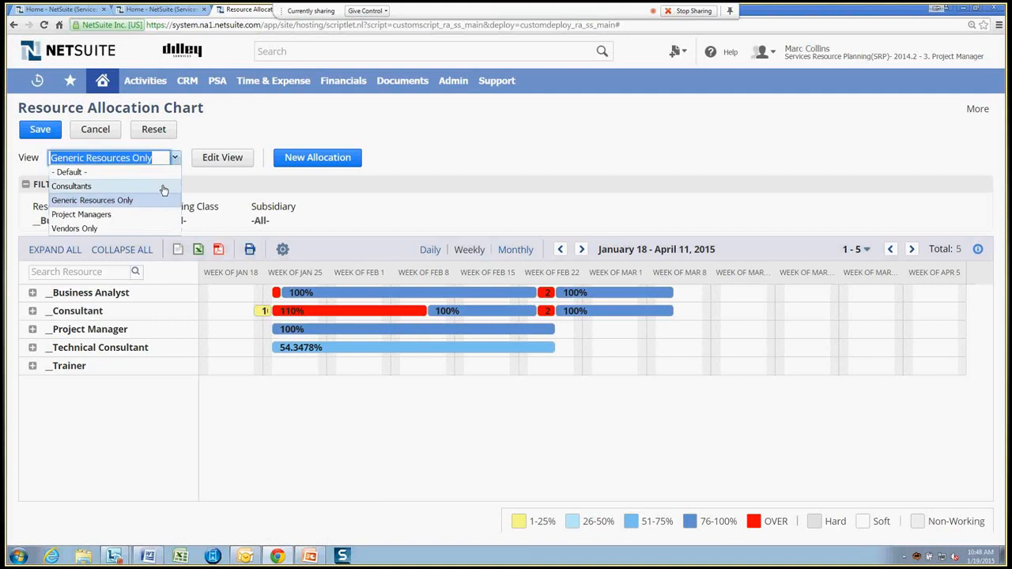
{"action": "left_click", "coordinate": [71, 186]}
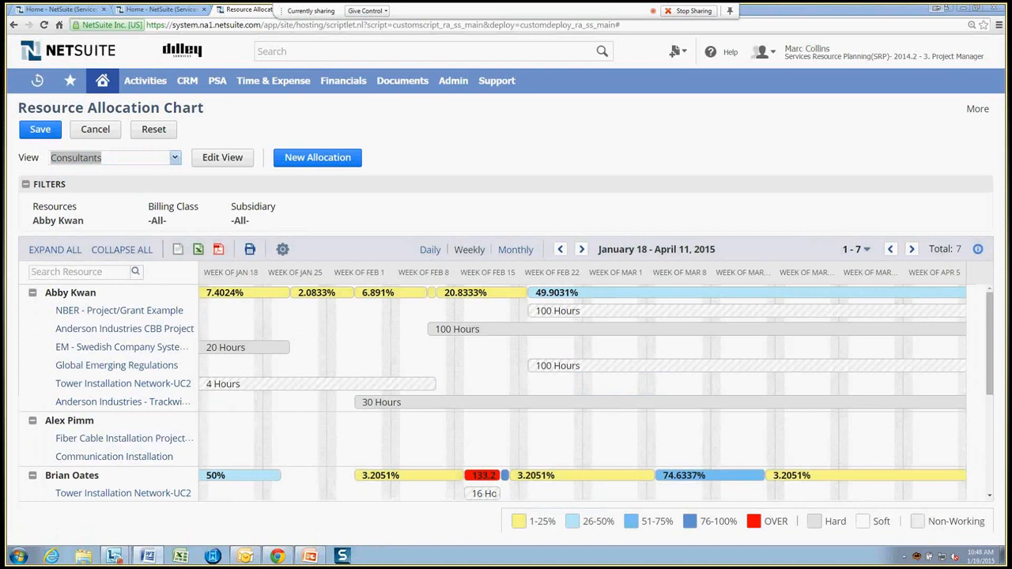
{"action": "mouse_move", "coordinate": [411, 319]}
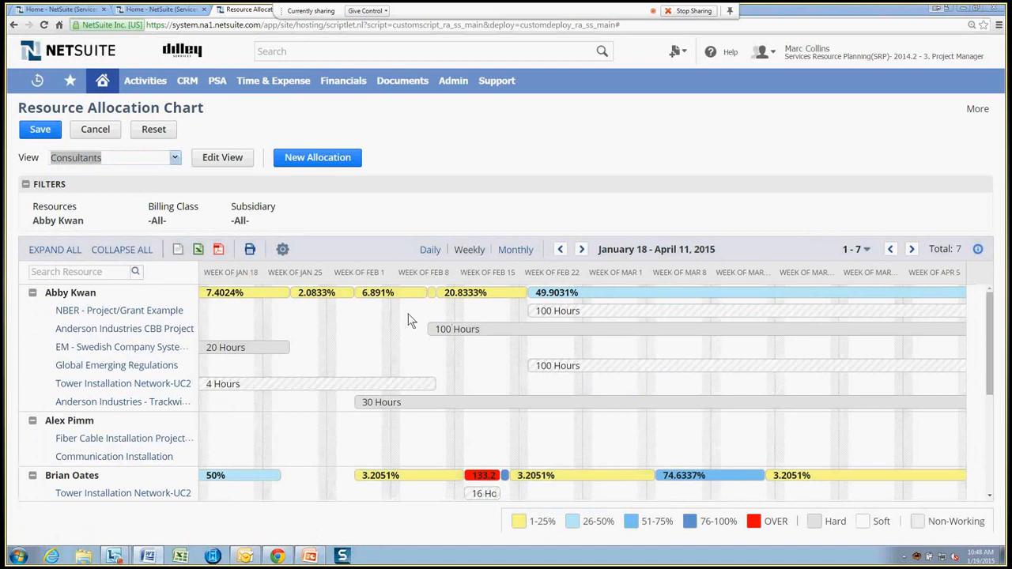
{"action": "mouse_move", "coordinate": [455, 357]}
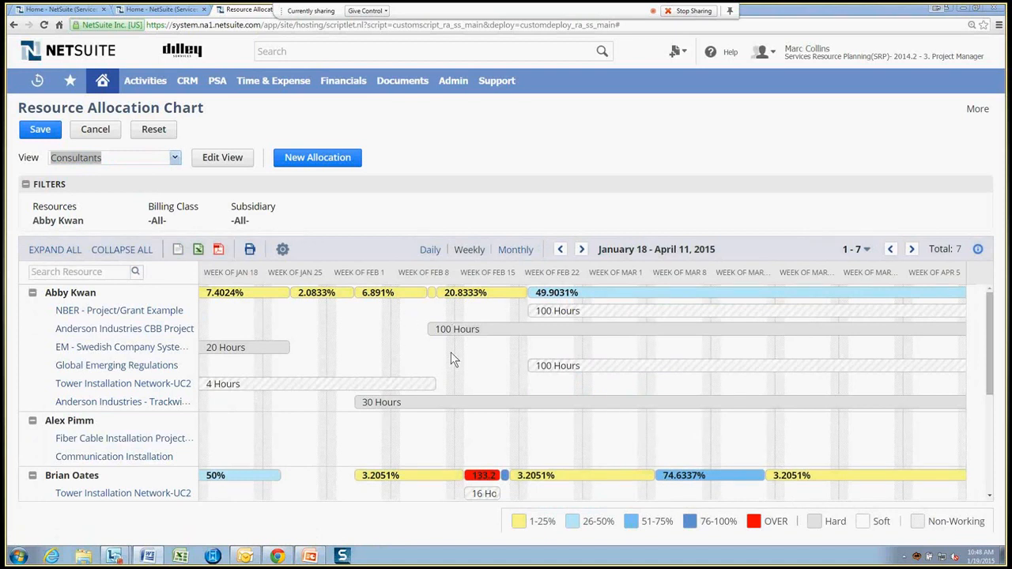
{"action": "scroll", "scroll_direction": "down", "scroll_amount": 3}
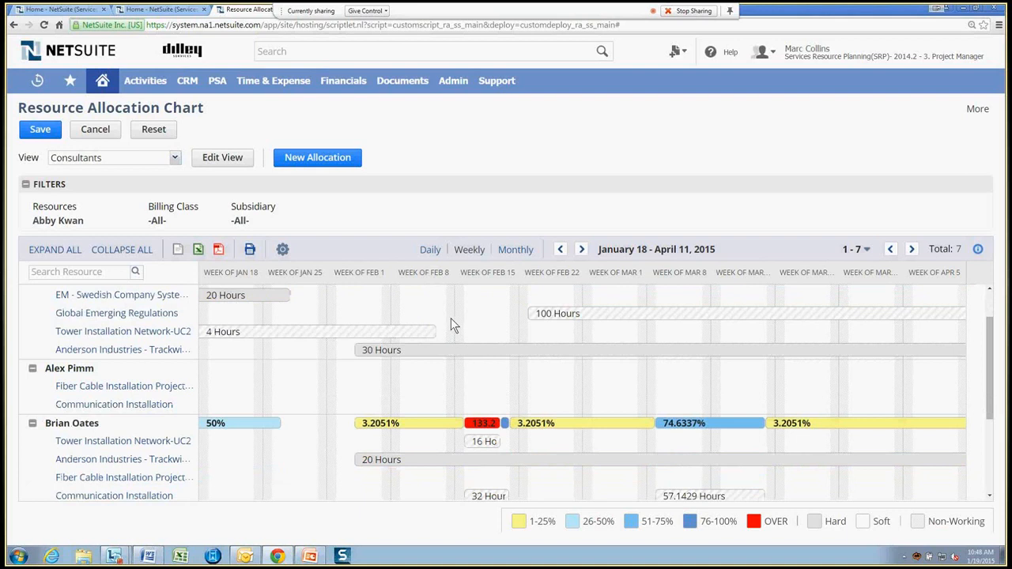
{"action": "scroll", "scroll_direction": "down", "scroll_amount": 3}
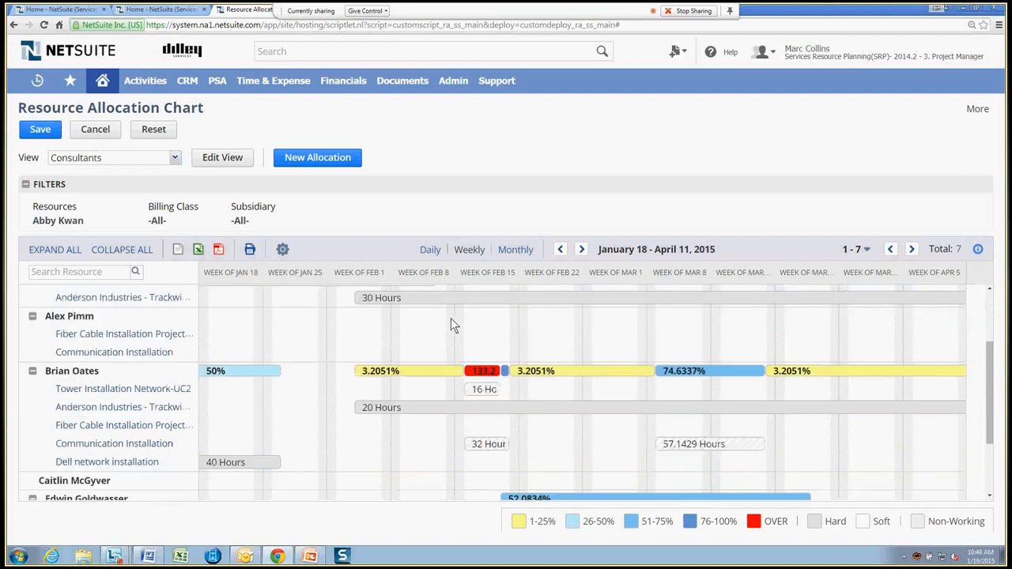
{"action": "mouse_move", "coordinate": [300, 414]}
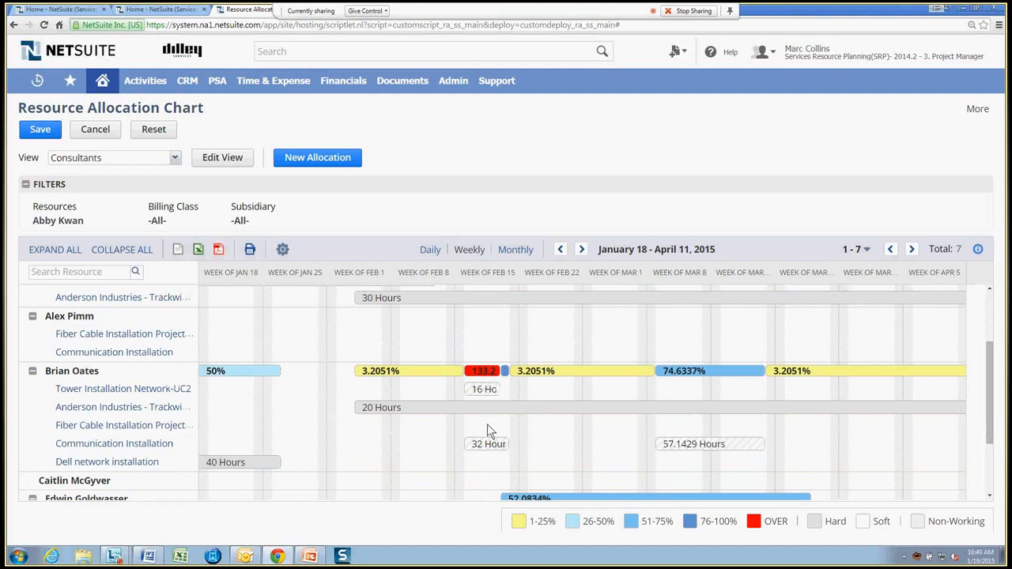
{"action": "mouse_move", "coordinate": [497, 433]}
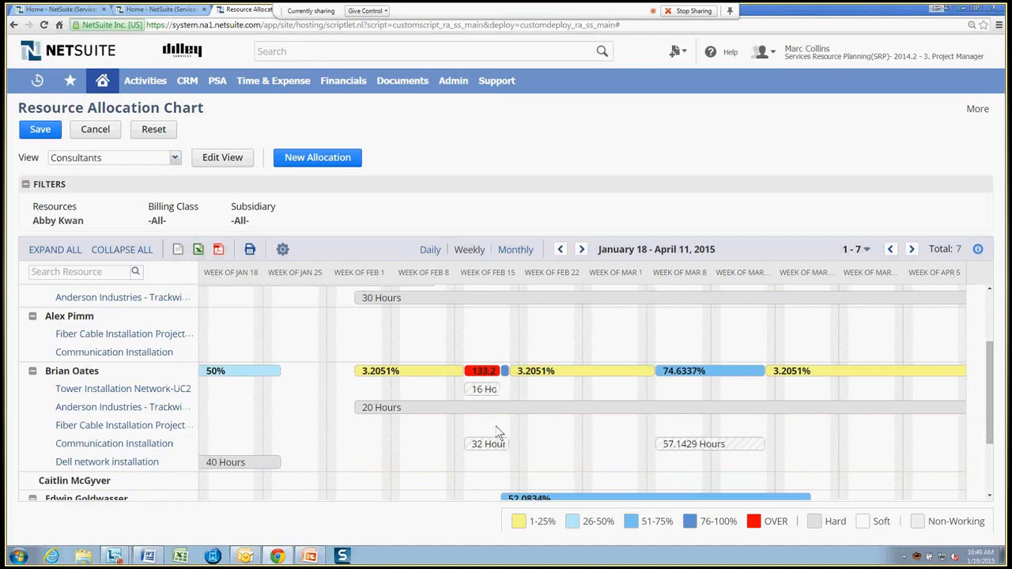
{"action": "scroll", "scroll_direction": "down", "scroll_amount": 3}
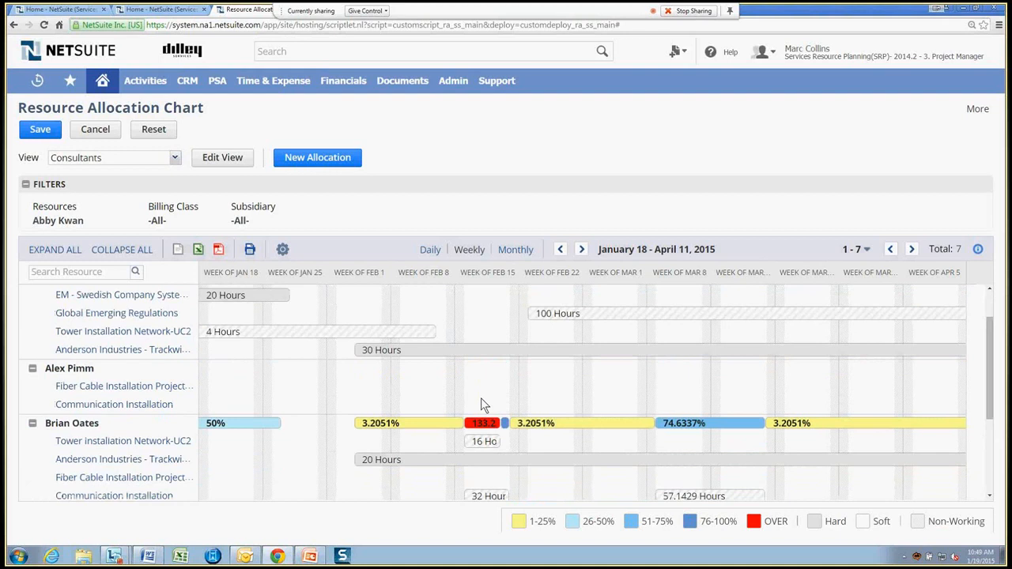
{"action": "scroll", "scroll_direction": "down", "scroll_amount": 3}
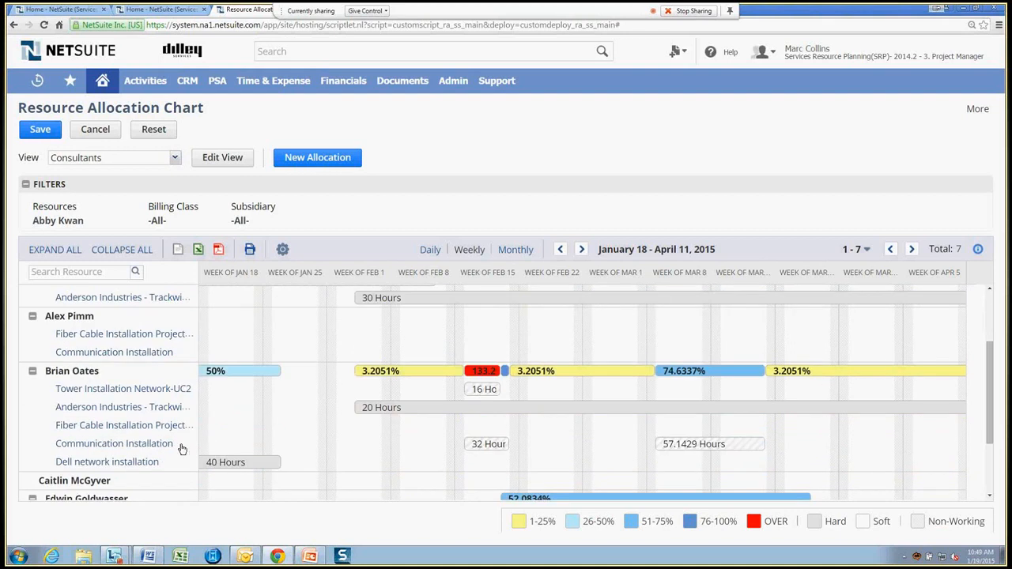
{"action": "mouse_move", "coordinate": [291, 424]}
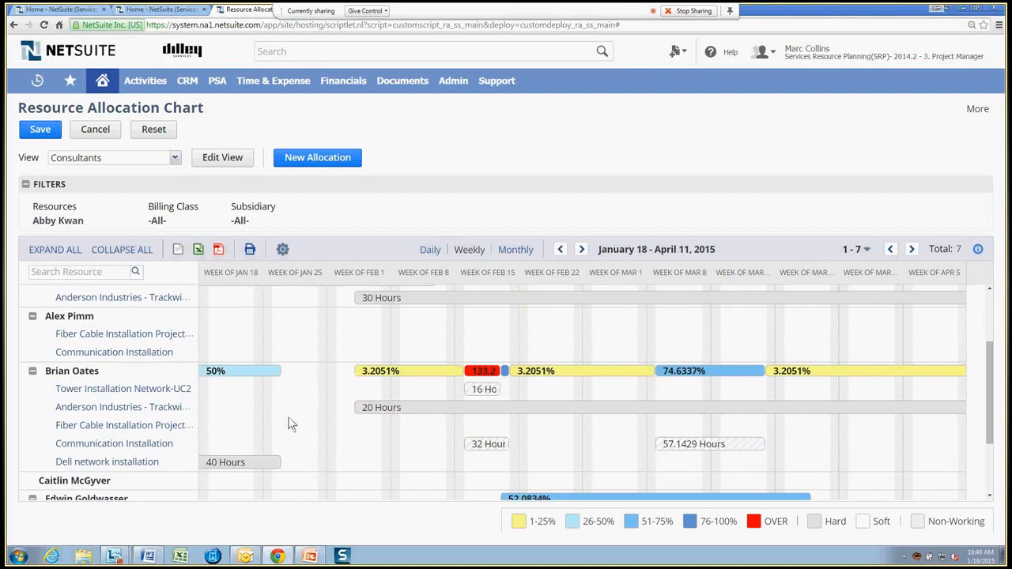
{"action": "mouse_move", "coordinate": [177, 357]}
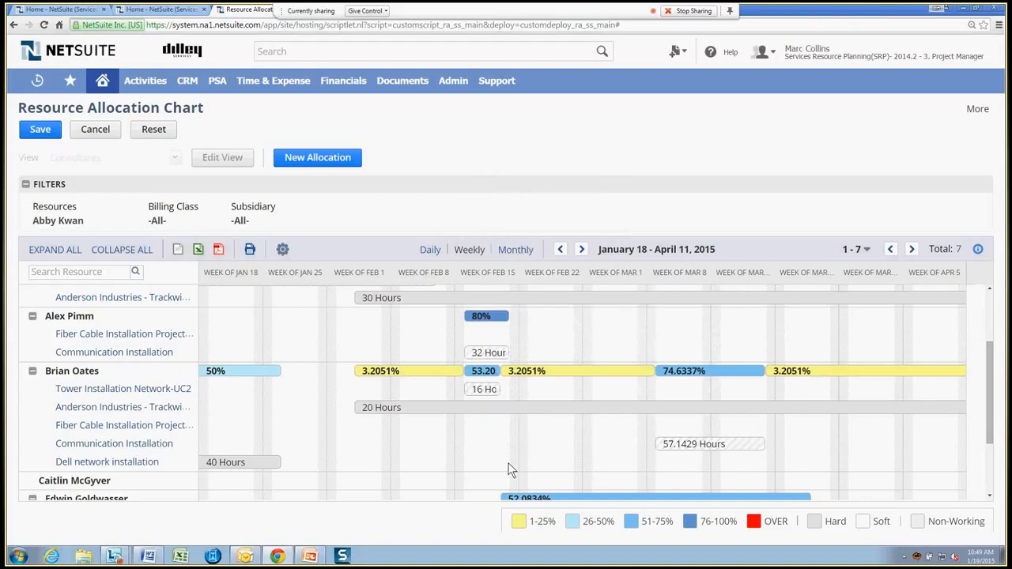
{"action": "mouse_move", "coordinate": [490, 458]}
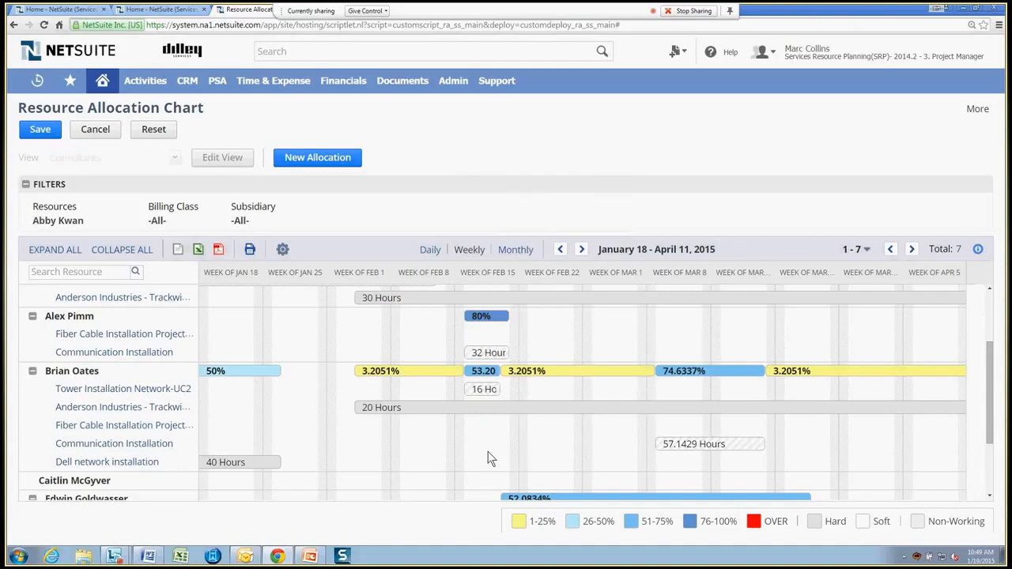
{"action": "mouse_move", "coordinate": [565, 459]}
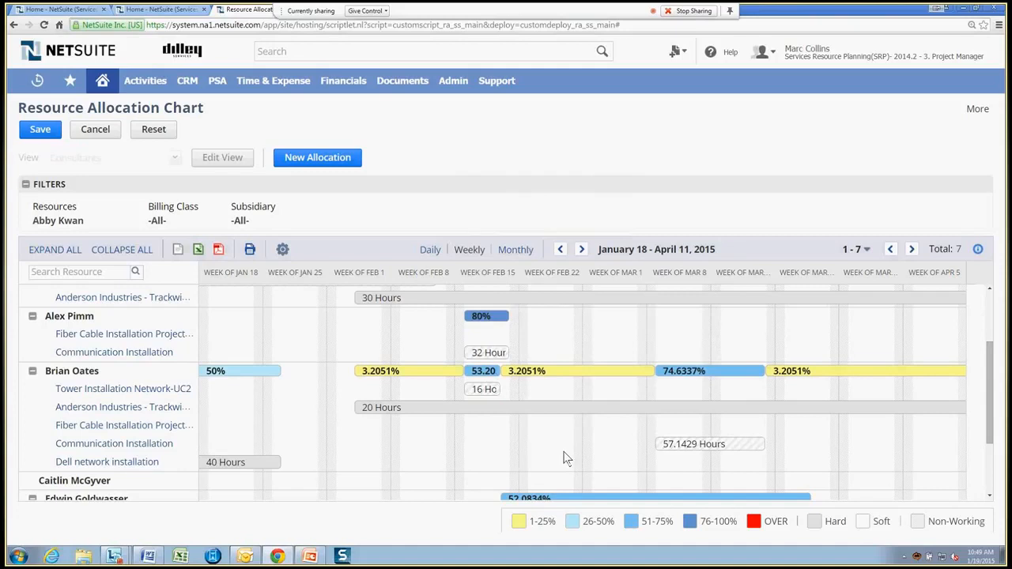
{"action": "mouse_move", "coordinate": [661, 468]}
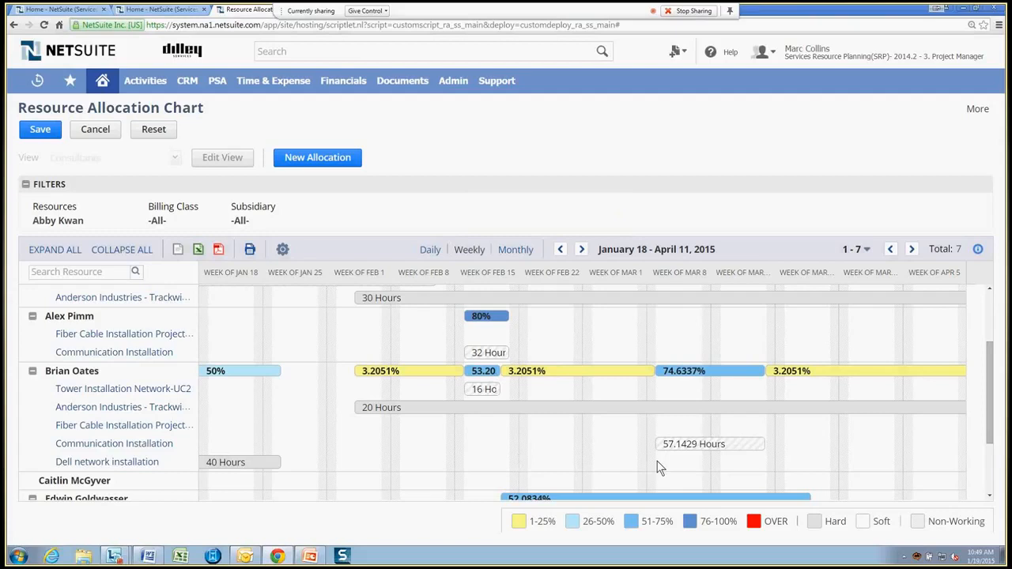
{"action": "mouse_move", "coordinate": [647, 468]}
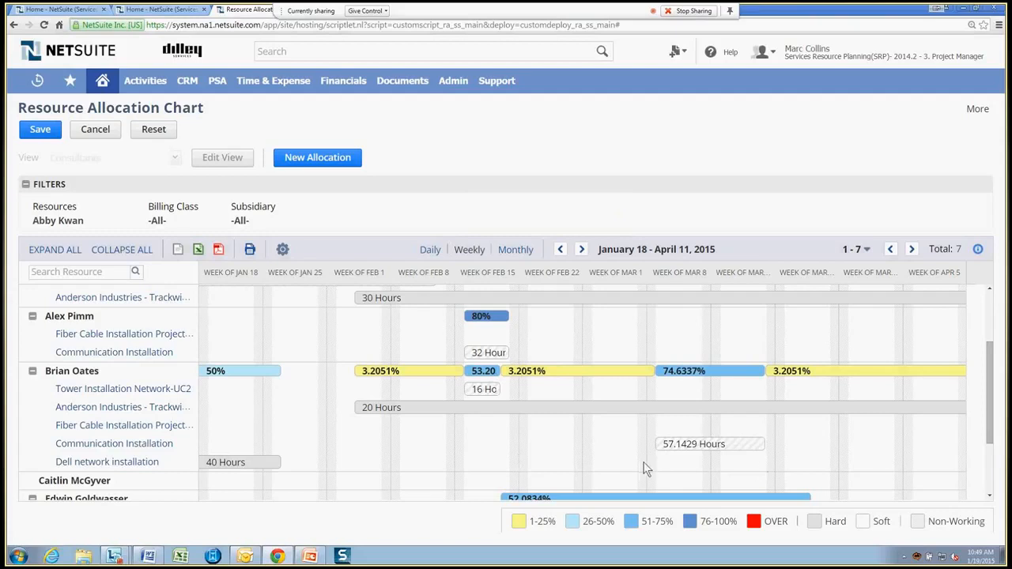
{"action": "mouse_move", "coordinate": [623, 465]}
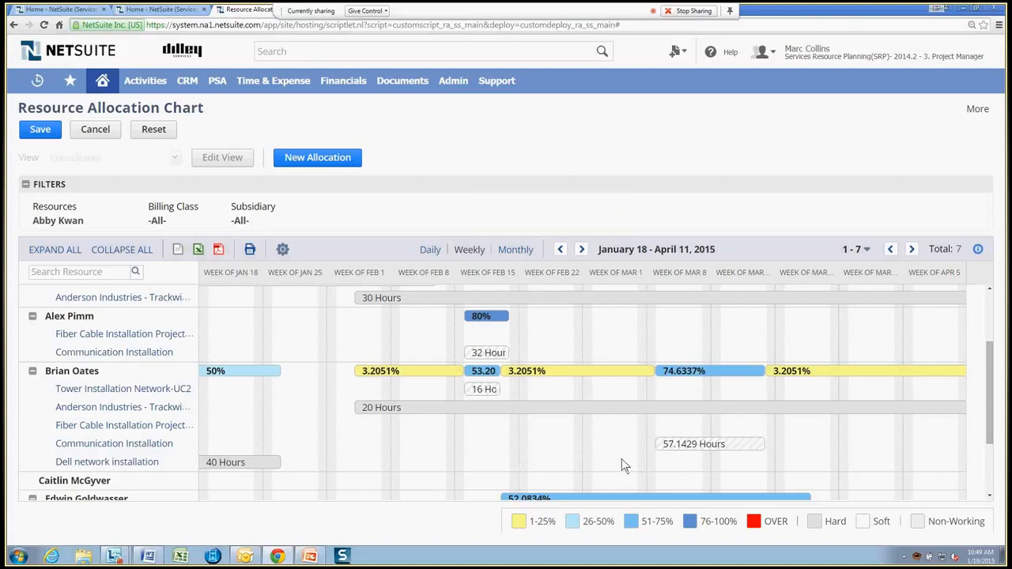
{"action": "mouse_move", "coordinate": [677, 464]}
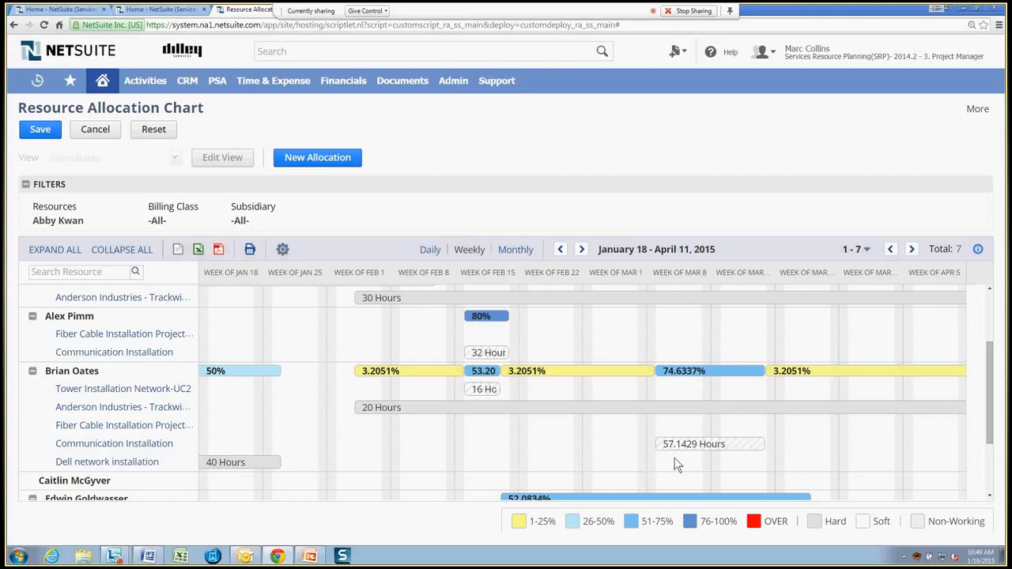
{"action": "mouse_move", "coordinate": [687, 468]}
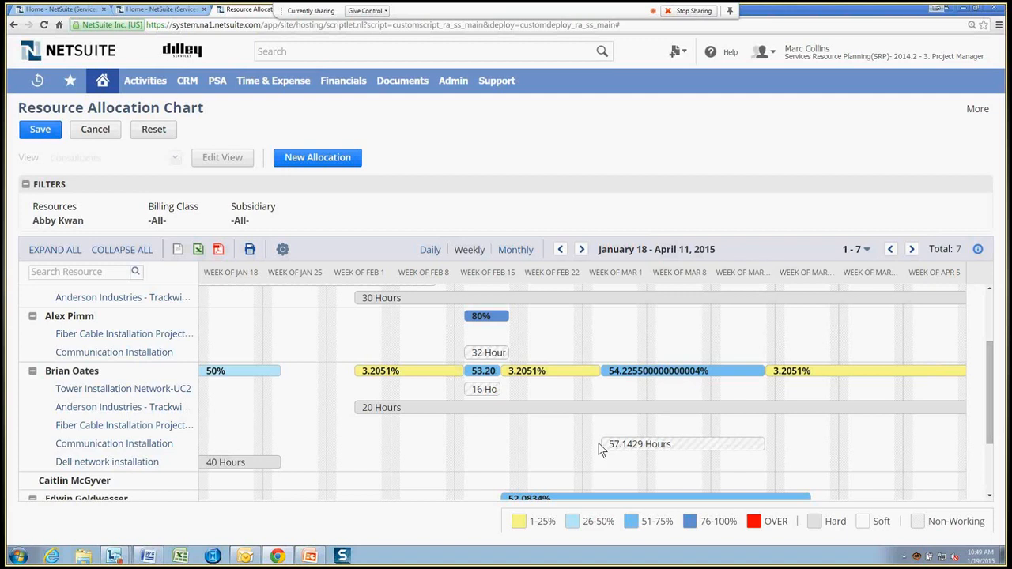
{"action": "mouse_move", "coordinate": [588, 457]}
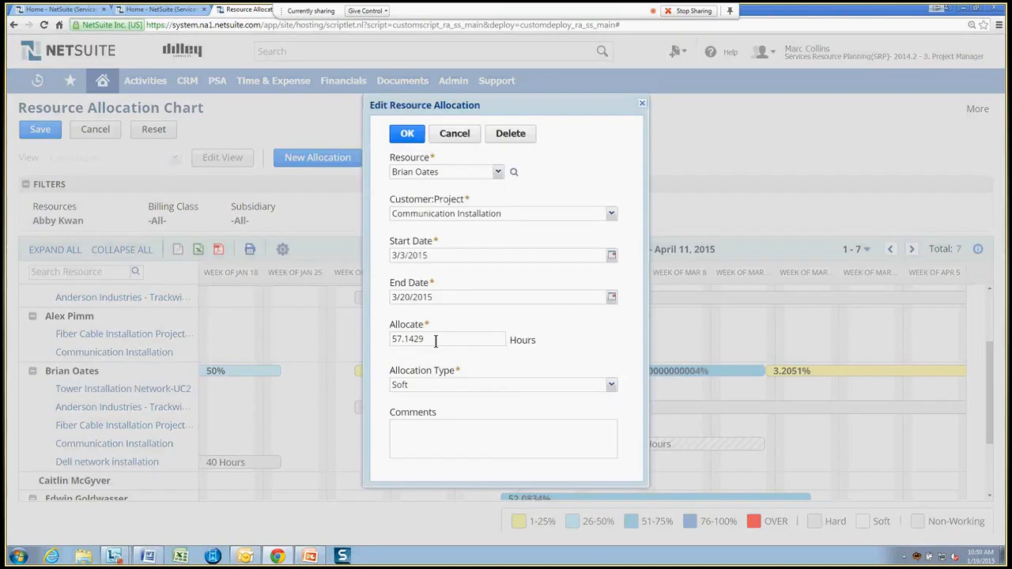
{"action": "type", "text": "6"}
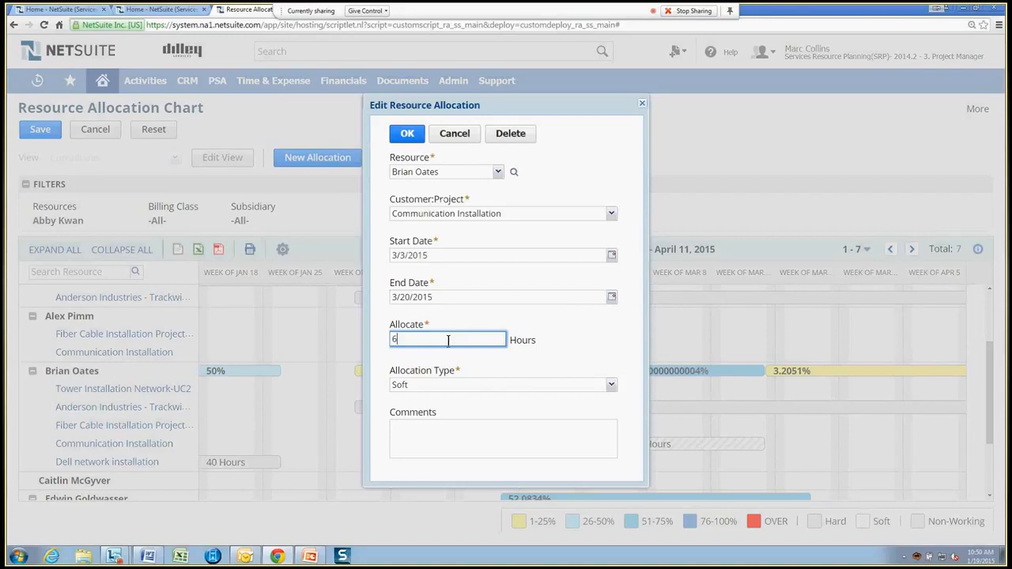
{"action": "type", "text": "0"}
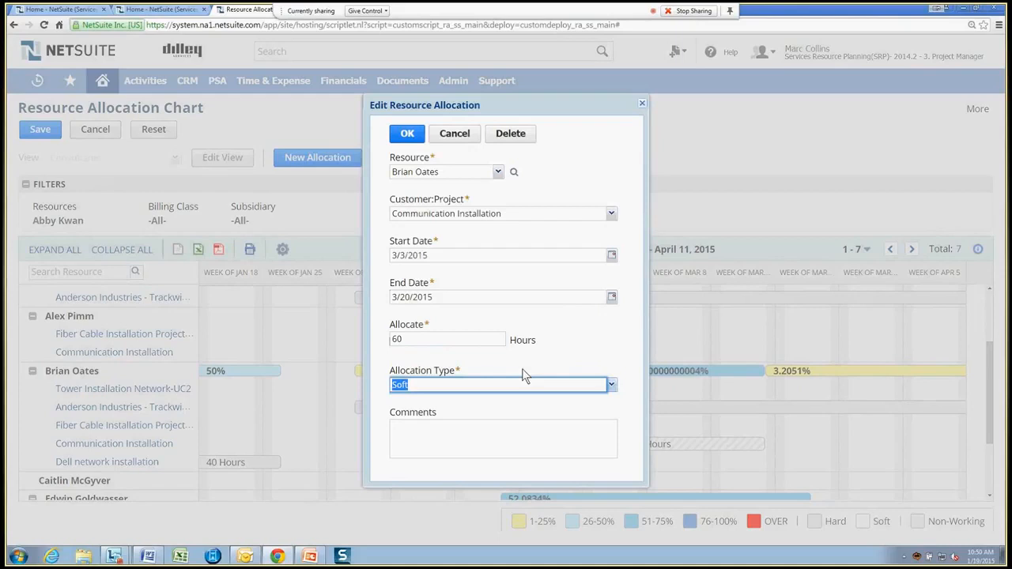
{"action": "mouse_move", "coordinate": [538, 374]}
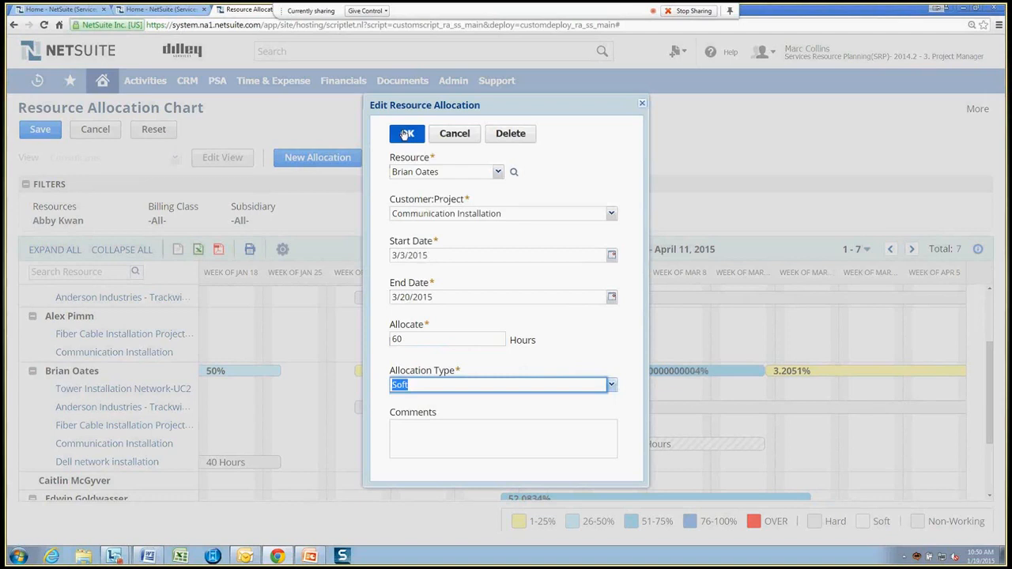
{"action": "left_click", "coordinate": [406, 133]}
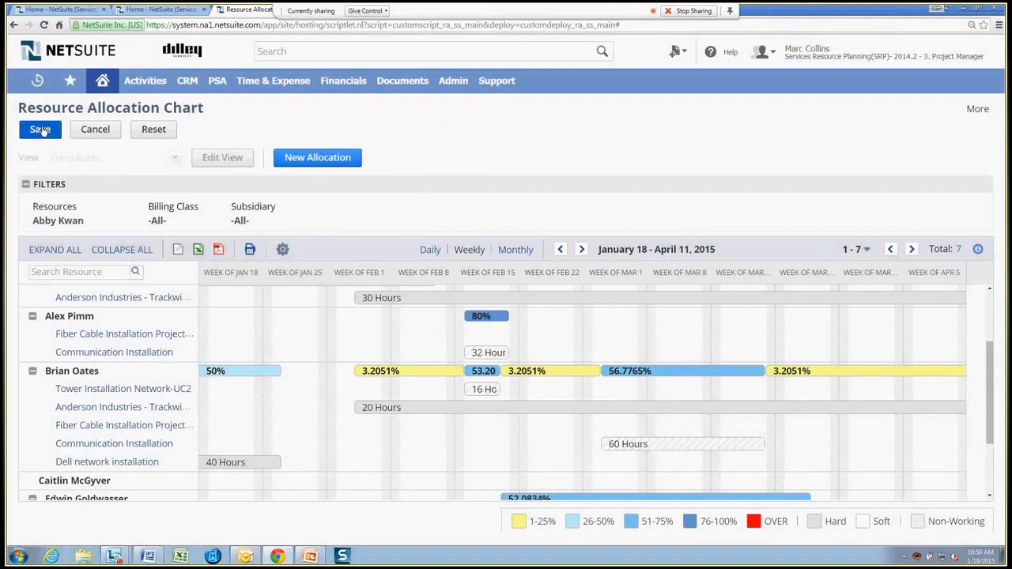
Step: Save the allocation chart changes and dismiss the success message
{"action": "left_click", "coordinate": [40, 129]}
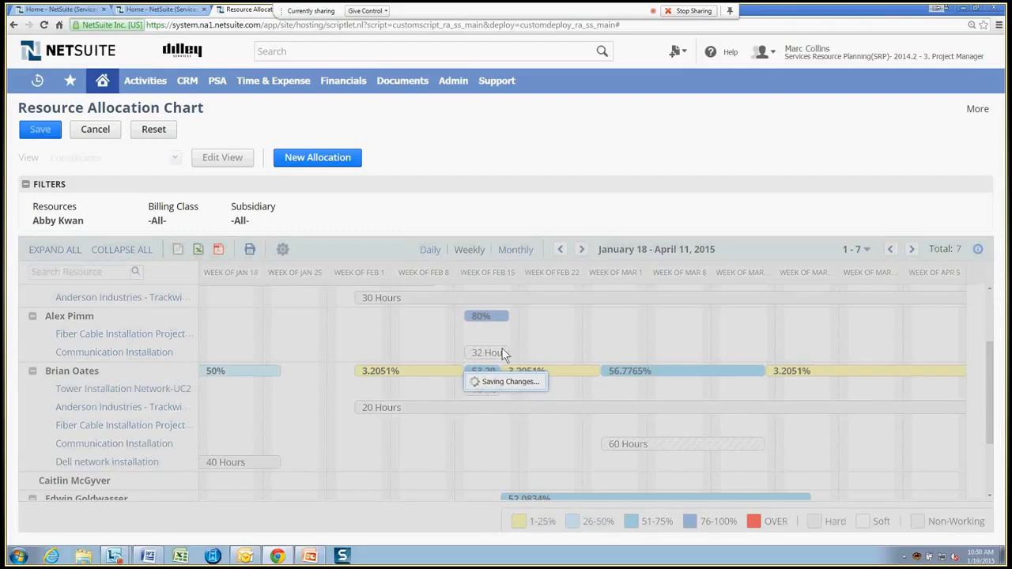
{"action": "mouse_move", "coordinate": [528, 360]}
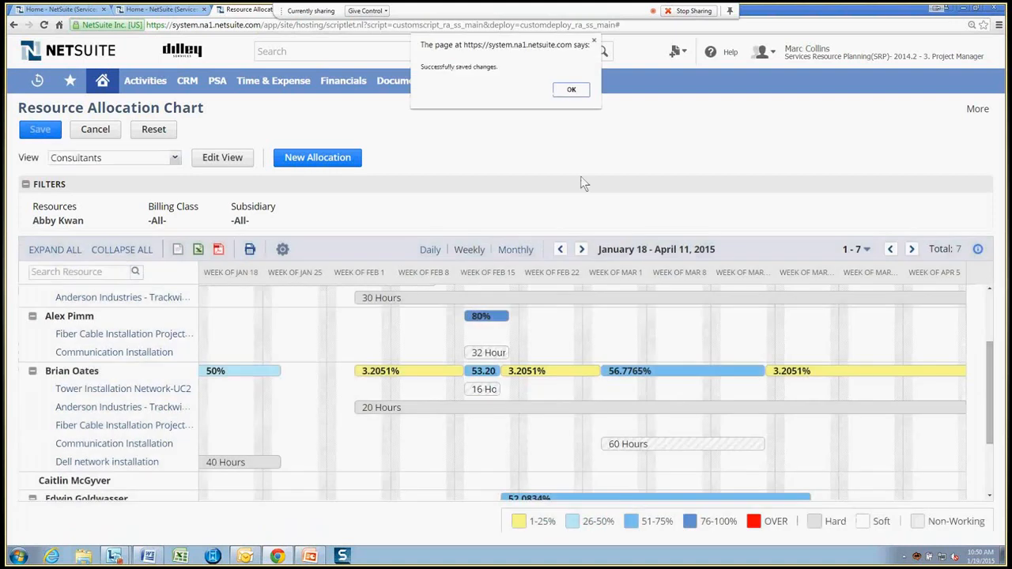
{"action": "left_click", "coordinate": [570, 89]}
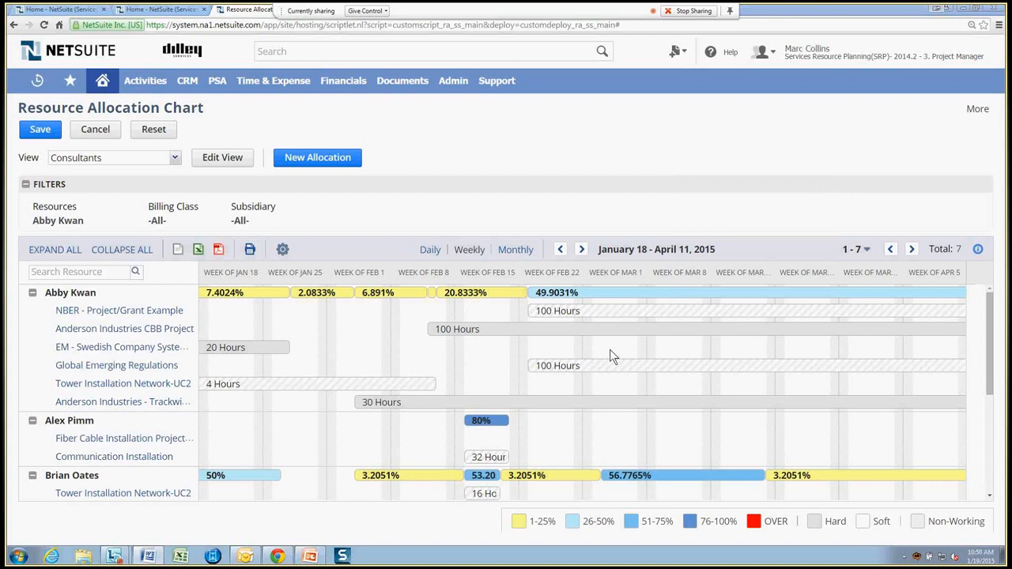
{"action": "mouse_move", "coordinate": [354, 237]}
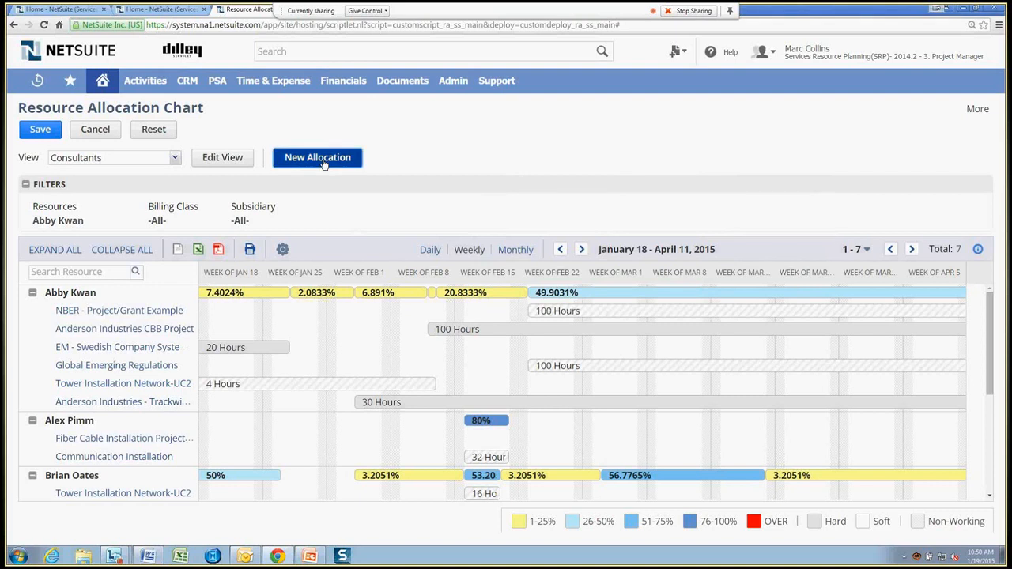
Step: Start a new allocation and search resources available 2/23–2/27/2015 at 50% availability
{"action": "left_click", "coordinate": [316, 158]}
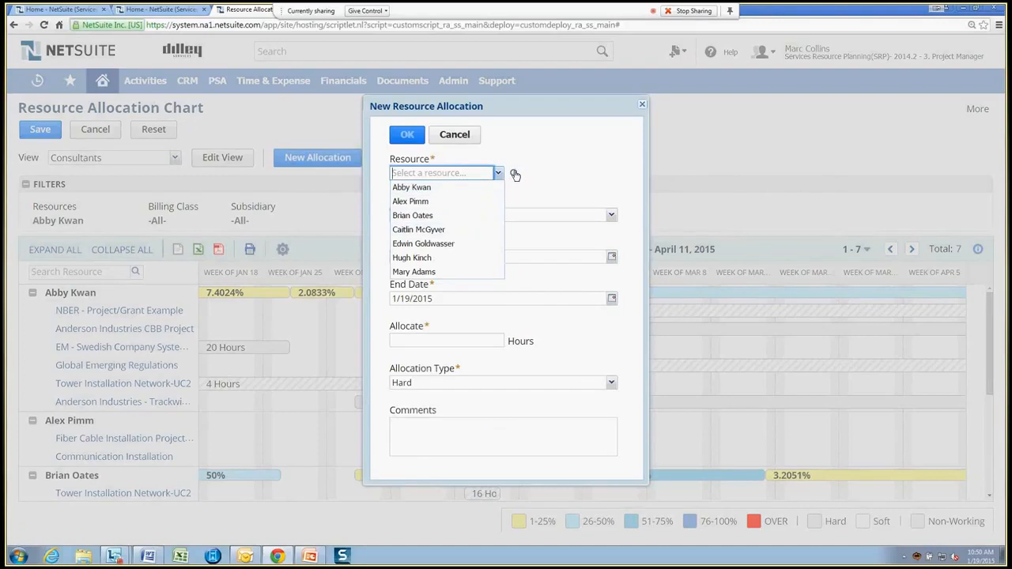
{"action": "left_click", "coordinate": [513, 172]}
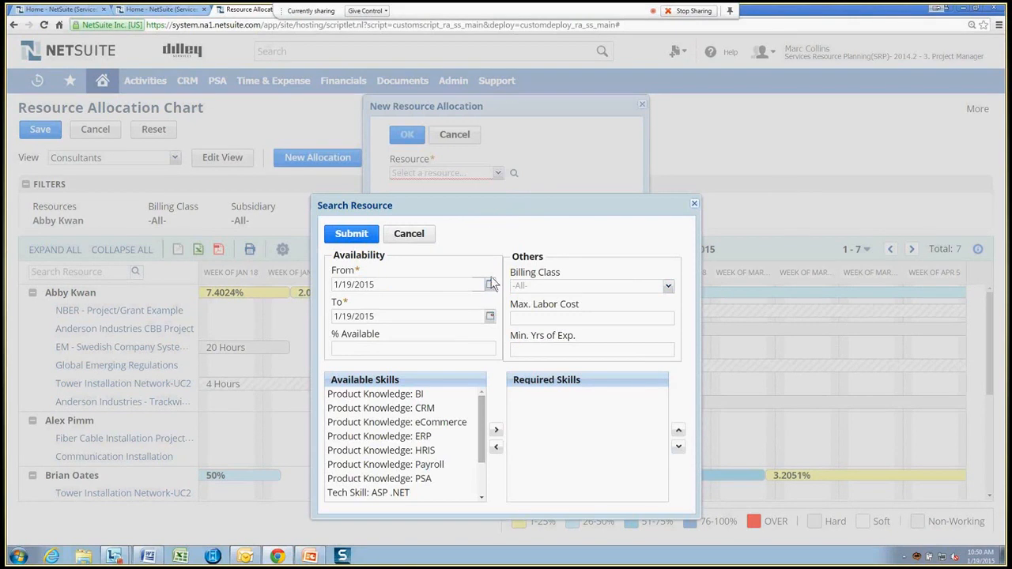
{"action": "left_click", "coordinate": [490, 284]}
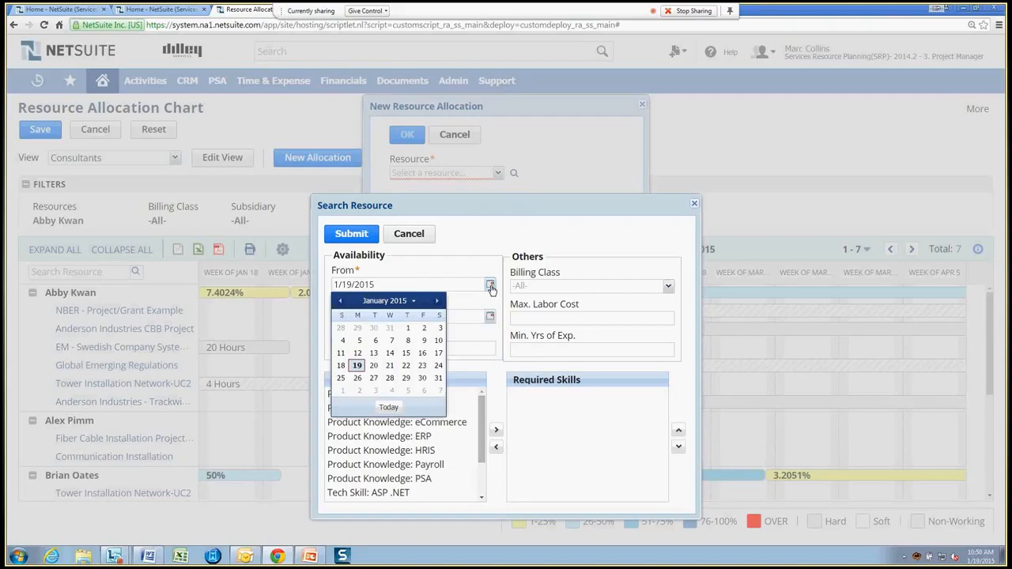
{"action": "left_click", "coordinate": [436, 300]}
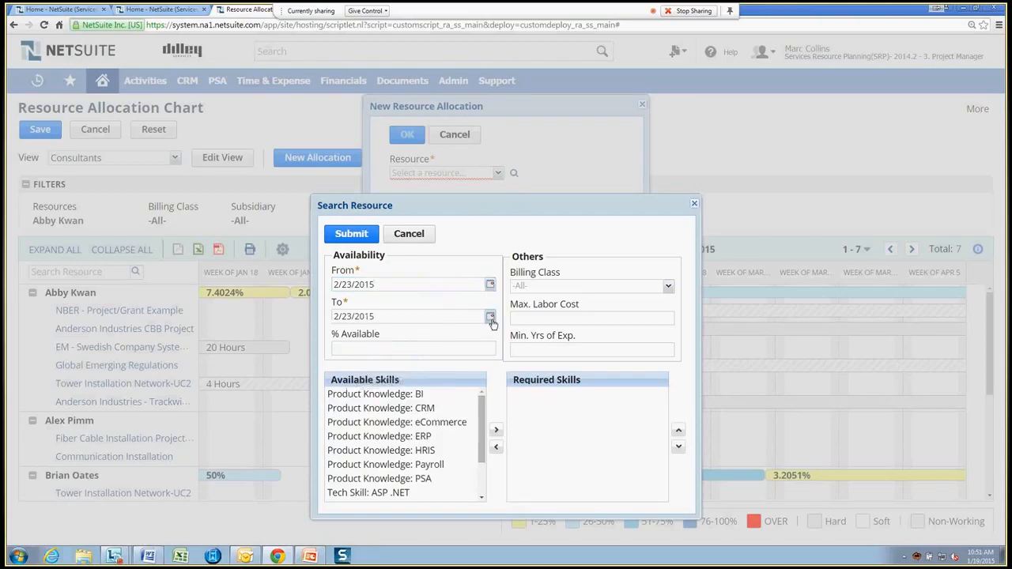
{"action": "left_click", "coordinate": [490, 316]}
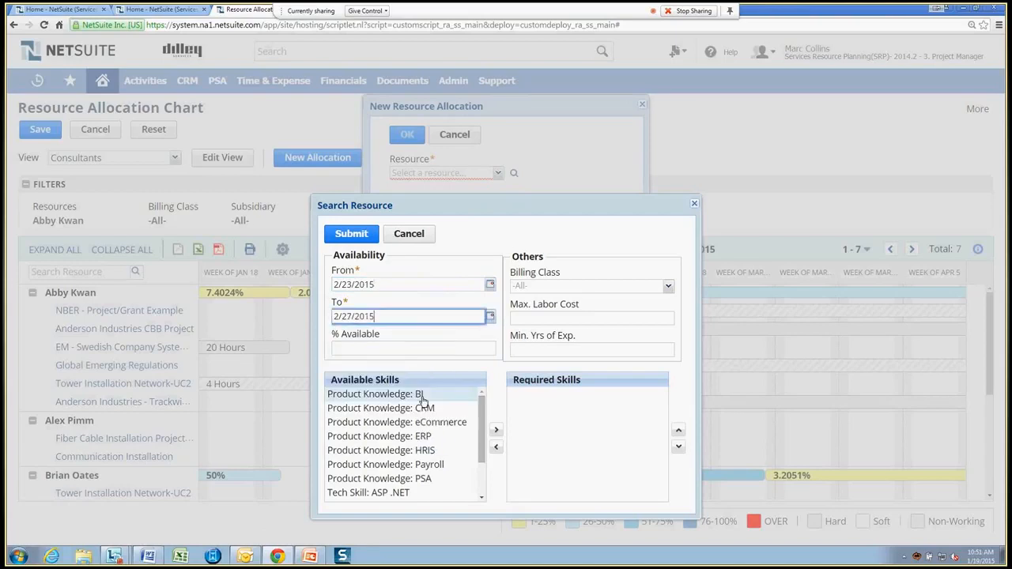
{"action": "type", "text": "50"}
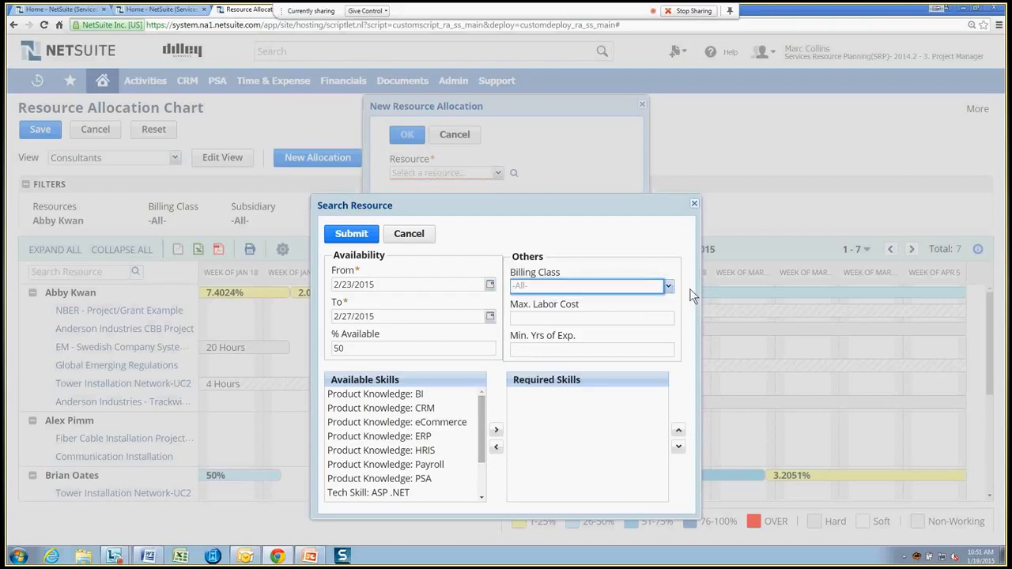
{"action": "left_click", "coordinate": [667, 285]}
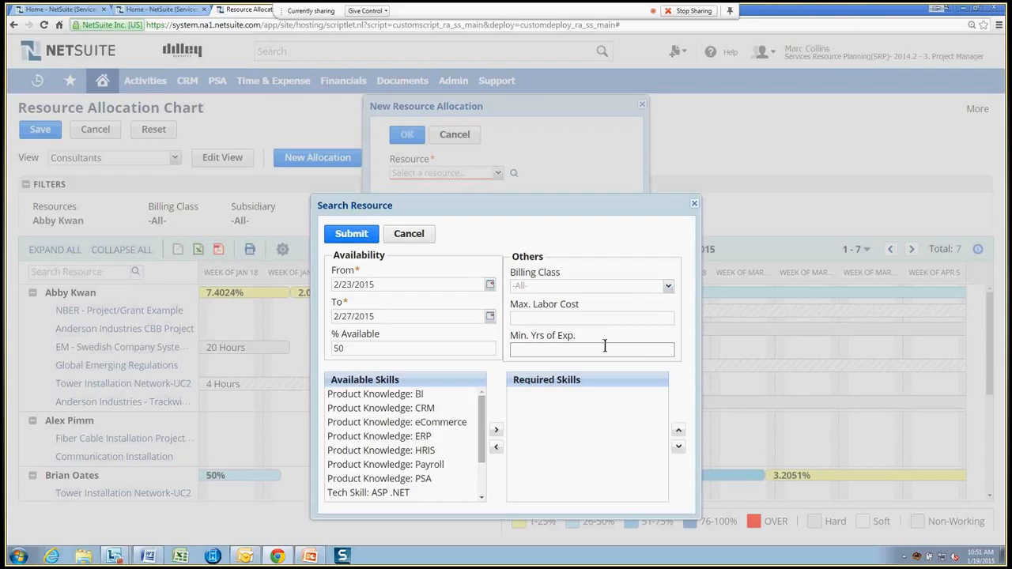
{"action": "mouse_move", "coordinate": [710, 345]}
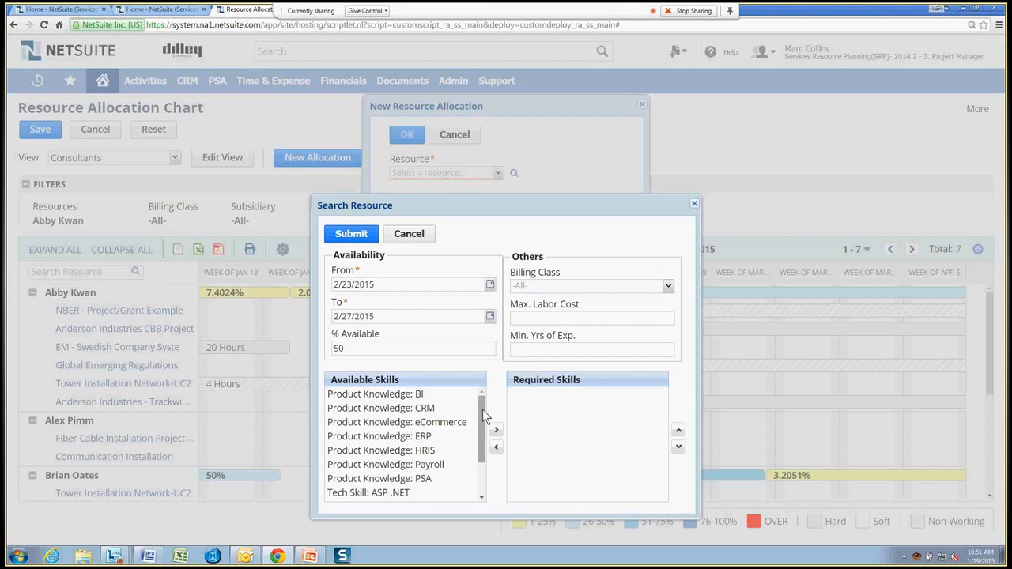
Step: Add Product Knowledge: ERP to the required skills
{"action": "scroll", "scroll_direction": "down", "scroll_amount": 3}
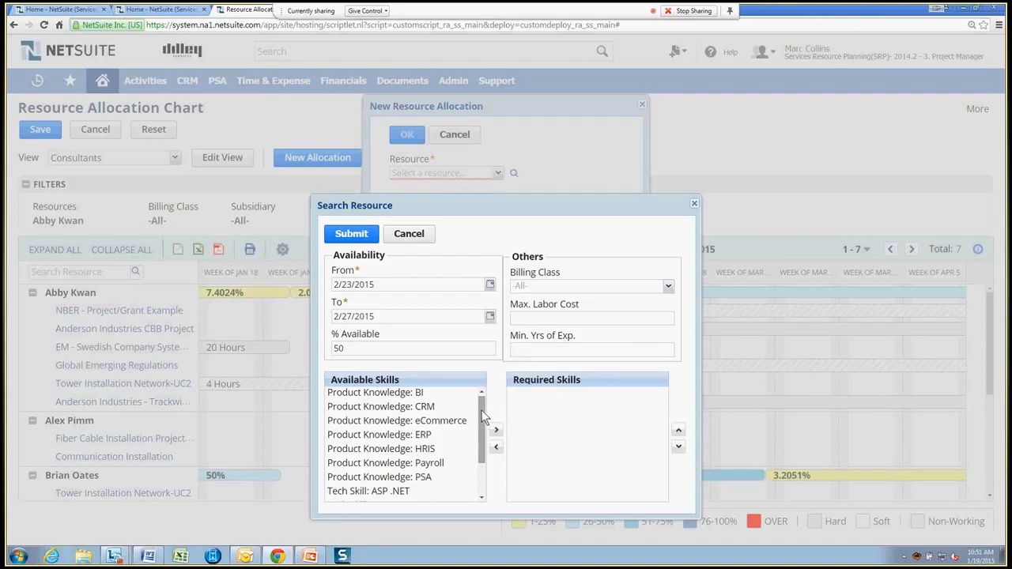
{"action": "left_click", "coordinate": [379, 434]}
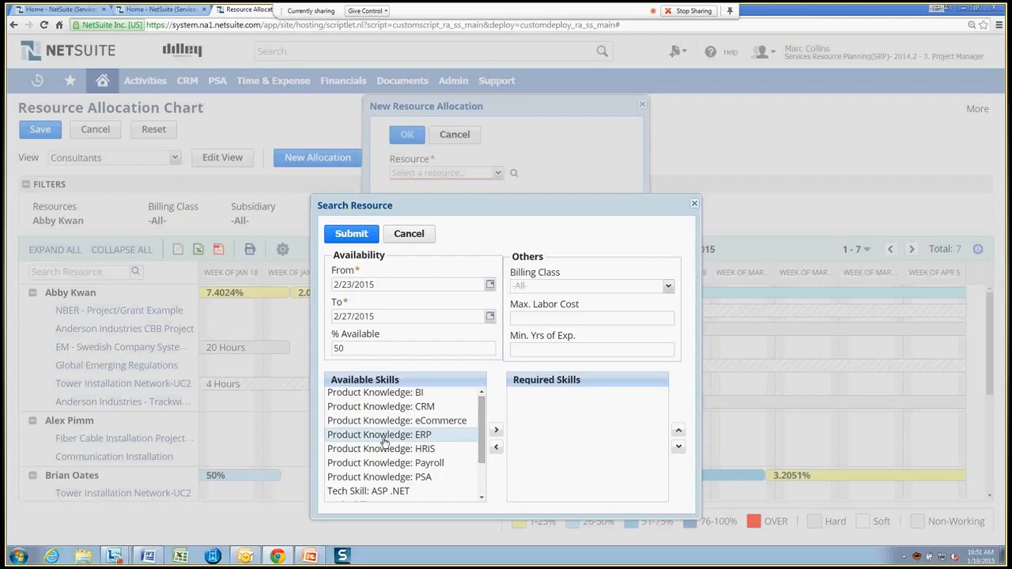
{"action": "left_click", "coordinate": [497, 430]}
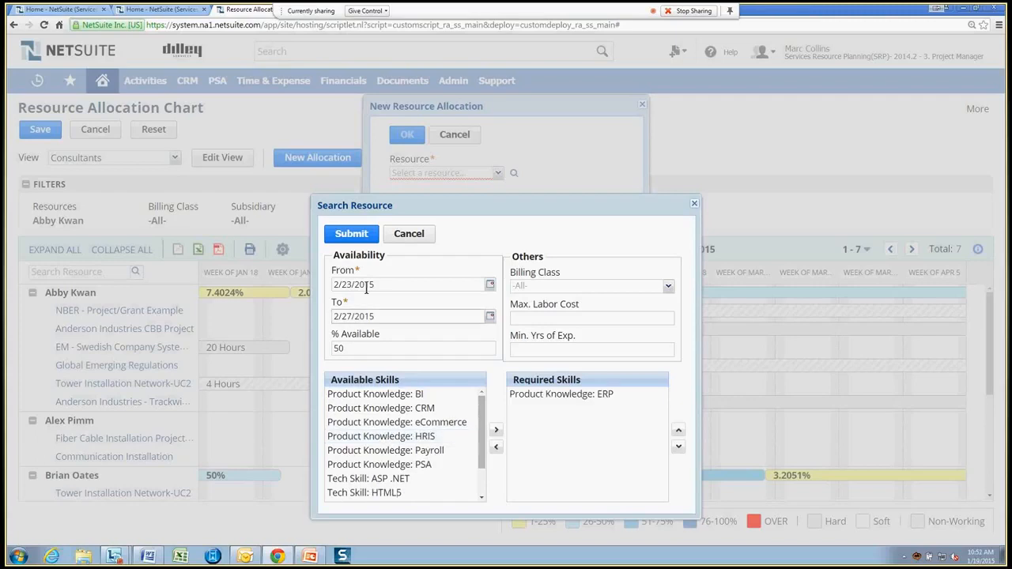
Step: Run the resource search and require at least Intermediate ERP product knowledge
{"action": "left_click", "coordinate": [351, 234]}
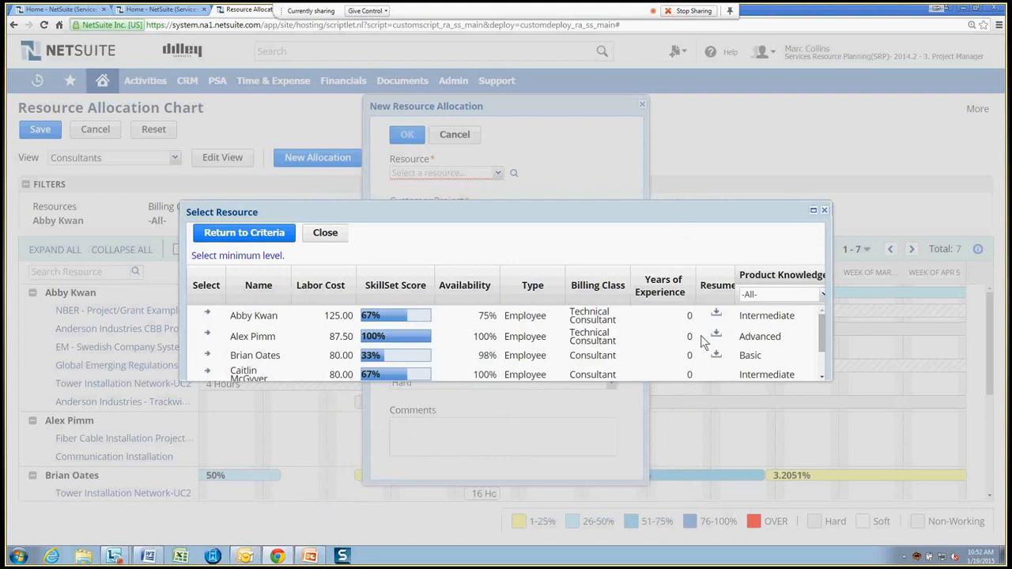
{"action": "mouse_move", "coordinate": [678, 425]}
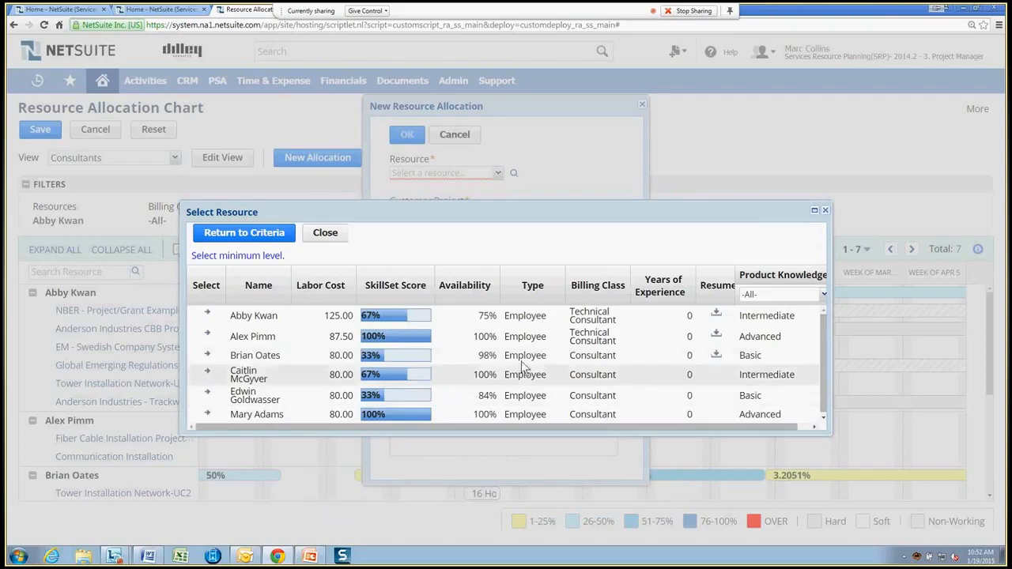
{"action": "mouse_move", "coordinate": [443, 348]}
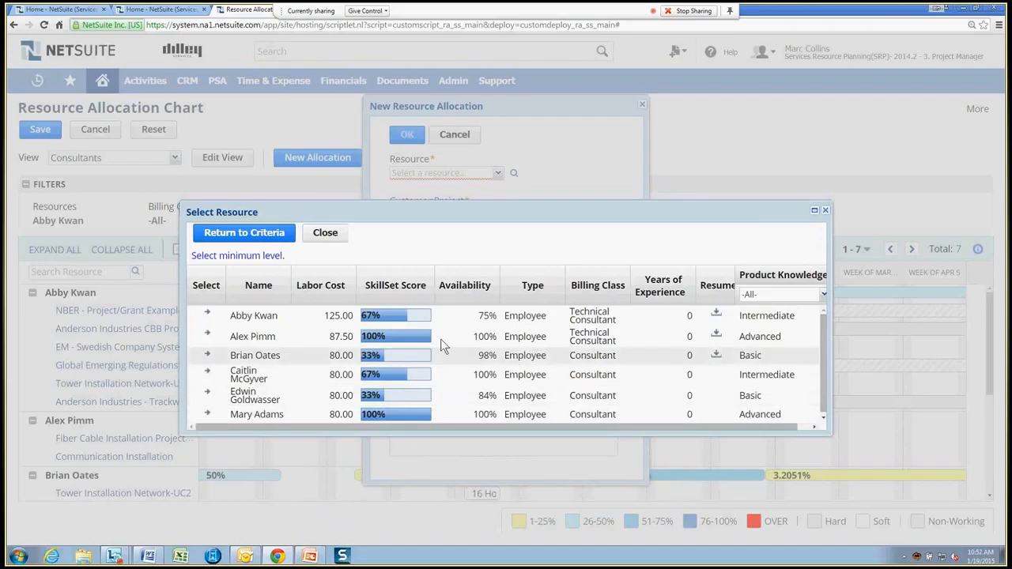
{"action": "left_click", "coordinate": [392, 284]}
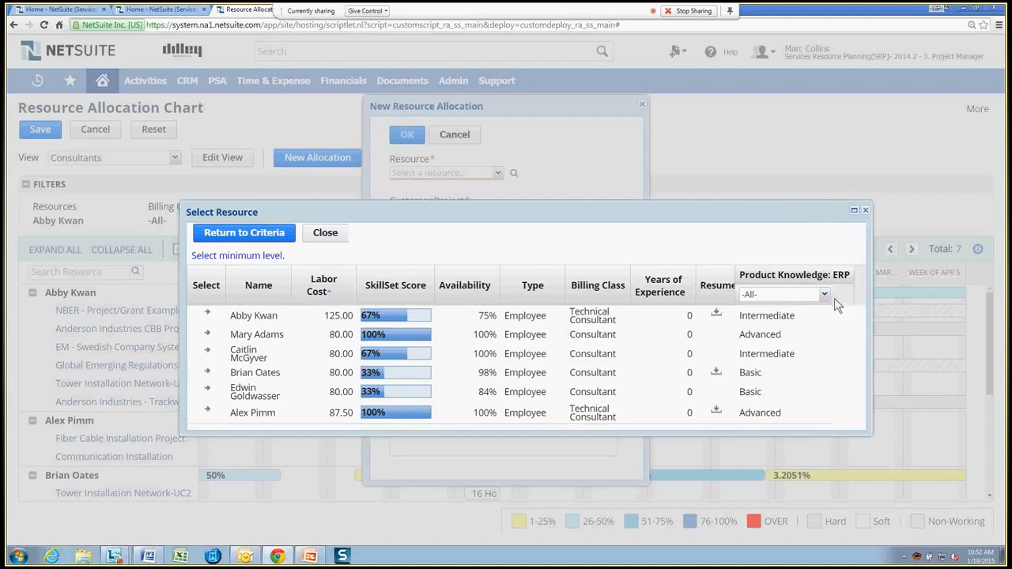
{"action": "mouse_move", "coordinate": [834, 307]}
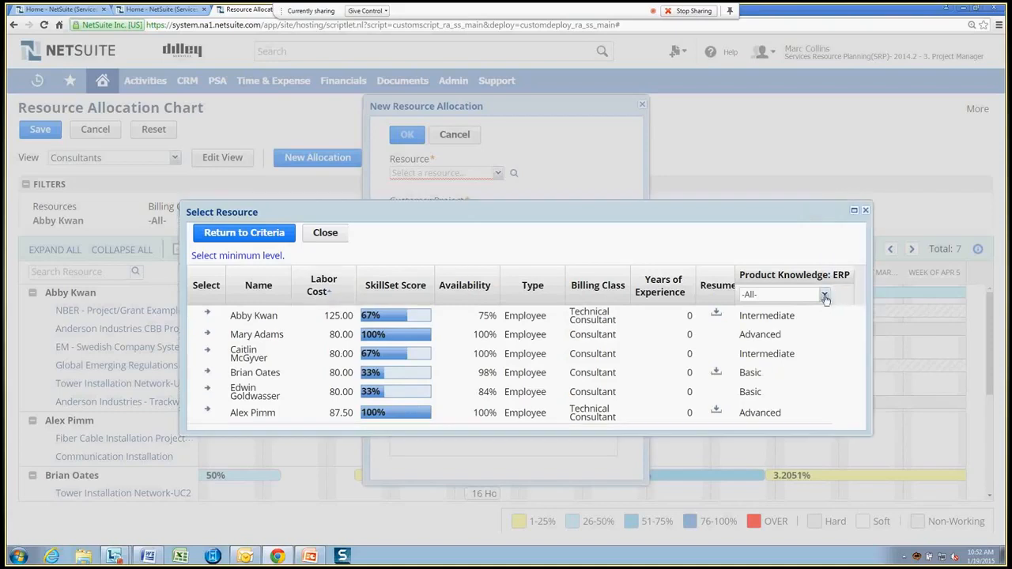
{"action": "left_click", "coordinate": [825, 294]}
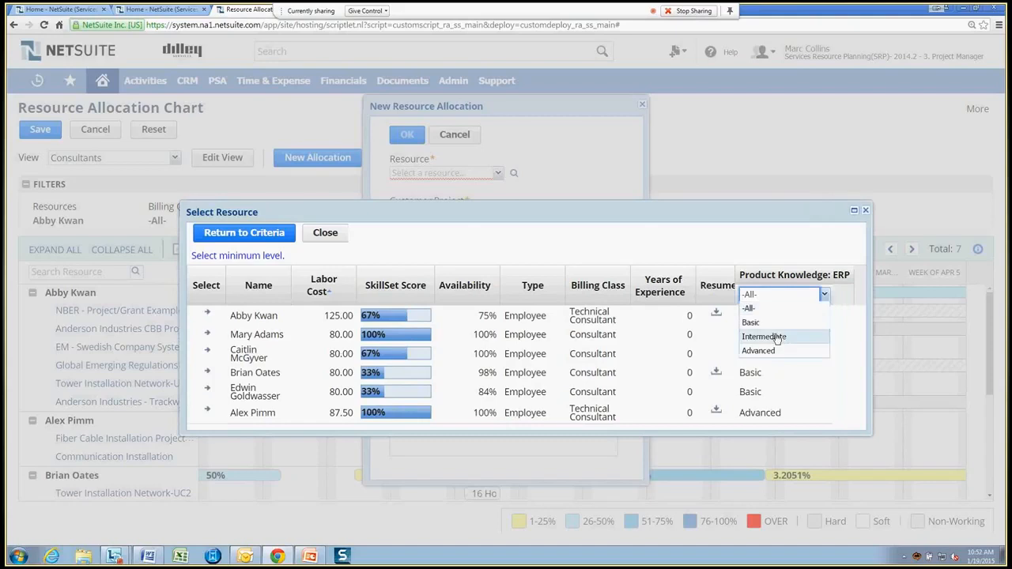
{"action": "left_click", "coordinate": [763, 335]}
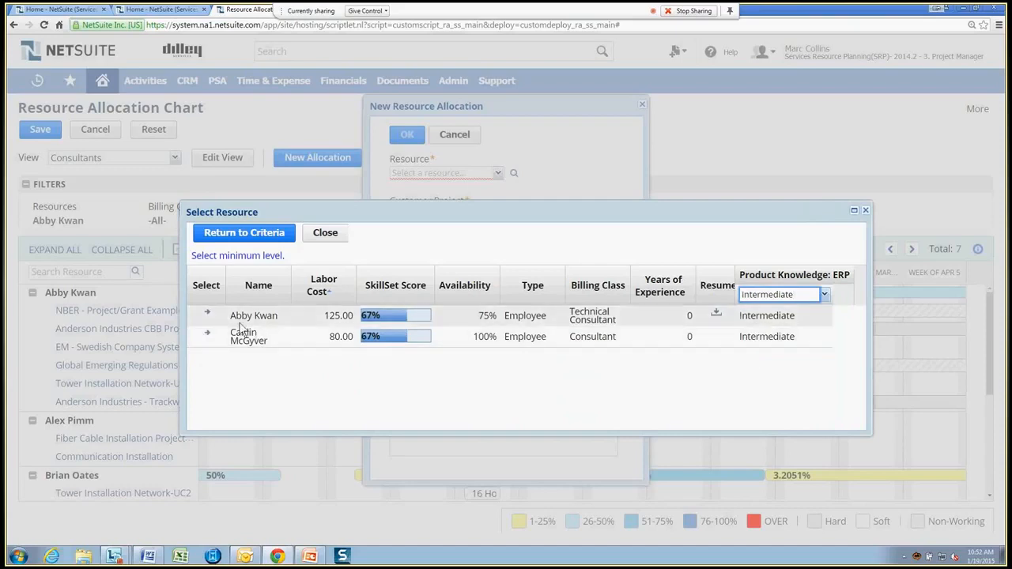
{"action": "left_click", "coordinate": [207, 313]}
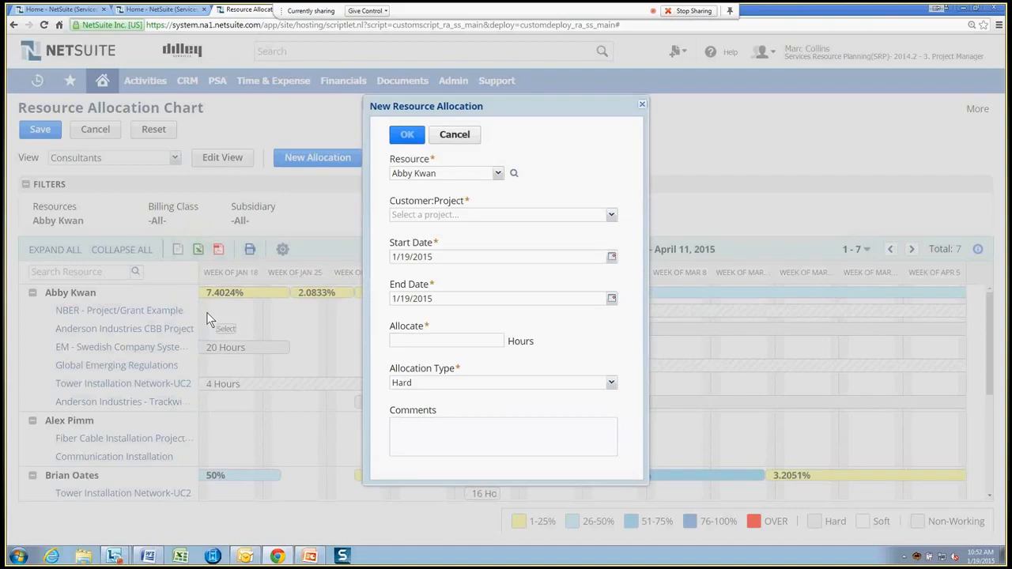
{"action": "left_click", "coordinate": [498, 215]}
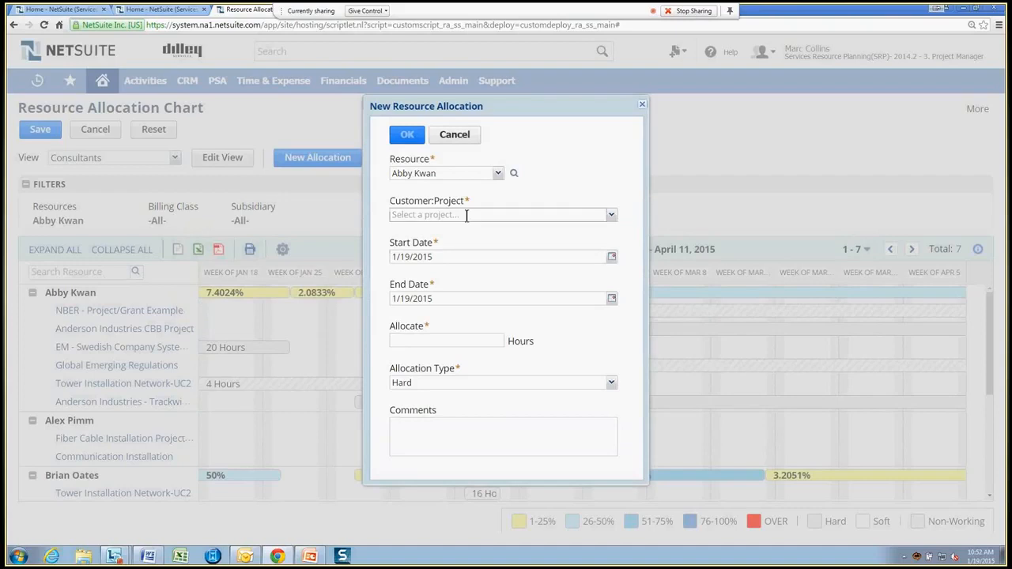
{"action": "type", "text": "e"}
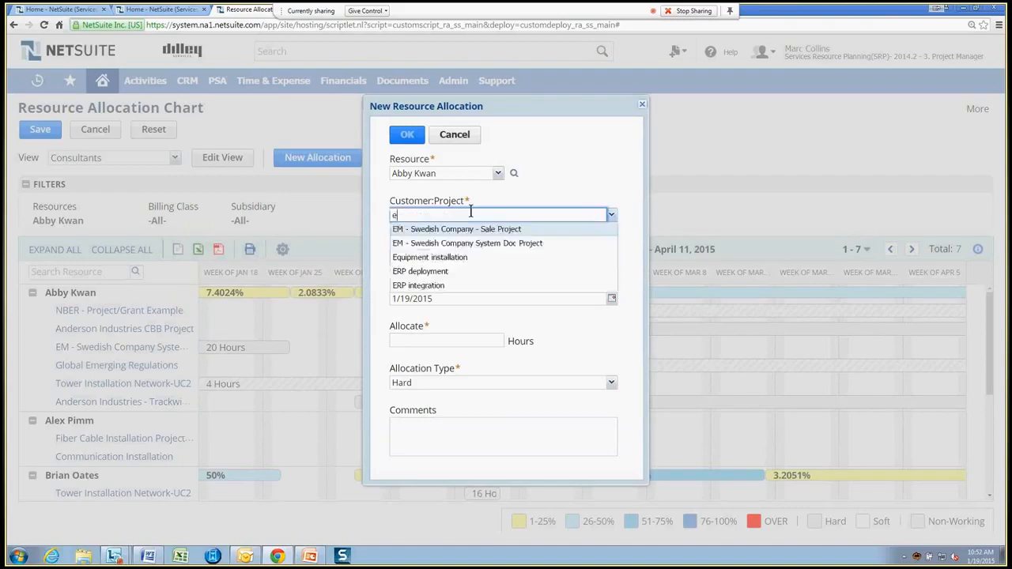
{"action": "type", "text": "rp"}
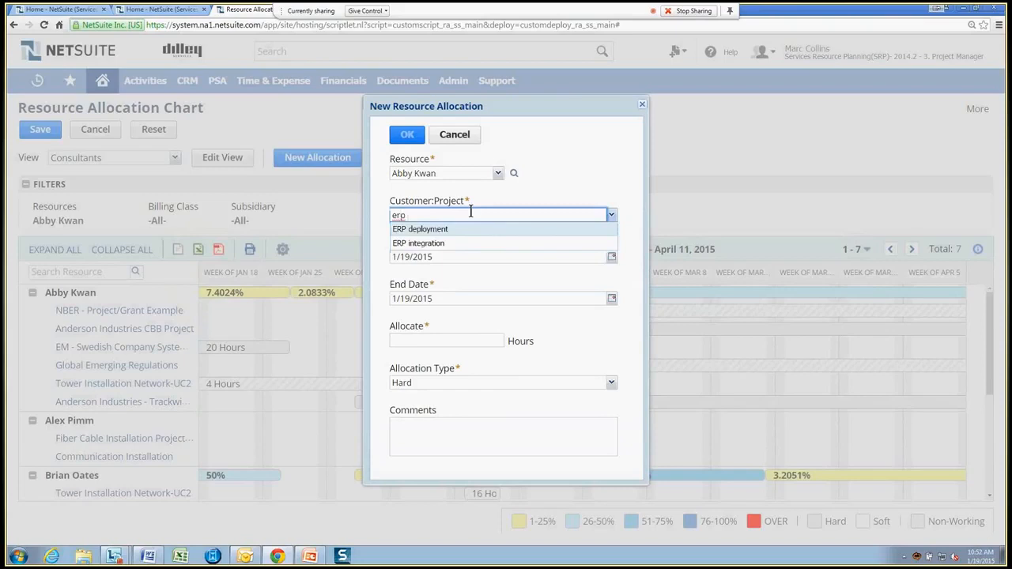
{"action": "left_click", "coordinate": [417, 243]}
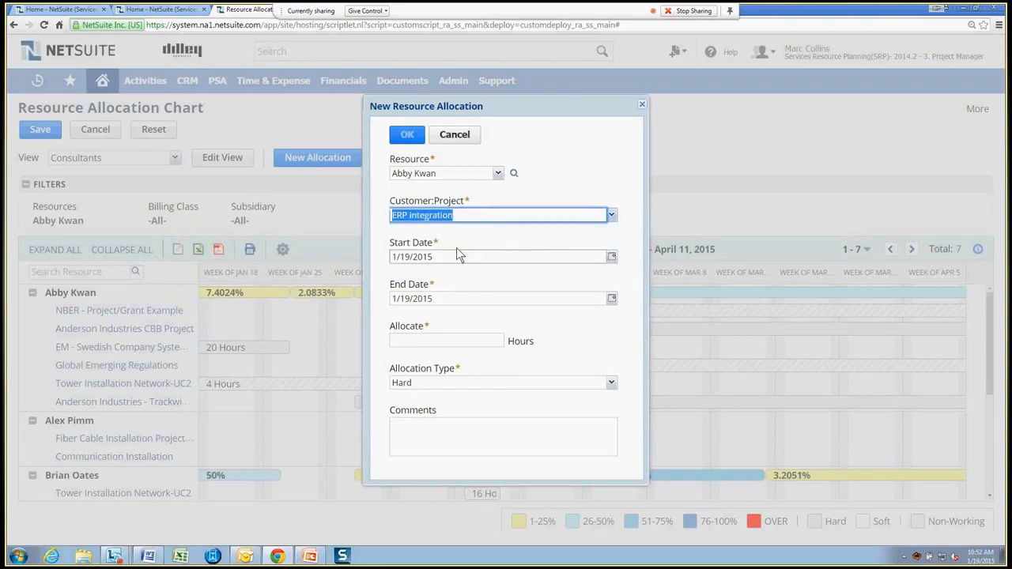
Step: Set the allocation dates to 2/23/2015 through 2/27/2015
{"action": "left_click", "coordinate": [611, 256]}
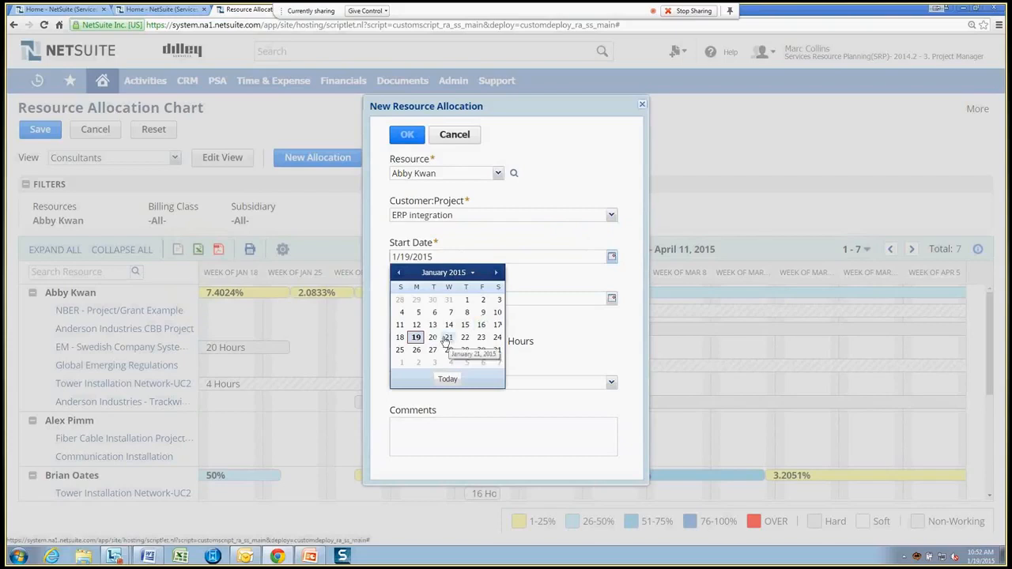
{"action": "left_click", "coordinate": [497, 272]}
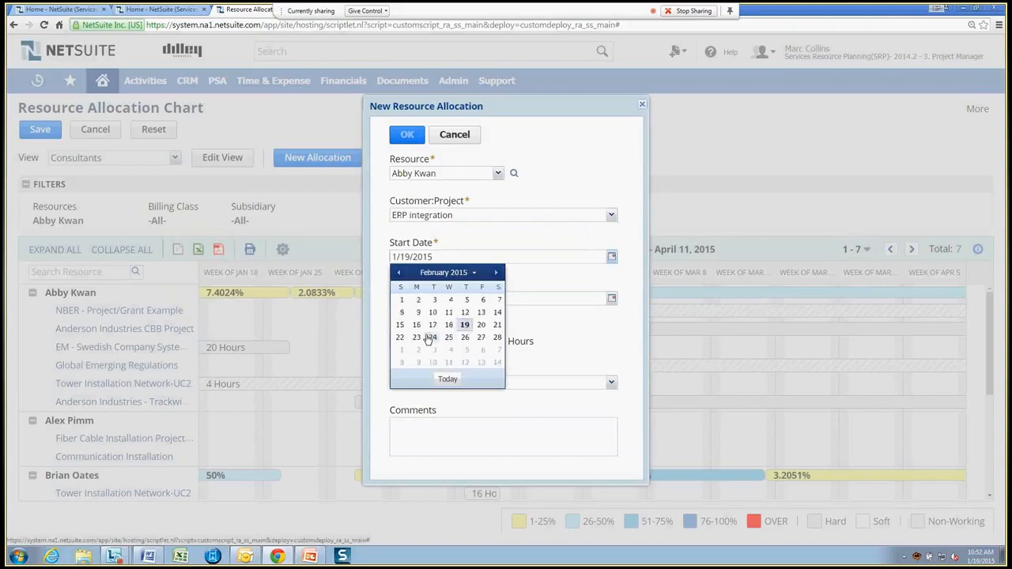
{"action": "left_click", "coordinate": [415, 338]}
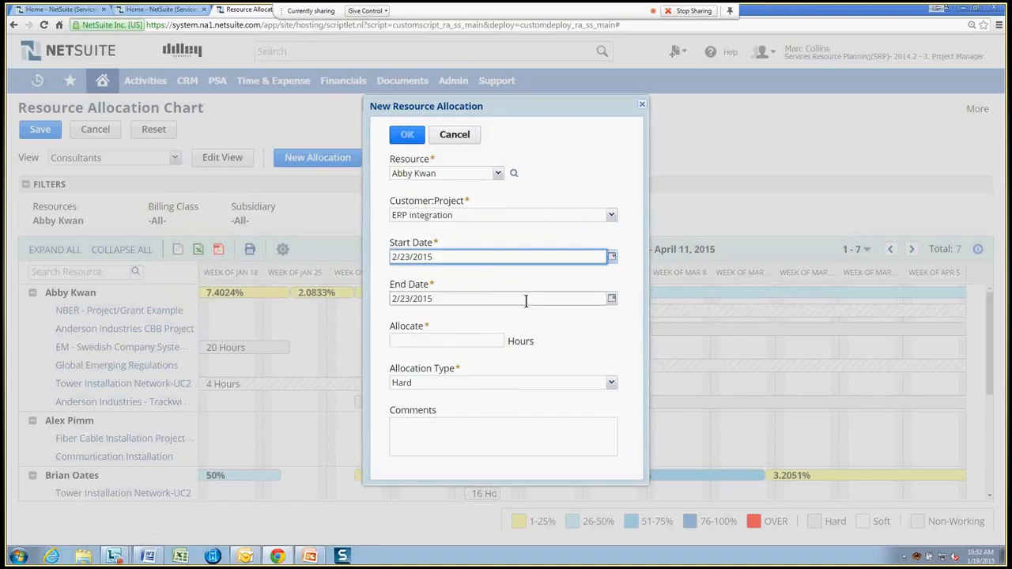
{"action": "left_click", "coordinate": [610, 297]}
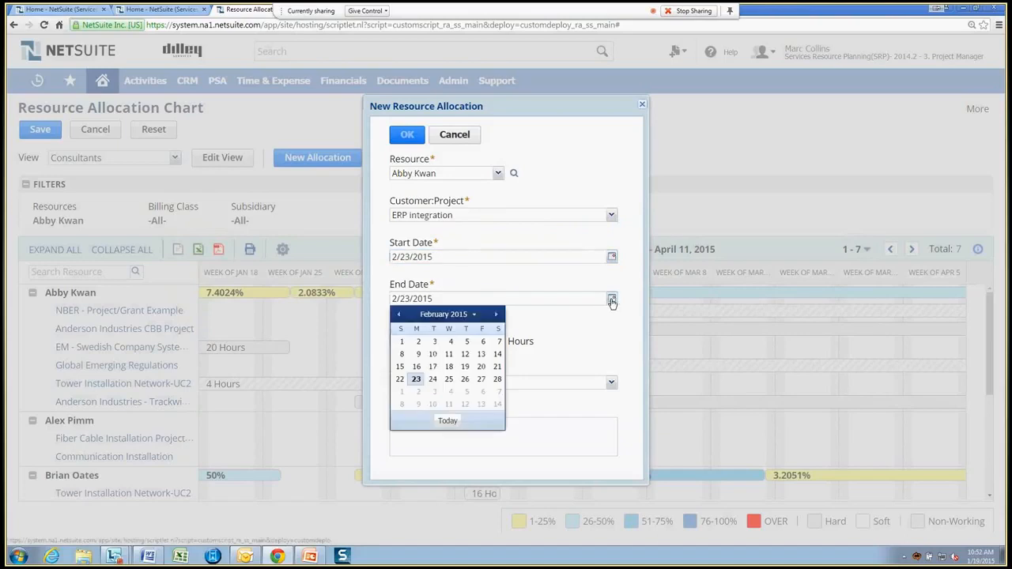
{"action": "left_click", "coordinate": [480, 379]}
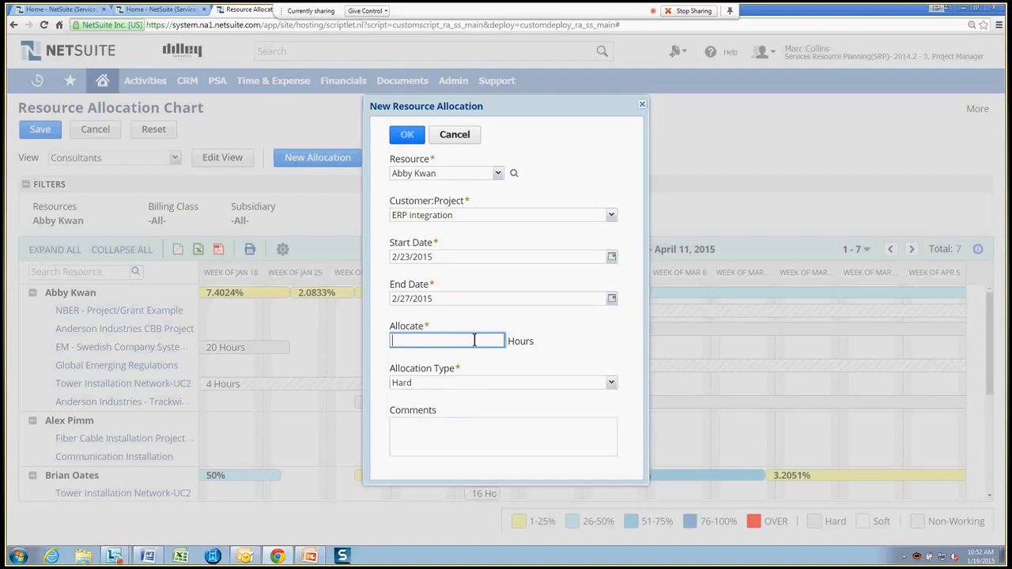
Step: Allocate 20 hours with Allocation Type Soft and confirm the new allocation
{"action": "type", "text": "20"}
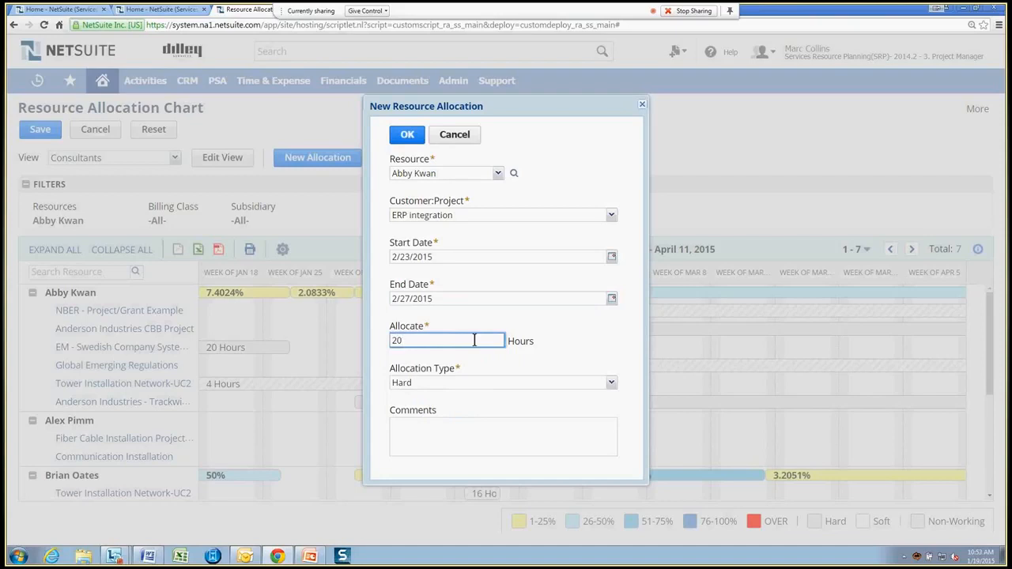
{"action": "left_click", "coordinate": [503, 382]}
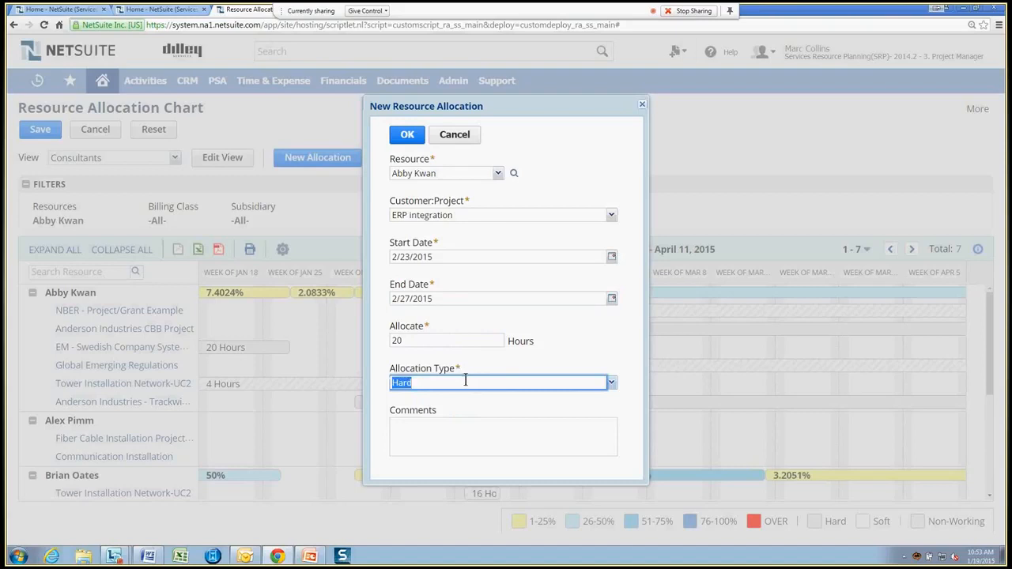
{"action": "left_click", "coordinate": [610, 382]}
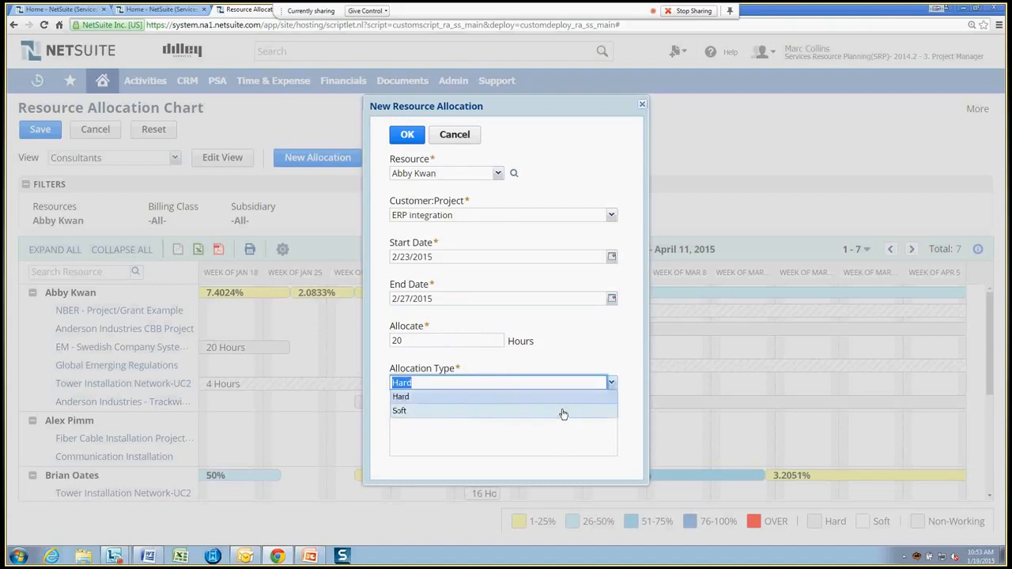
{"action": "left_click", "coordinate": [399, 411]}
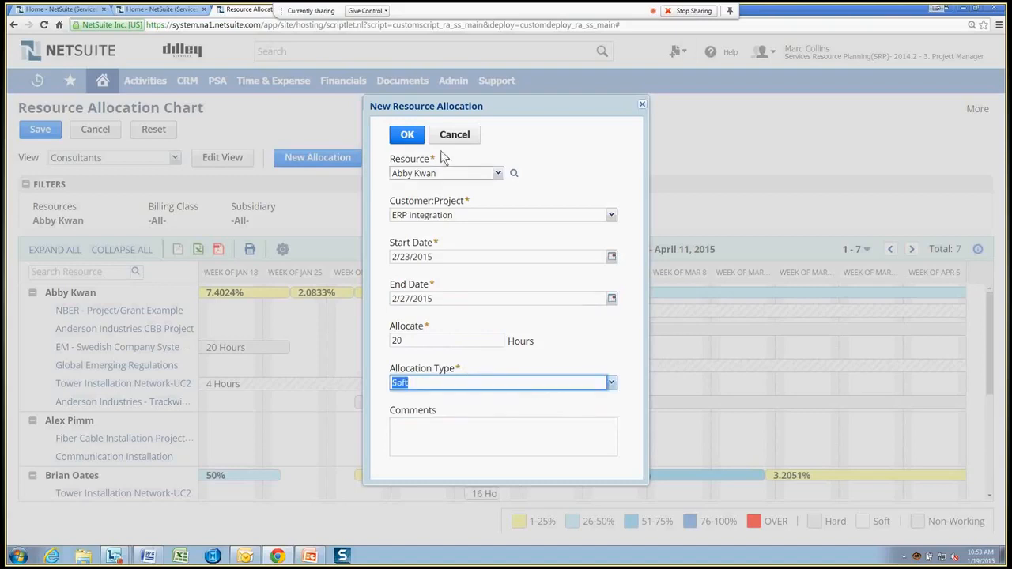
{"action": "left_click", "coordinate": [406, 134]}
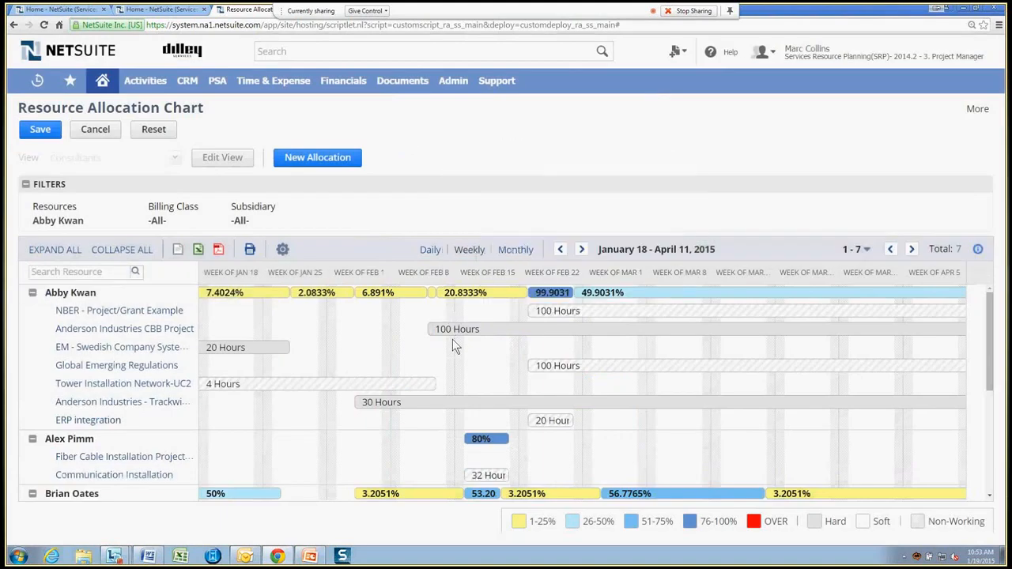
{"action": "mouse_move", "coordinate": [464, 354]}
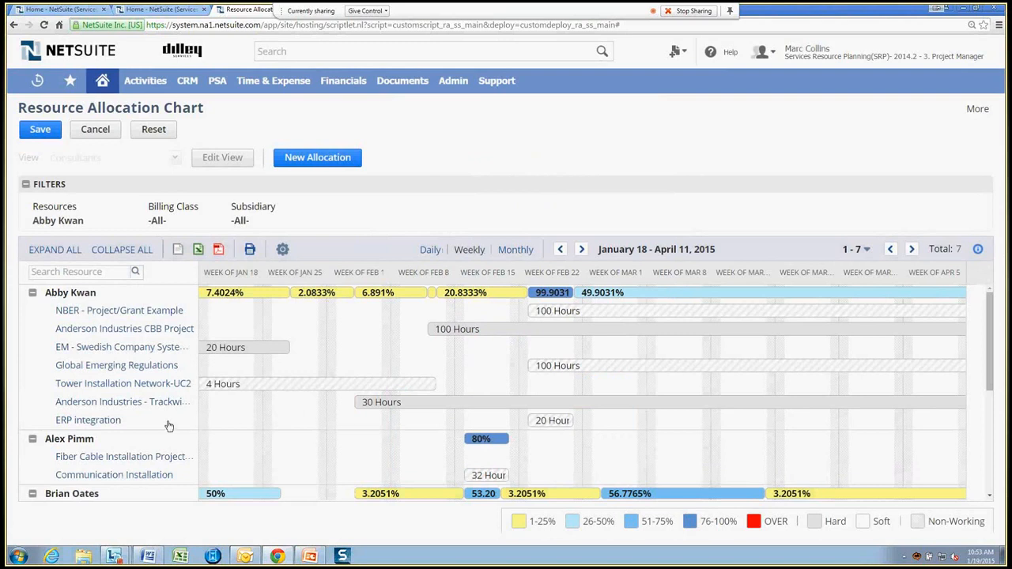
{"action": "mouse_move", "coordinate": [620, 430]}
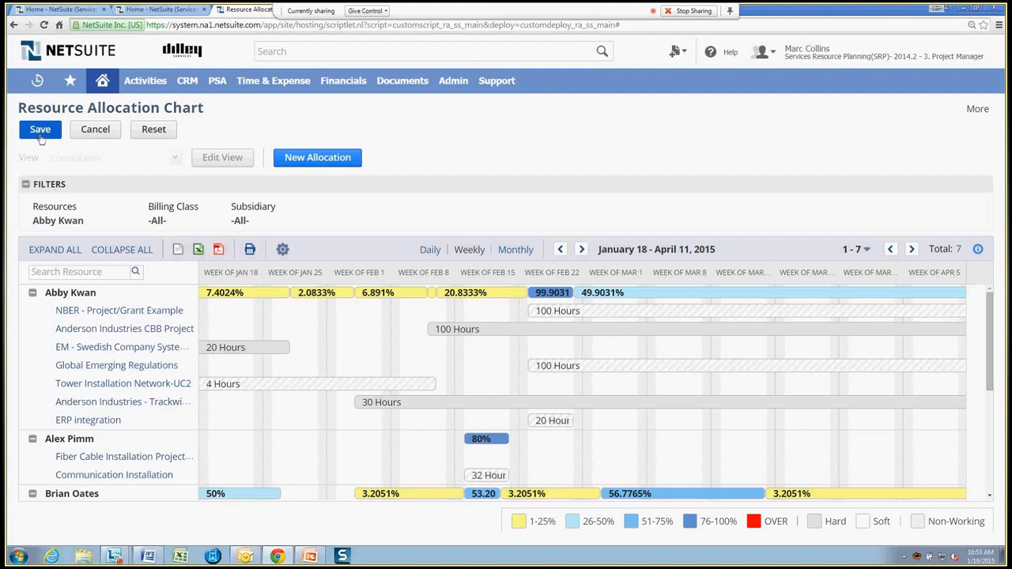
Step: Save the chart's allocation changes and dismiss the 'Successfully saved changes' alert
{"action": "left_click", "coordinate": [39, 130]}
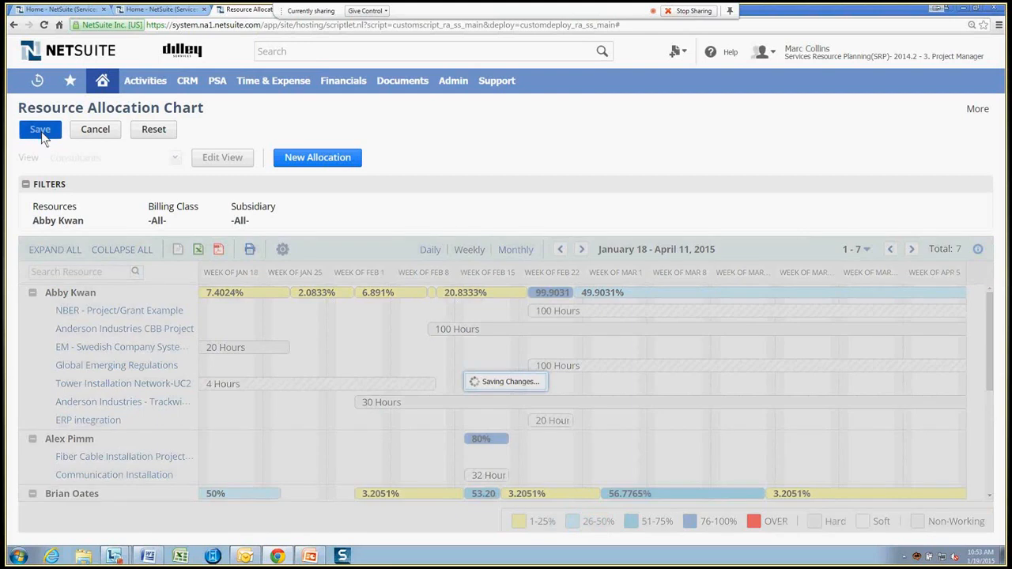
{"action": "left_click", "coordinate": [40, 129]}
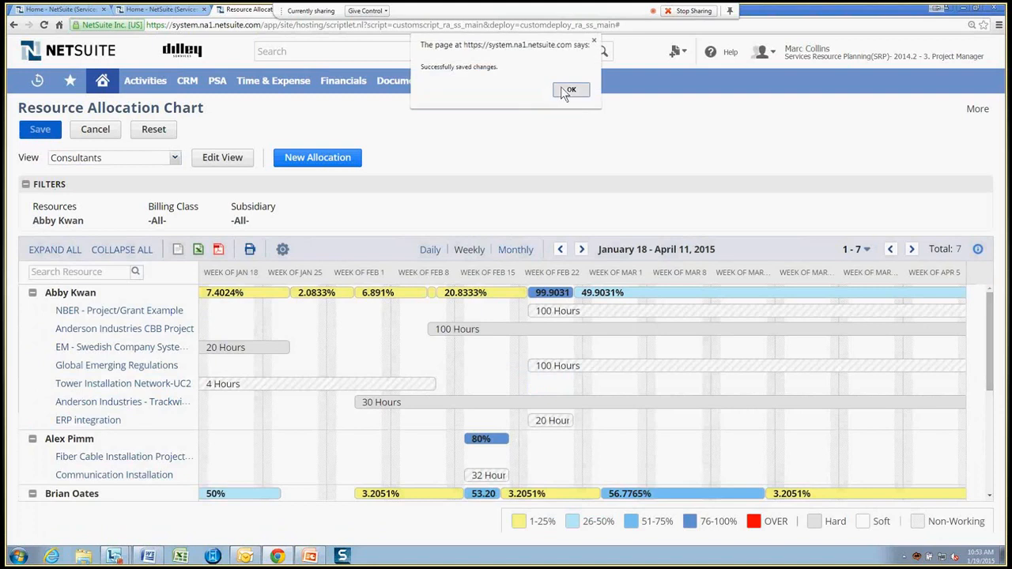
{"action": "left_click", "coordinate": [569, 88]}
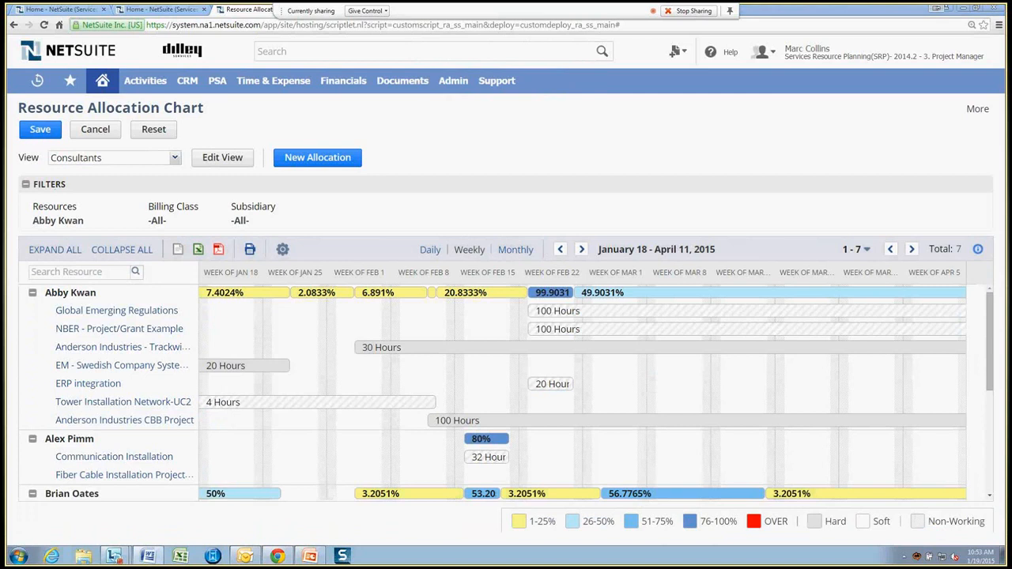
{"action": "mouse_move", "coordinate": [484, 209]}
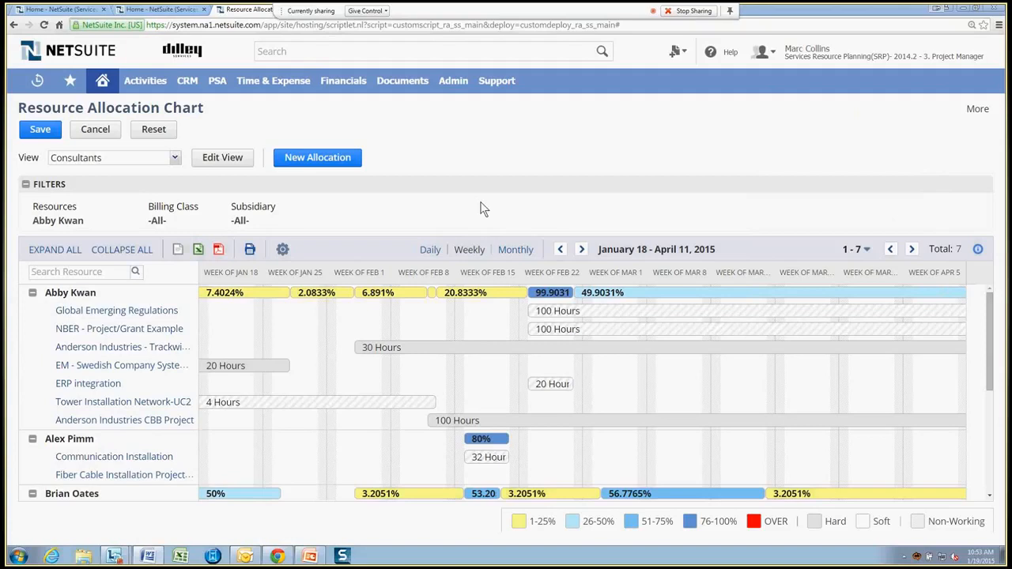
{"action": "mouse_move", "coordinate": [417, 240]}
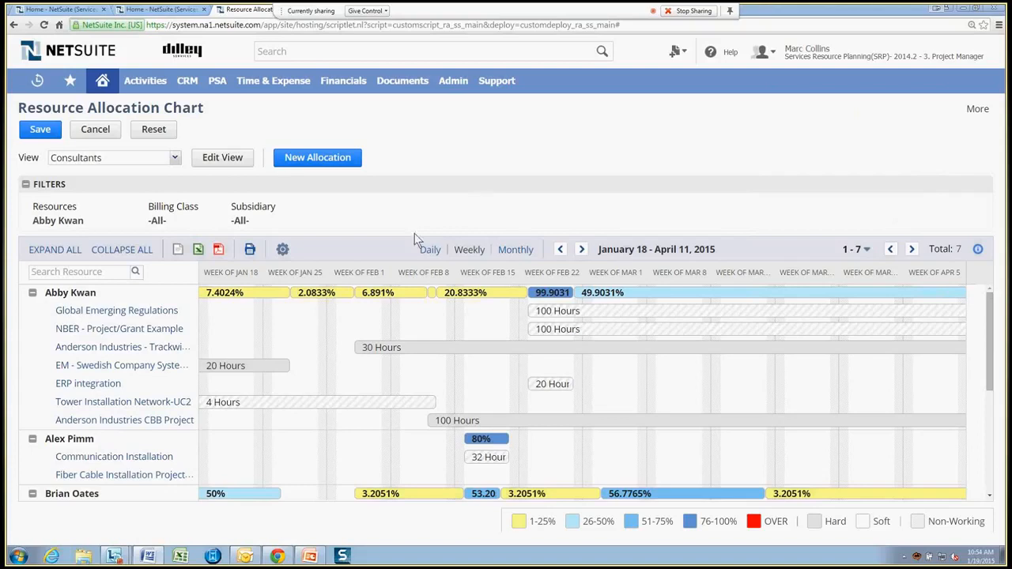
{"action": "mouse_move", "coordinate": [445, 240]}
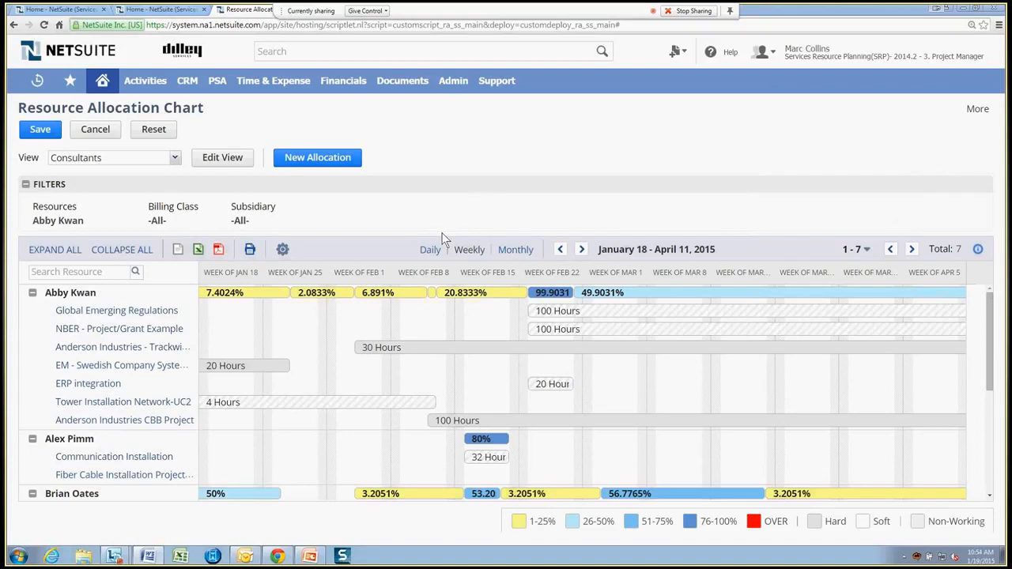